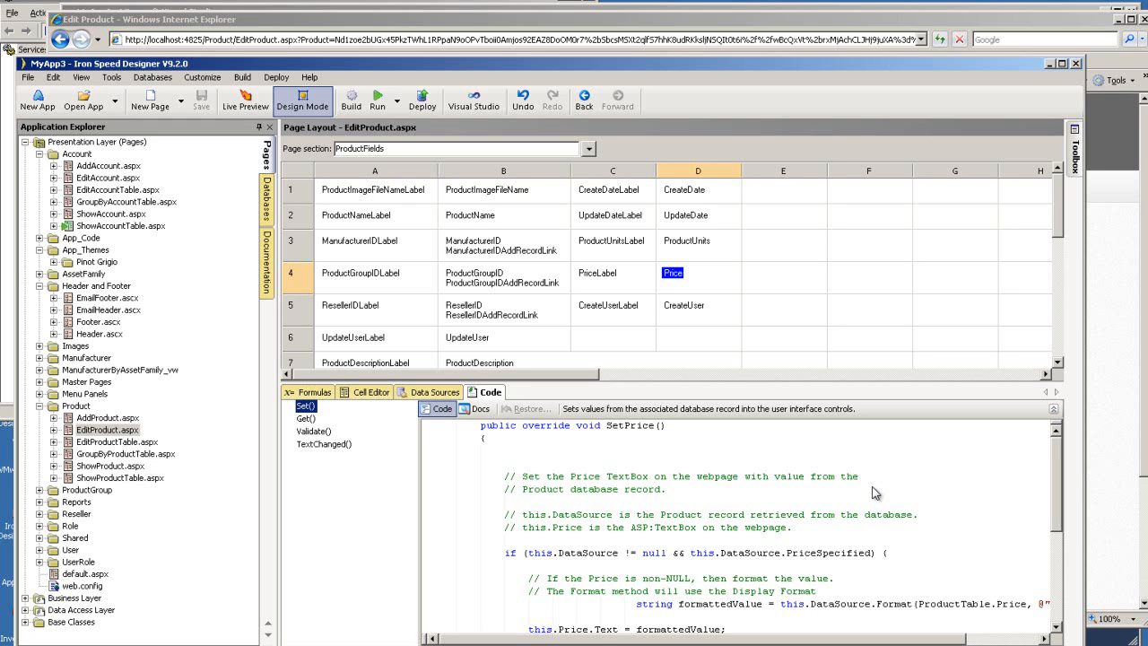
{"action": "mouse_move", "coordinate": [859, 494]}
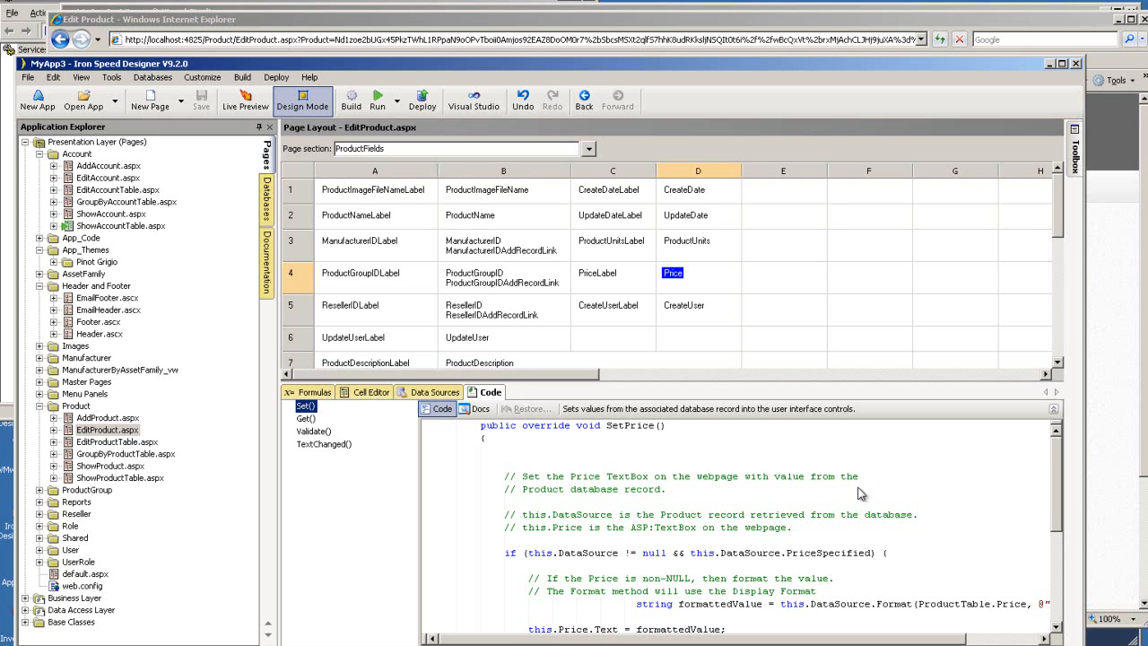
{"action": "mouse_move", "coordinate": [309, 90]}
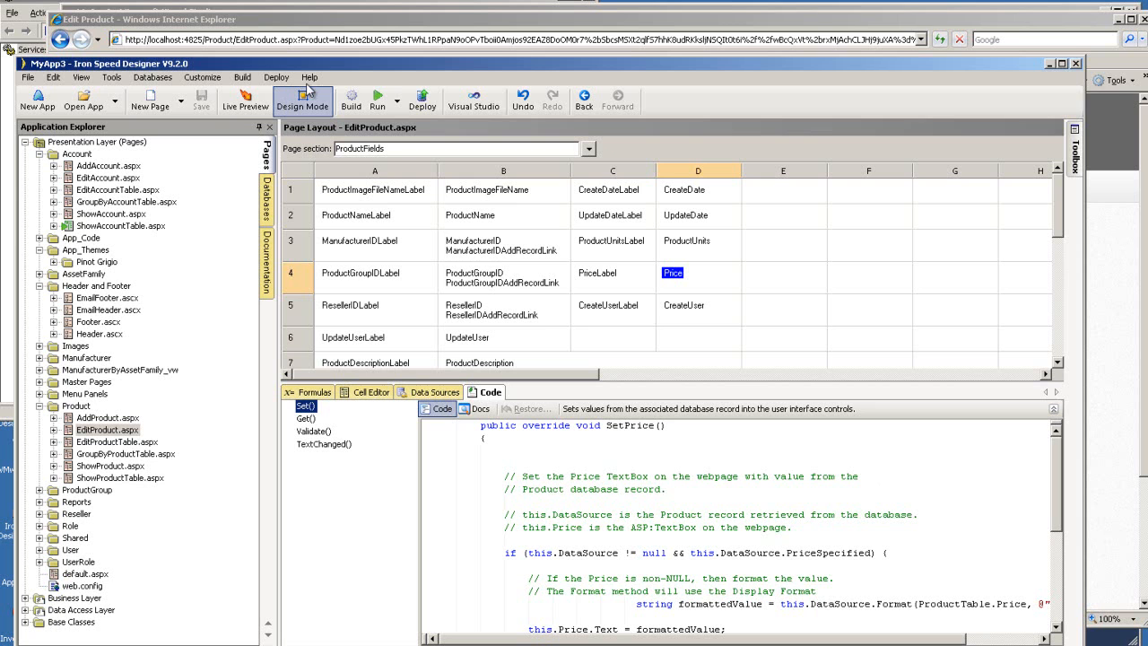
{"action": "mouse_move", "coordinate": [714, 330]}
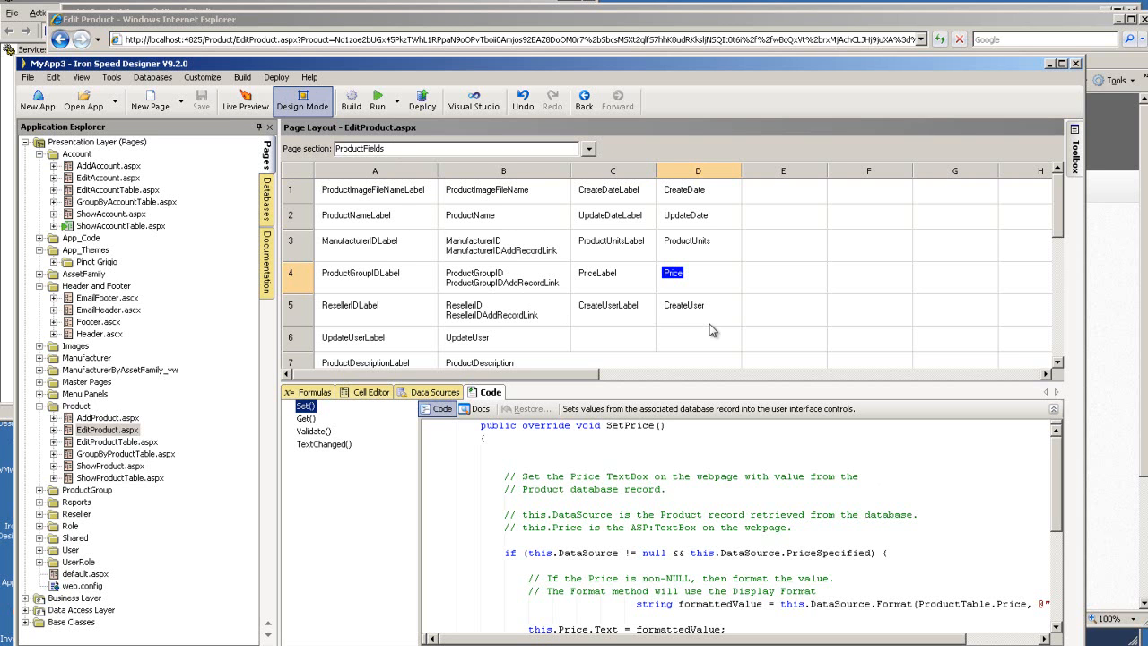
{"action": "mouse_move", "coordinate": [929, 277]}
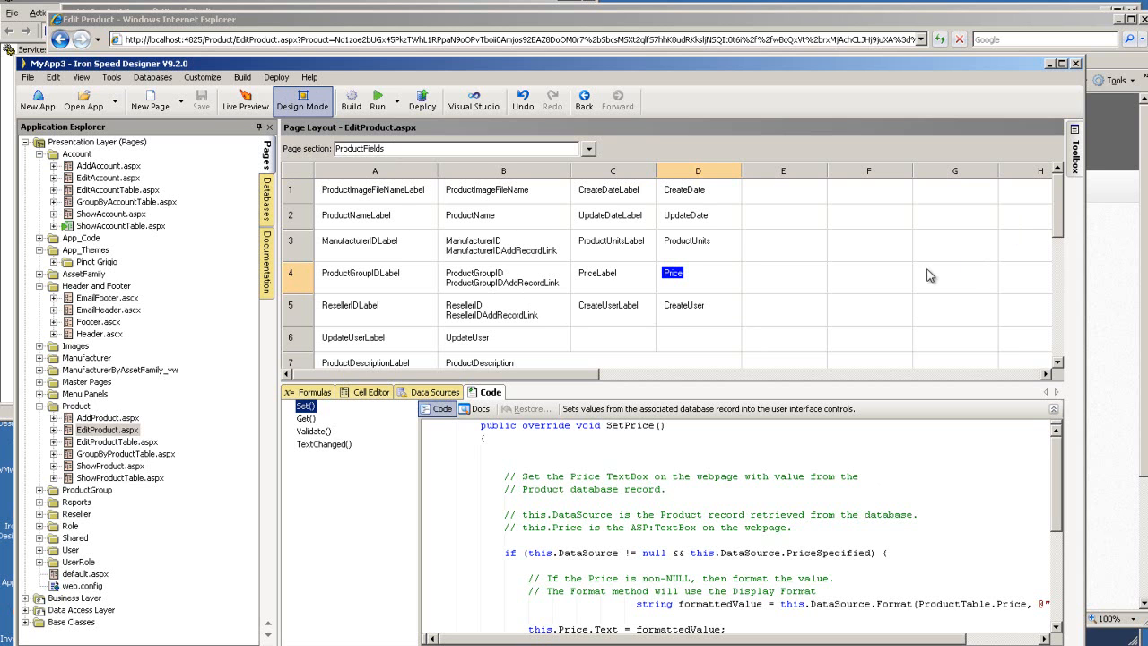
{"action": "mouse_move", "coordinate": [122, 84]}
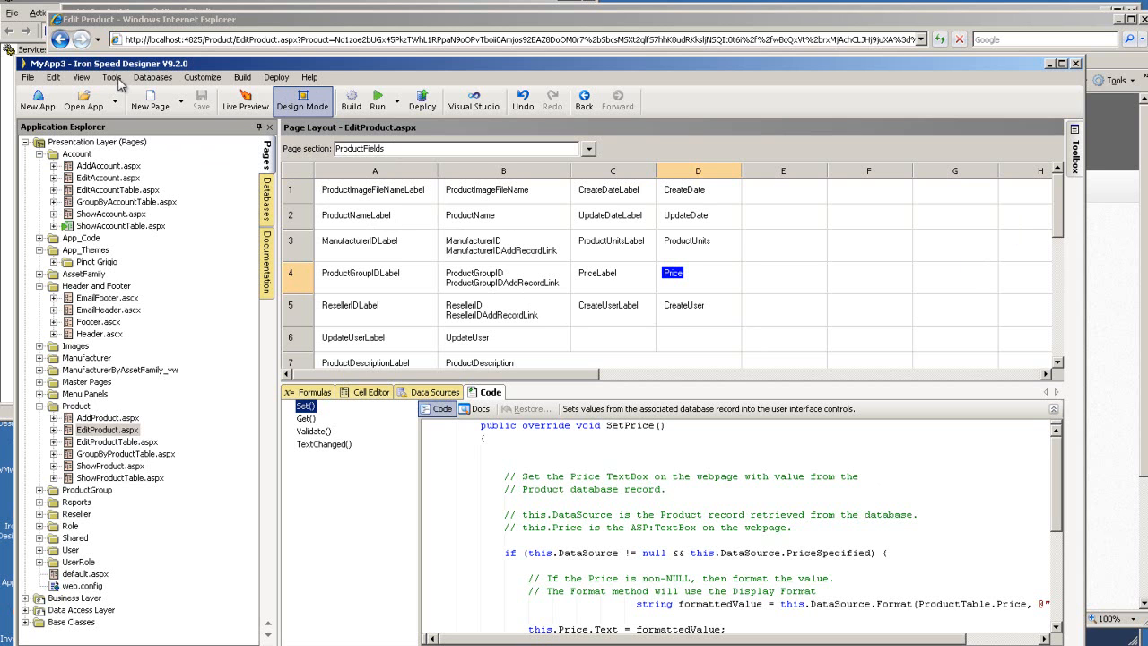
Step: Show and pin the Properties pane, then select the ProductName field to view its properties
{"action": "left_click", "coordinate": [82, 77]}
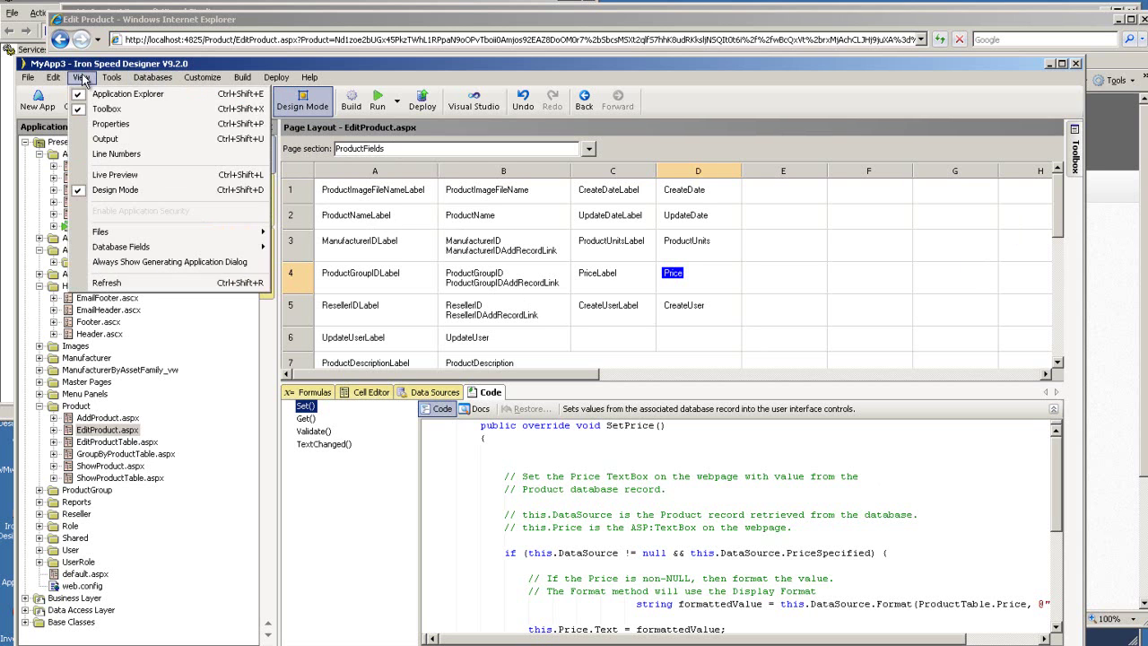
{"action": "left_click", "coordinate": [127, 93]}
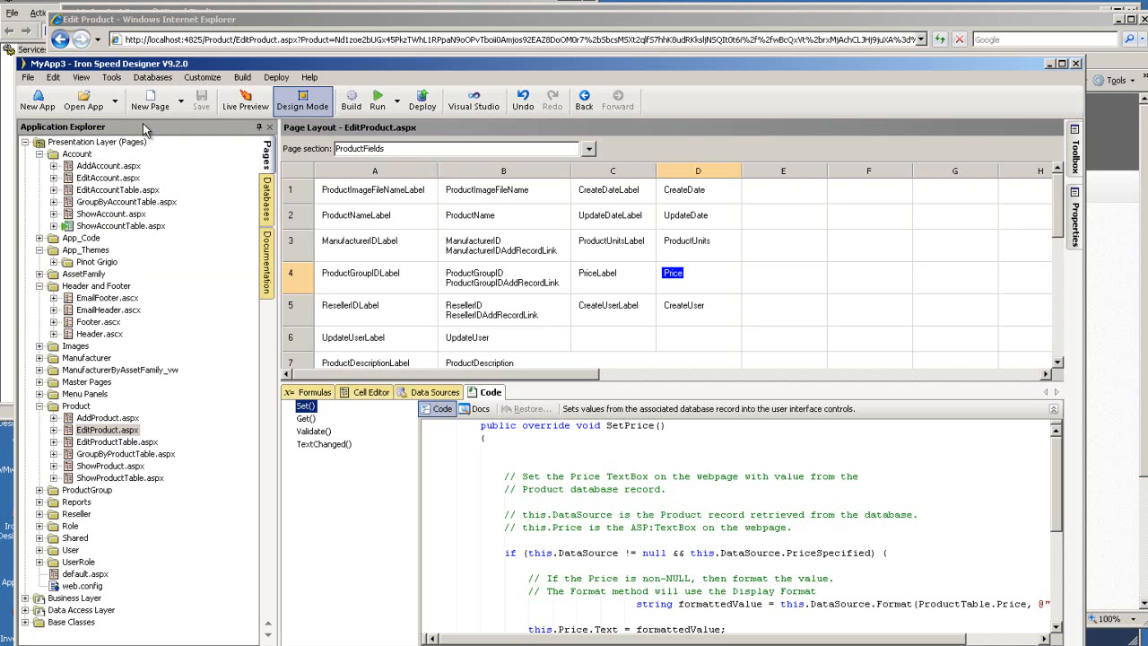
{"action": "left_click", "coordinate": [1074, 215]}
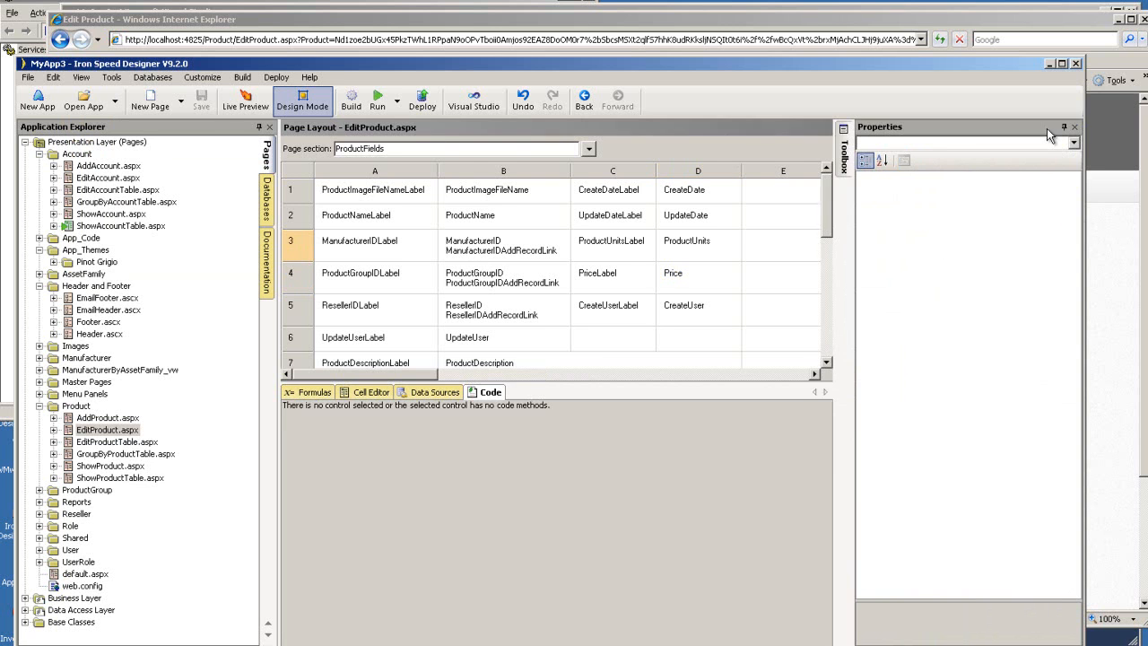
{"action": "mouse_move", "coordinate": [1038, 255]}
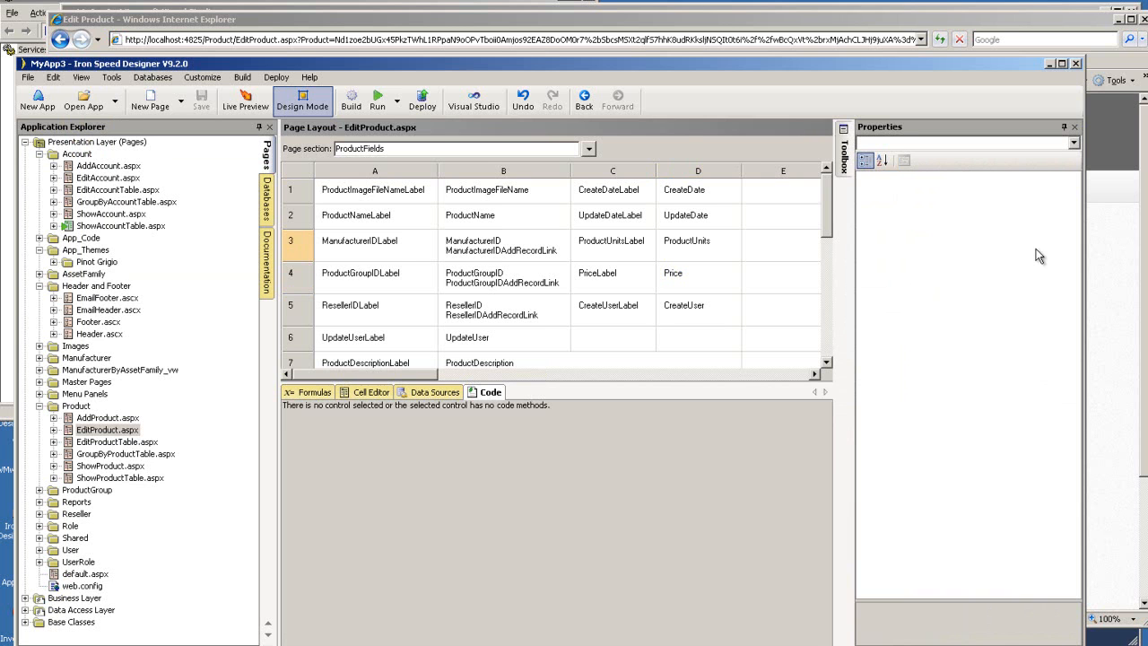
{"action": "mouse_move", "coordinate": [797, 292]}
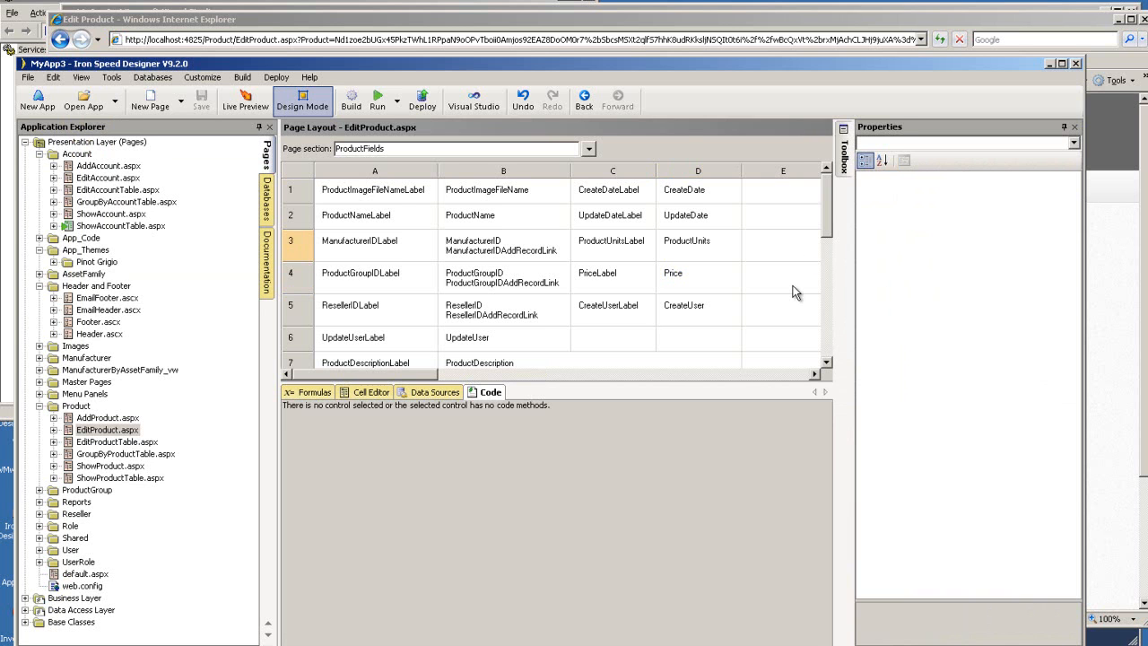
{"action": "mouse_move", "coordinate": [933, 198]}
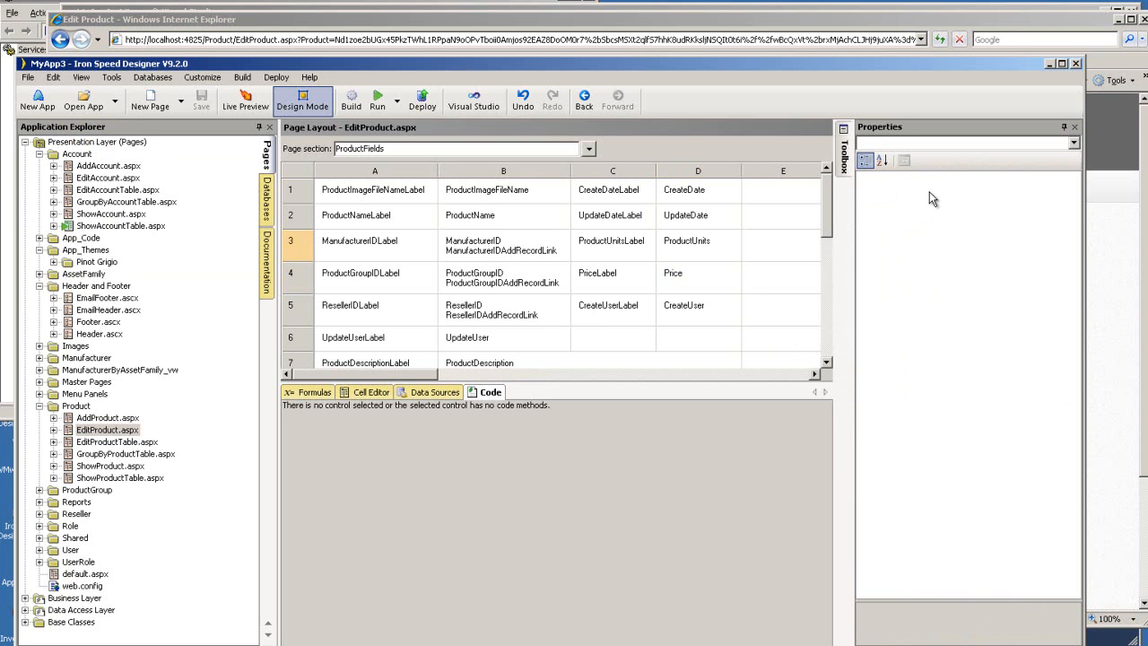
{"action": "mouse_move", "coordinate": [960, 129]}
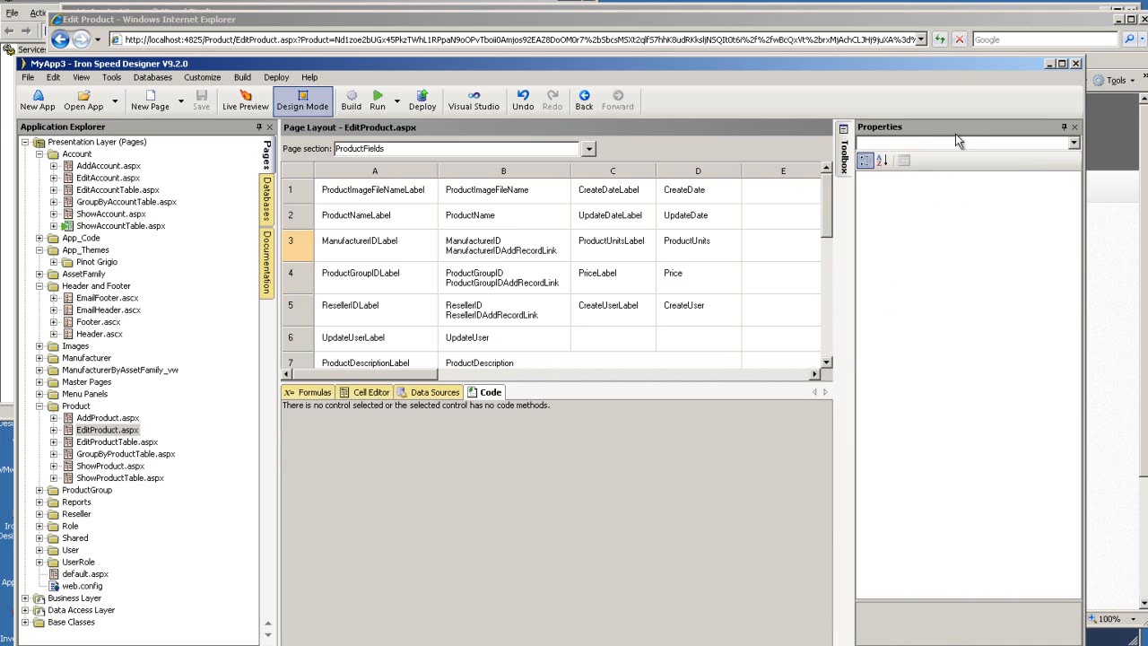
{"action": "left_click", "coordinate": [470, 215]}
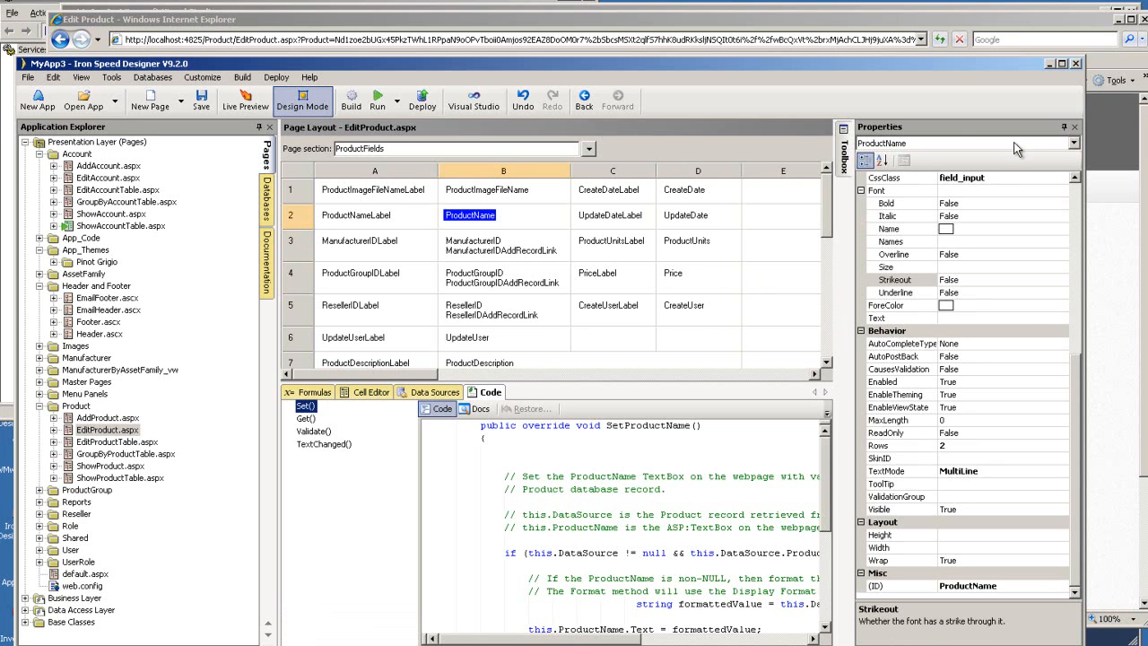
{"action": "mouse_move", "coordinate": [912, 270]}
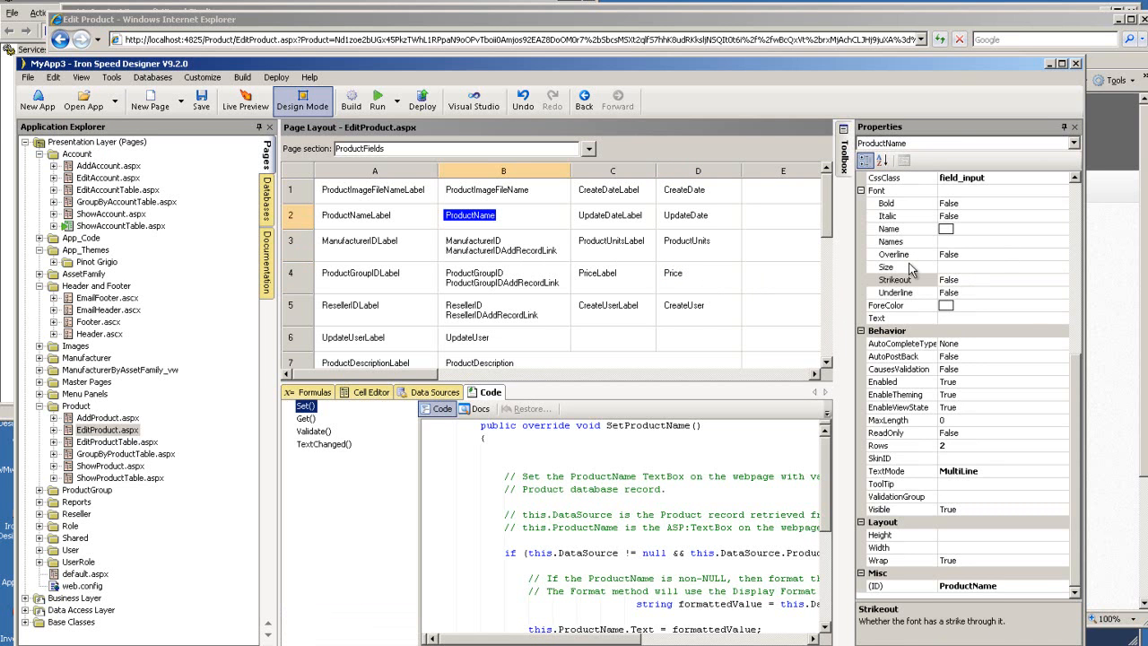
{"action": "mouse_move", "coordinate": [589, 312]}
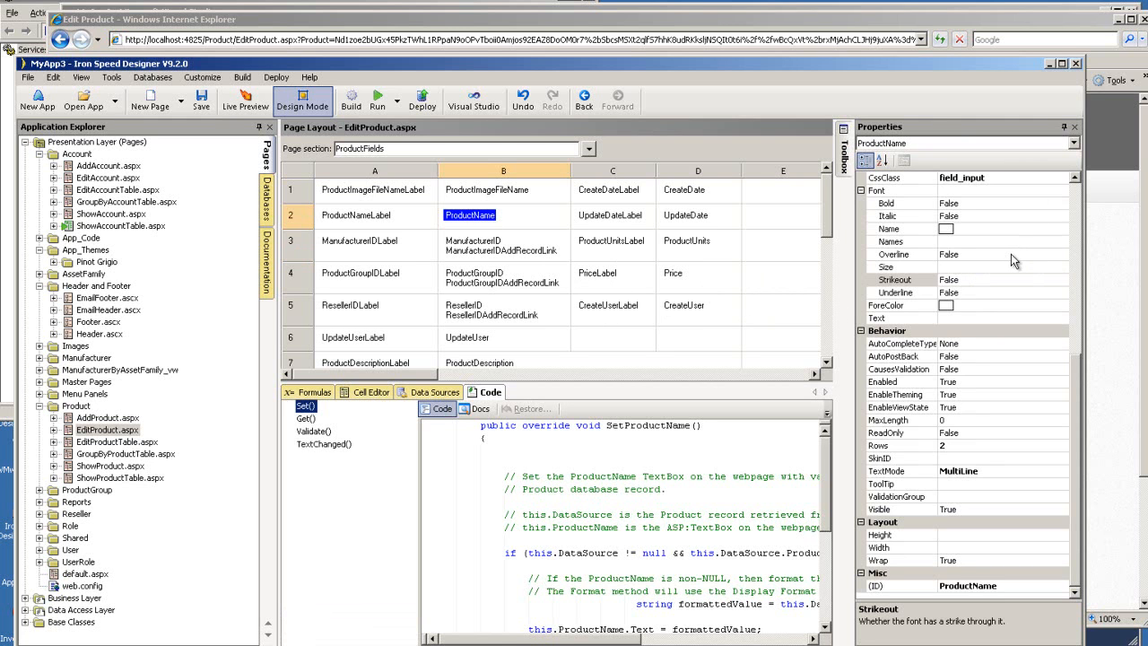
{"action": "mouse_move", "coordinate": [1080, 391]}
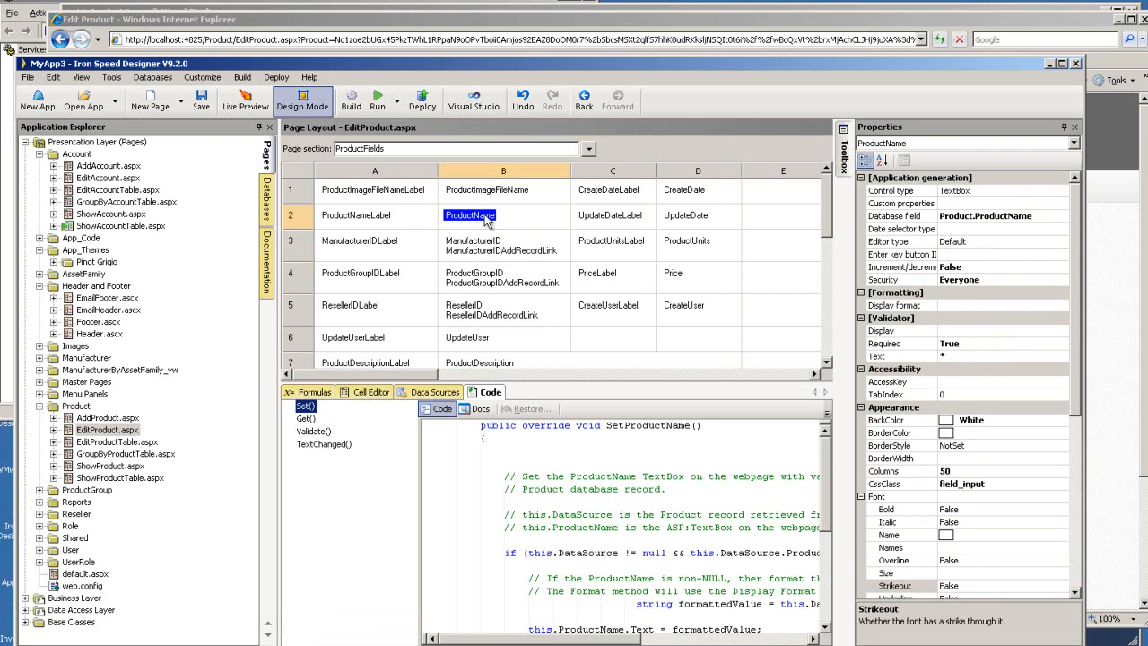
Step: Browse the ProductNameLabel and ManufacturerID cells, then return to ProductName's full property listing
{"action": "left_click", "coordinate": [355, 216]}
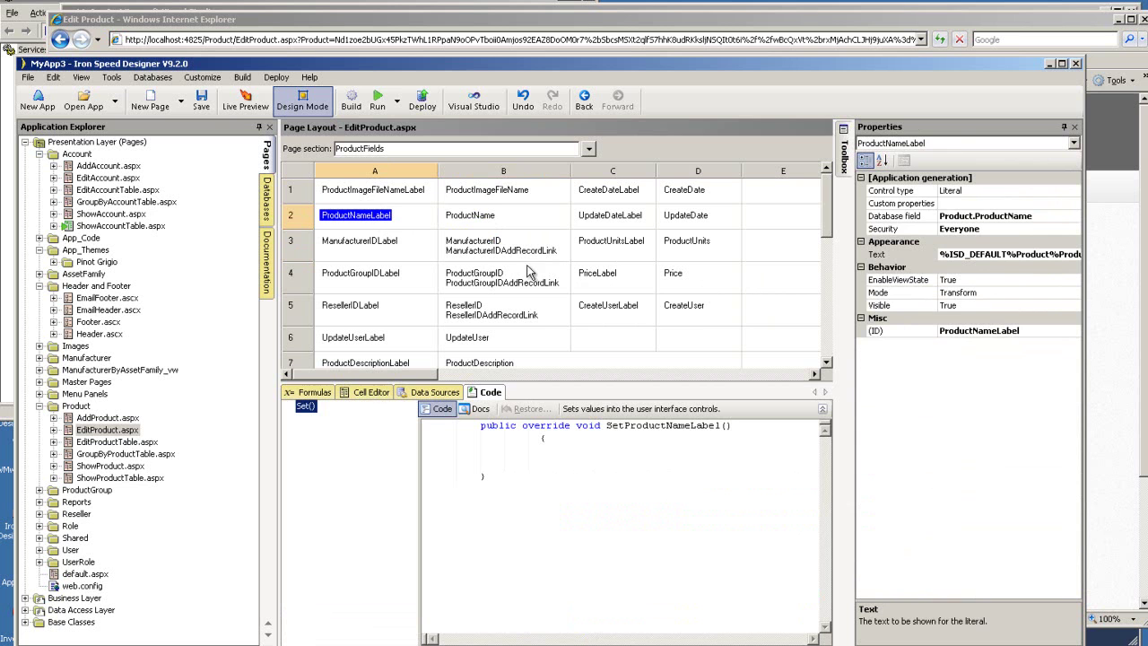
{"action": "left_click", "coordinate": [501, 252]}
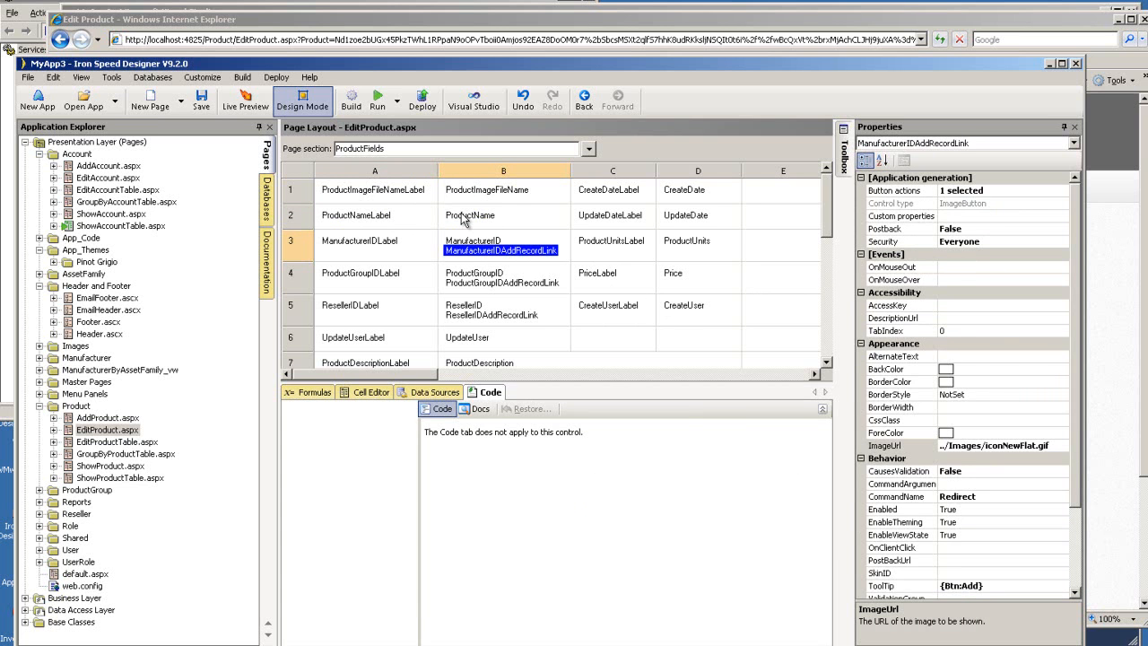
{"action": "left_click", "coordinate": [470, 216]}
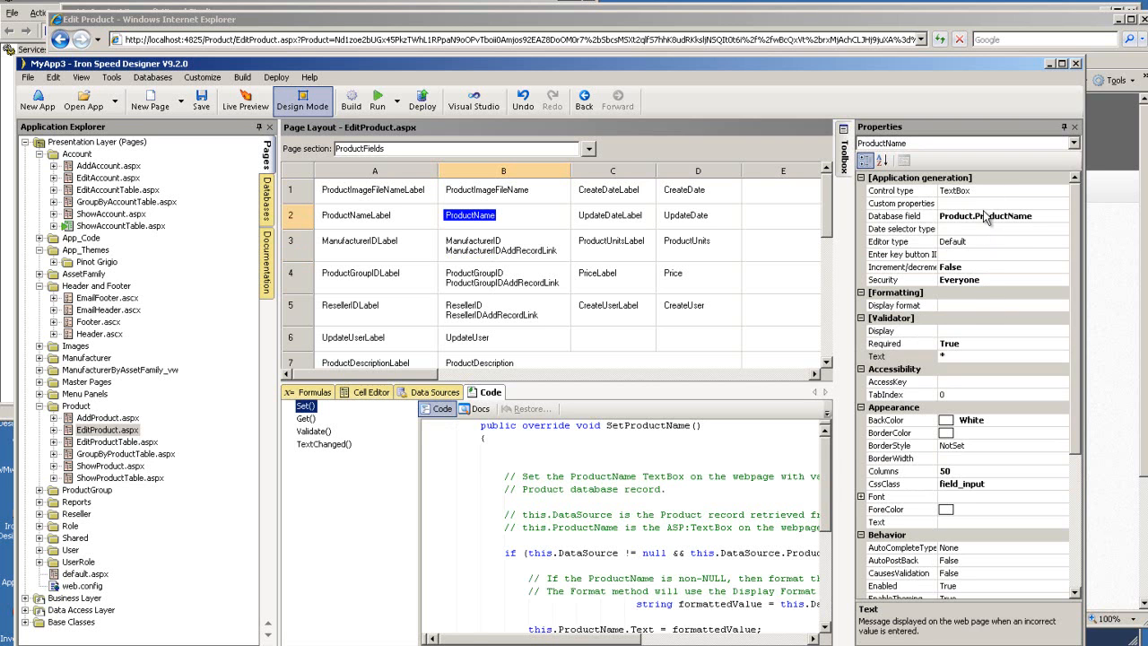
{"action": "mouse_move", "coordinate": [714, 409]}
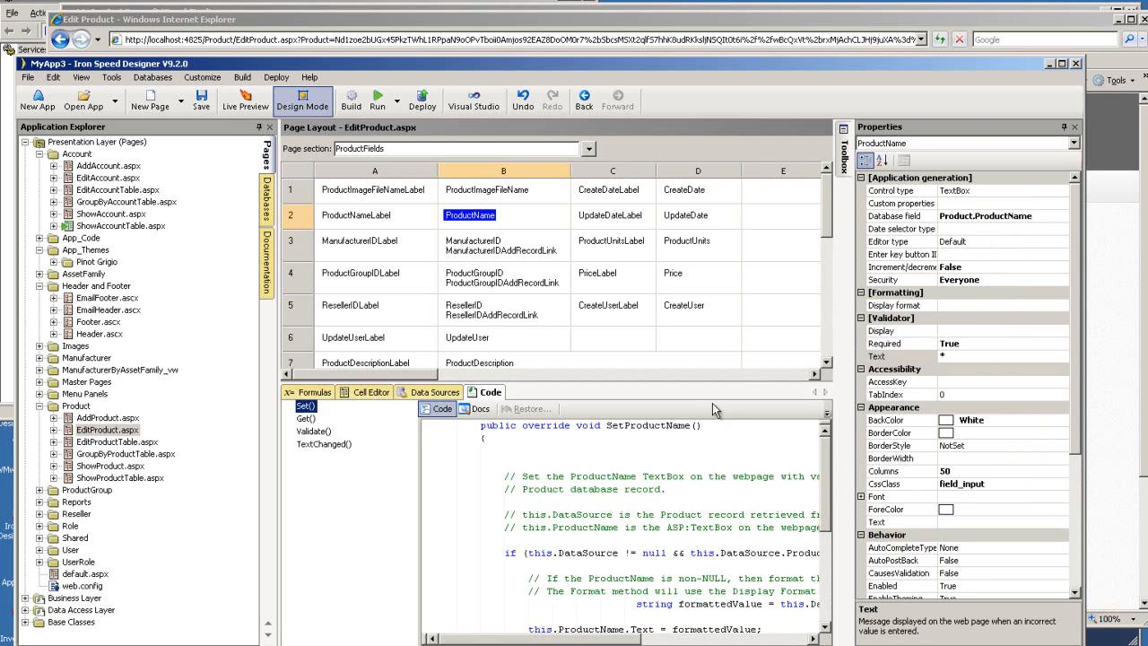
{"action": "mouse_move", "coordinate": [1004, 201]}
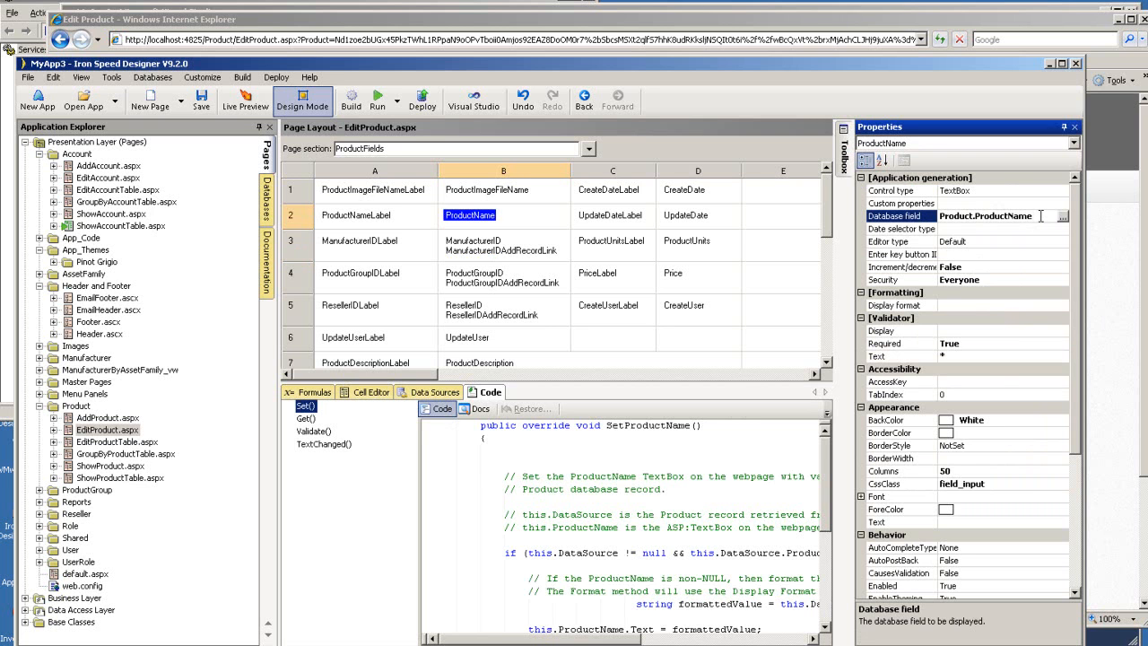
{"action": "scroll", "scroll_direction": "down", "scroll_amount": 3}
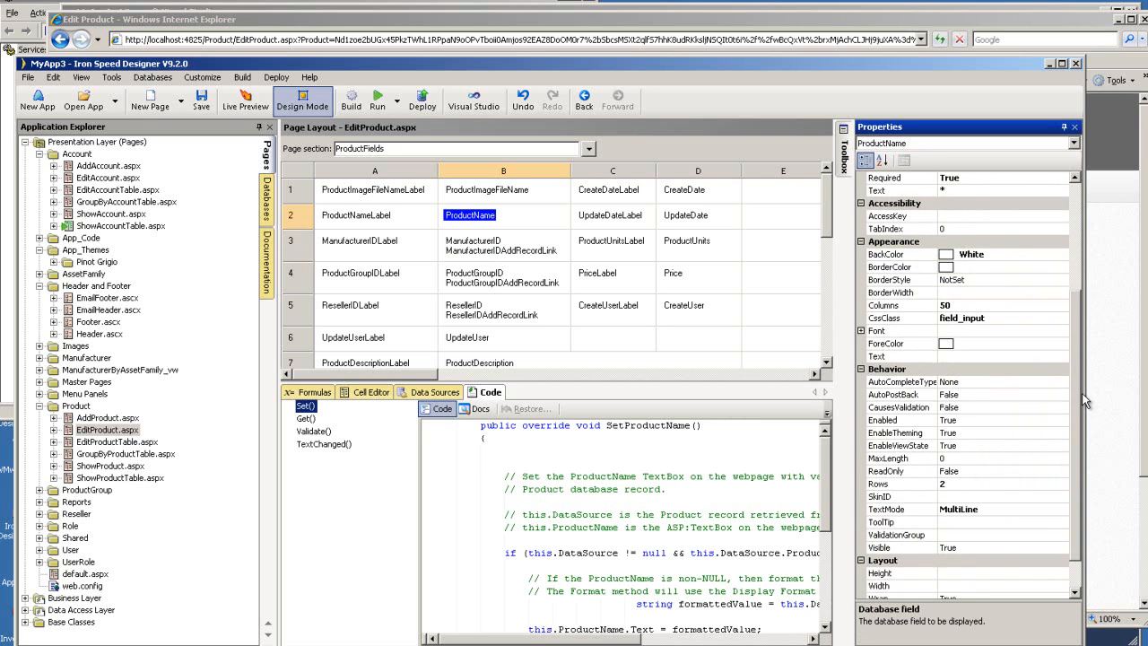
{"action": "scroll", "scroll_direction": "down", "scroll_amount": 3}
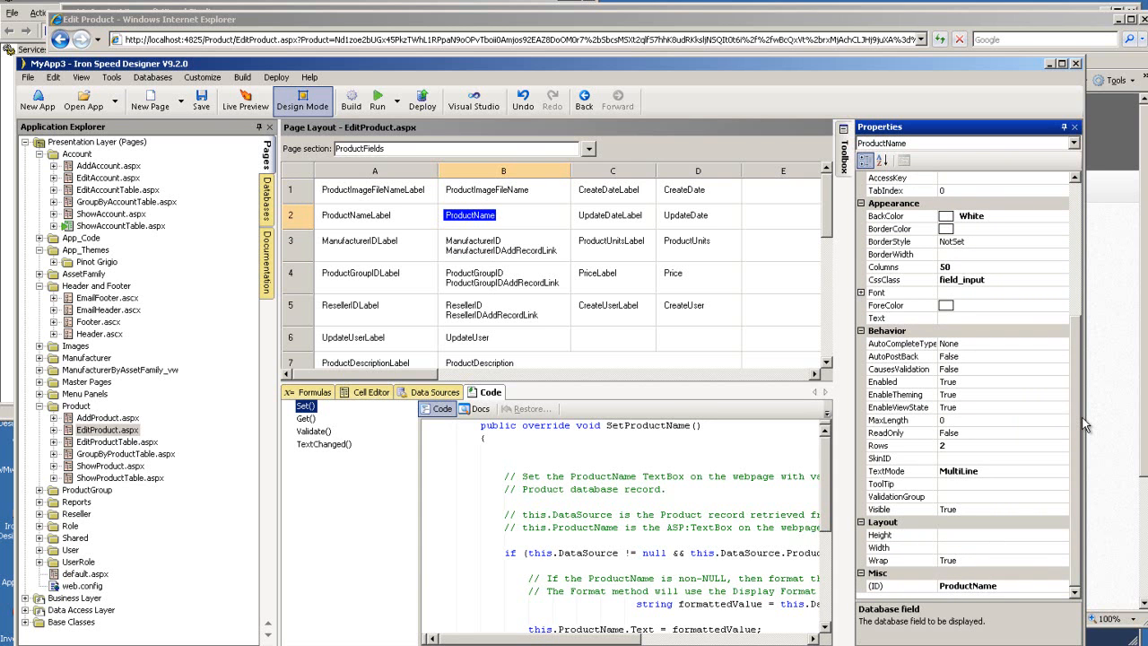
{"action": "mouse_move", "coordinate": [954, 287]}
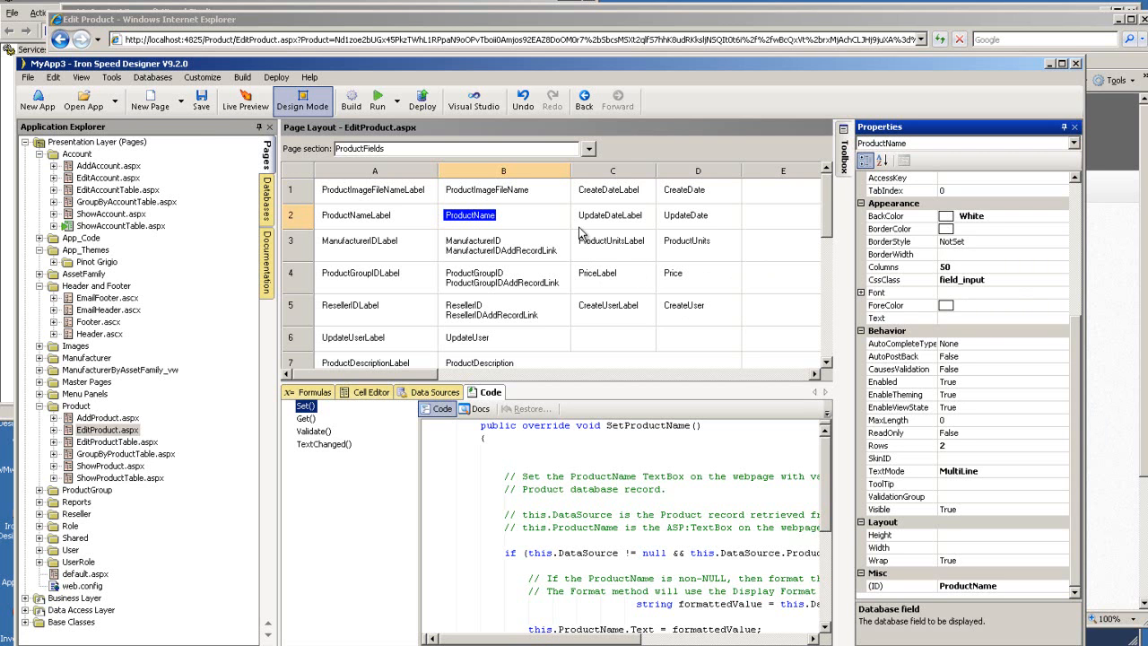
{"action": "mouse_move", "coordinate": [340, 68]}
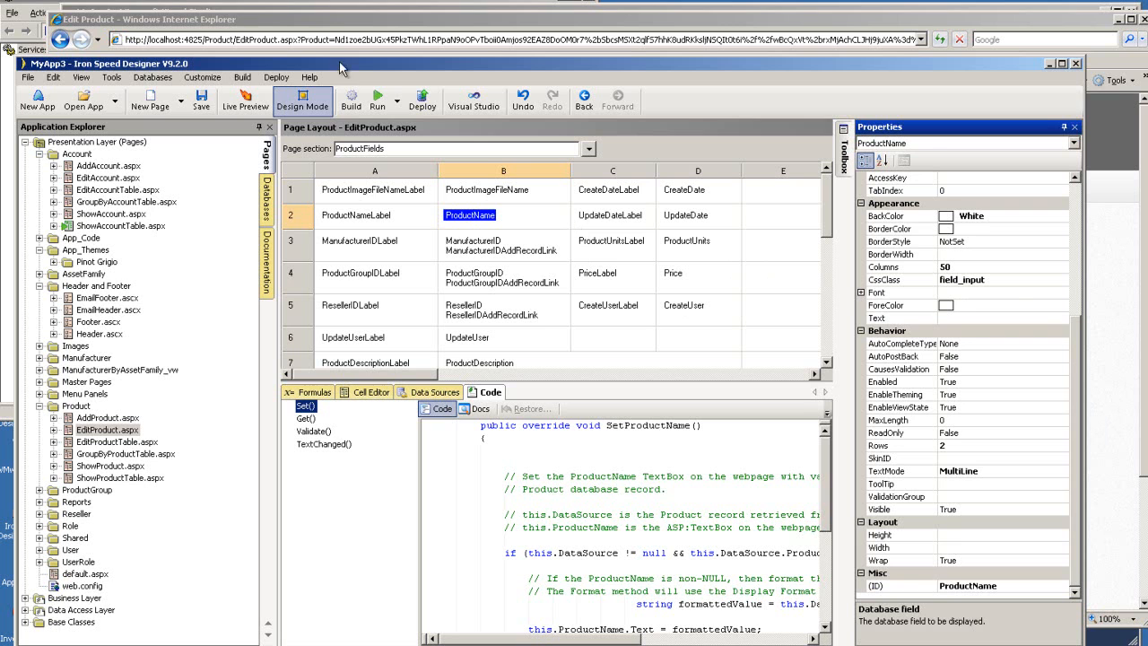
{"action": "left_click", "coordinate": [244, 101]}
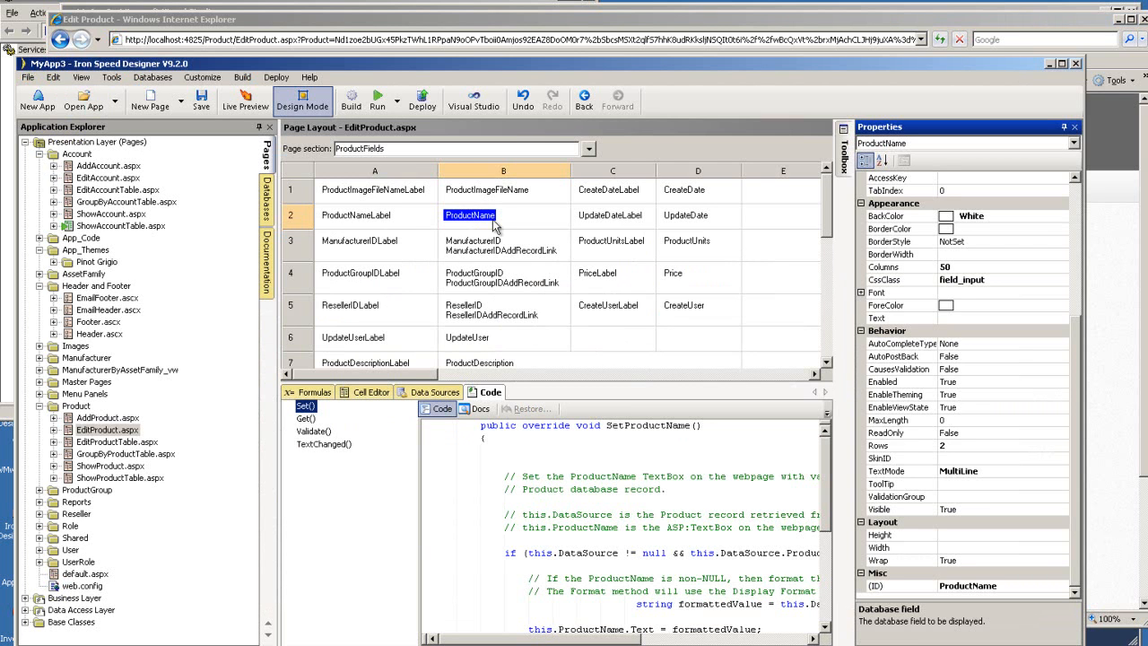
{"action": "mouse_move", "coordinate": [1080, 439]}
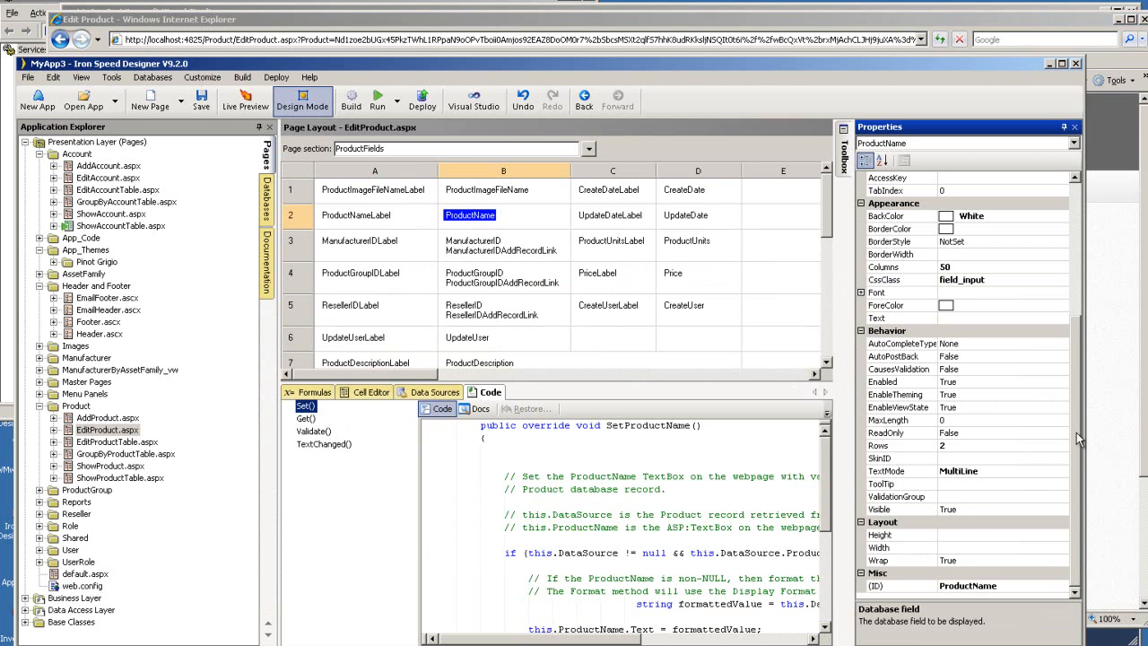
{"action": "mouse_move", "coordinate": [1085, 445]}
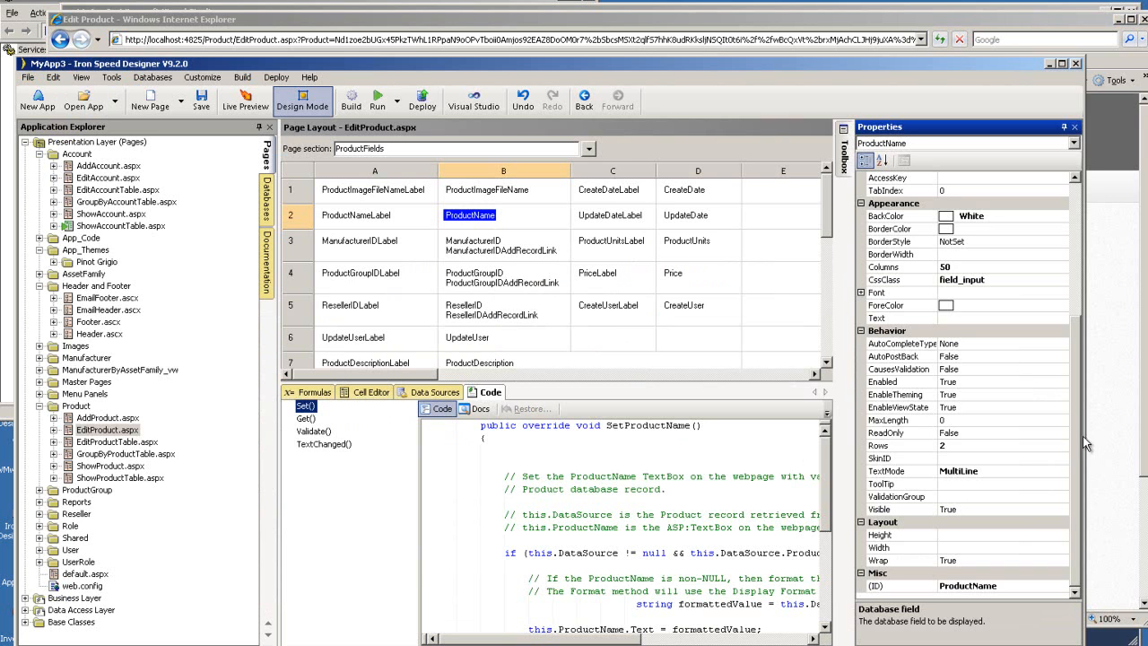
{"action": "mouse_move", "coordinate": [1076, 456]}
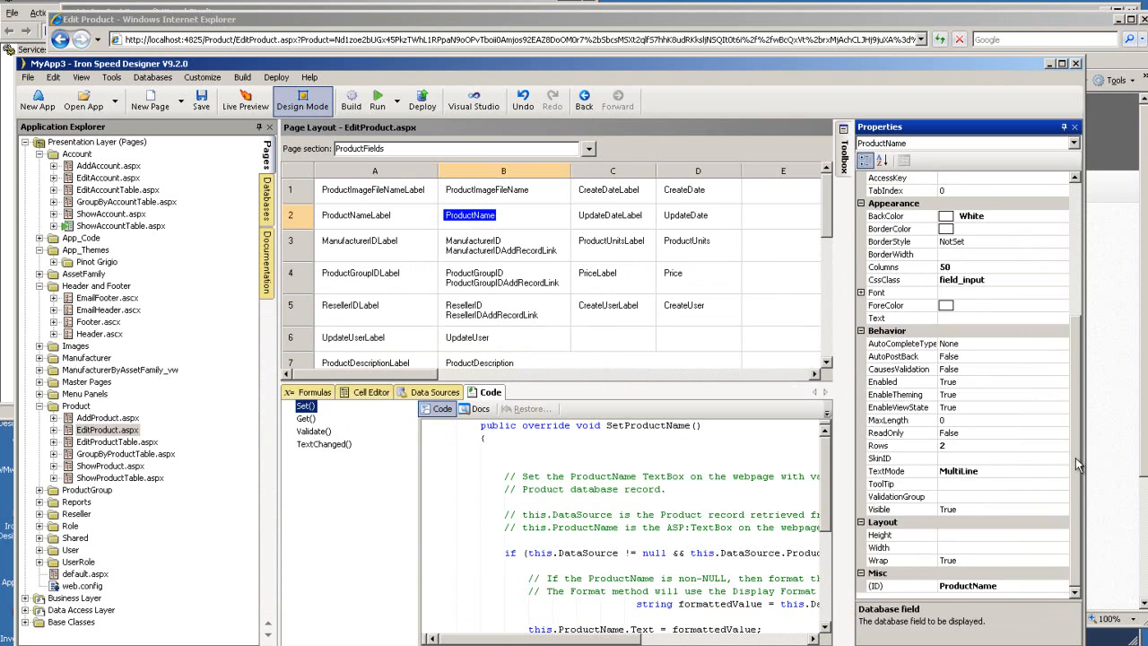
{"action": "mouse_move", "coordinate": [958, 351]}
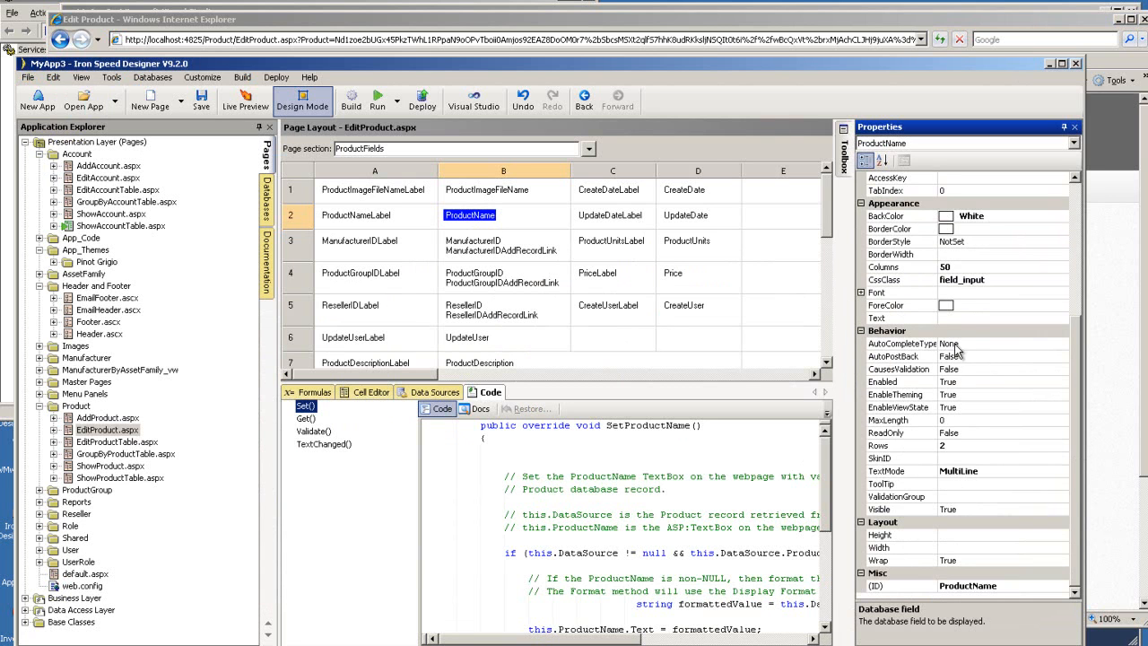
{"action": "mouse_move", "coordinate": [1077, 424]}
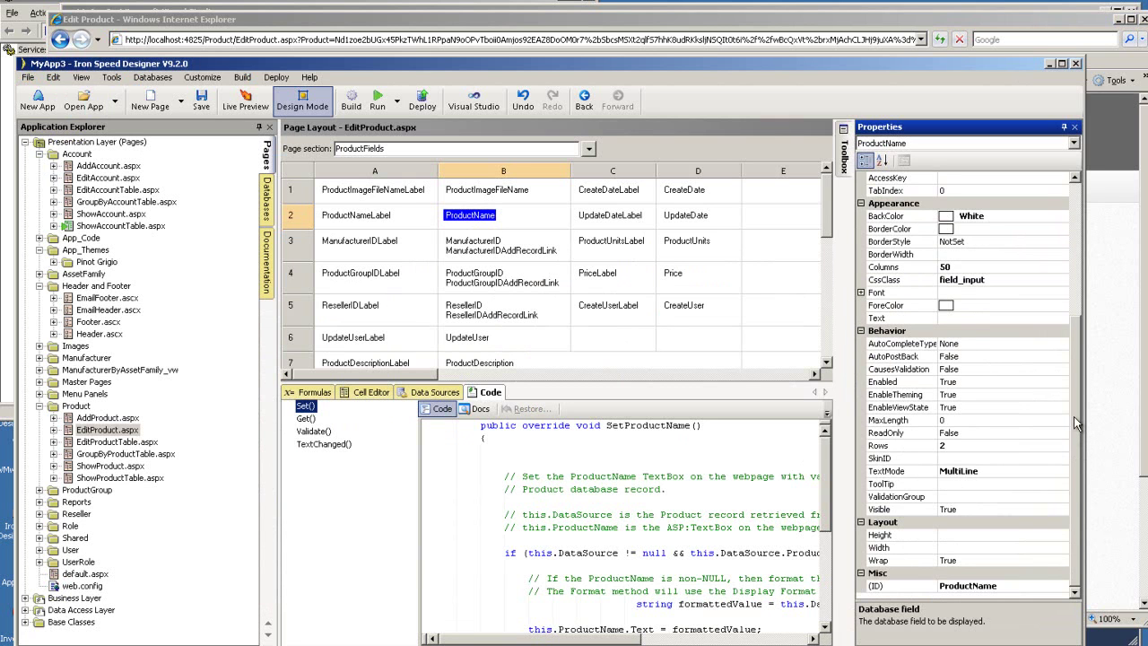
{"action": "scroll", "scroll_direction": "up", "scroll_amount": 3}
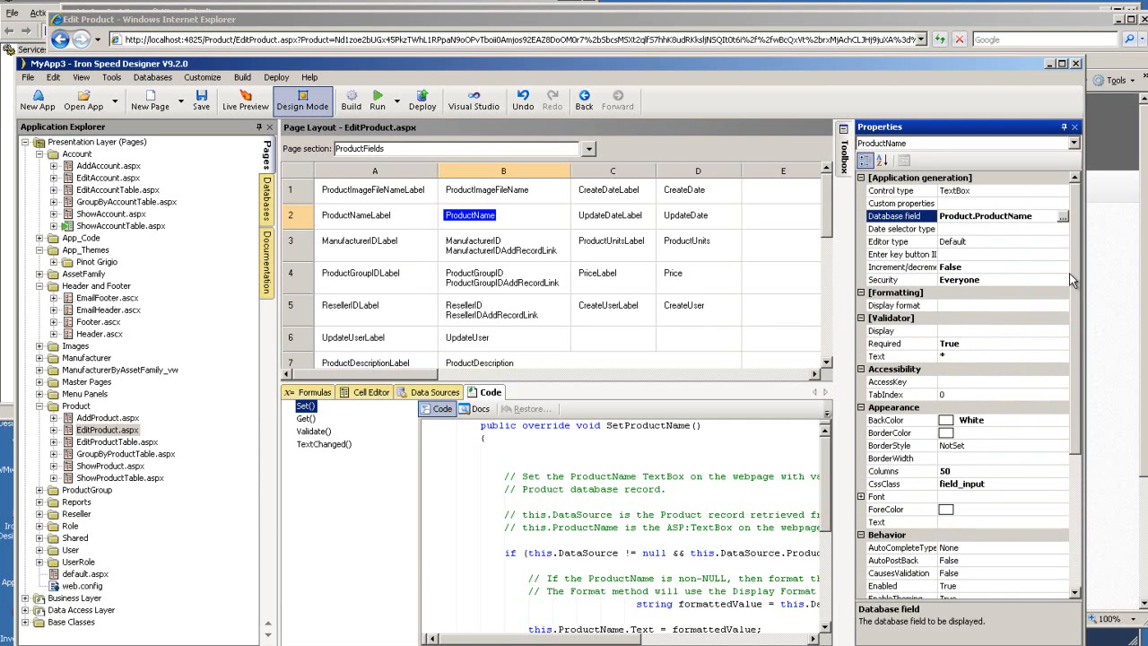
Step: Set the ProductName field's BackColor to Yellow
{"action": "left_click", "coordinate": [888, 419]}
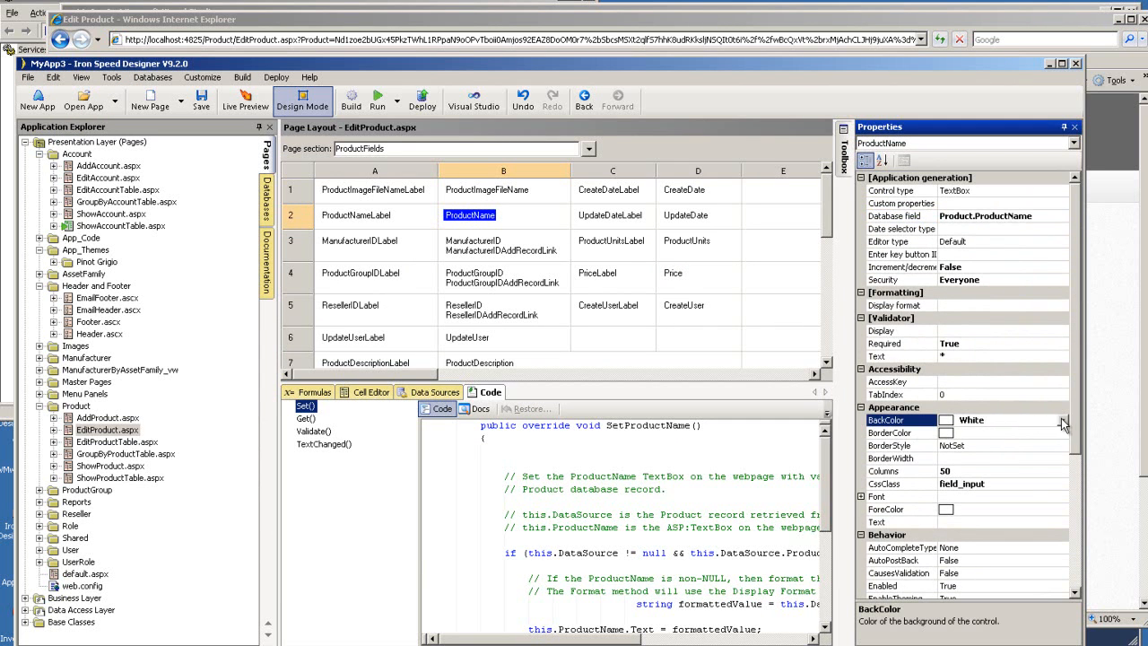
{"action": "left_click", "coordinate": [1062, 419]}
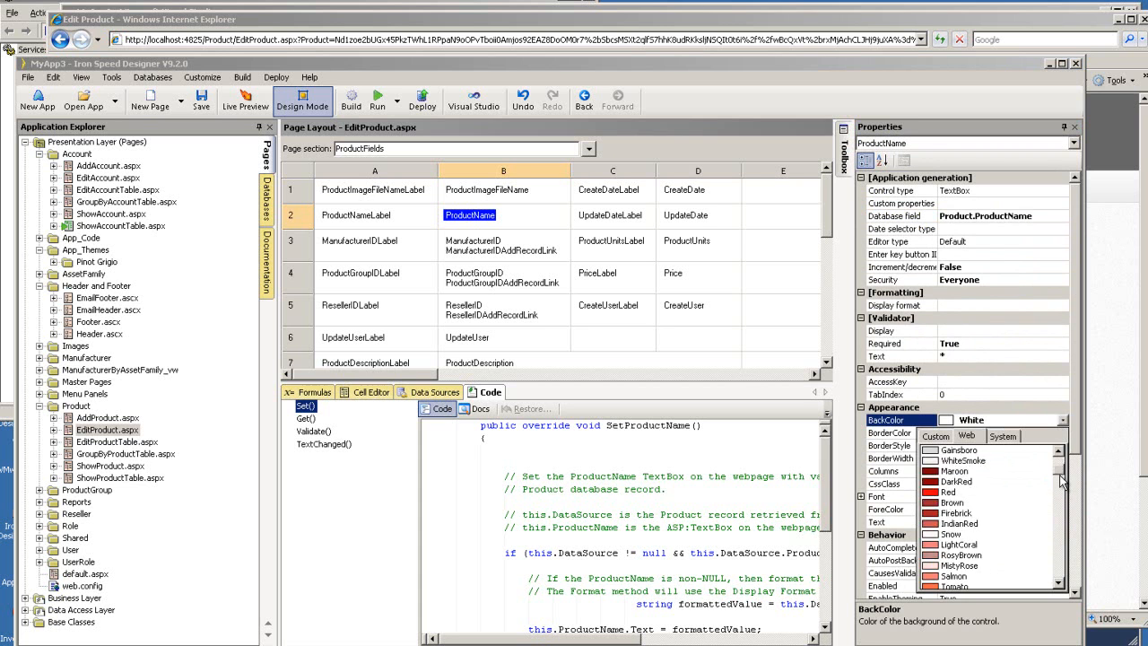
{"action": "scroll", "scroll_direction": "down", "scroll_amount": 3}
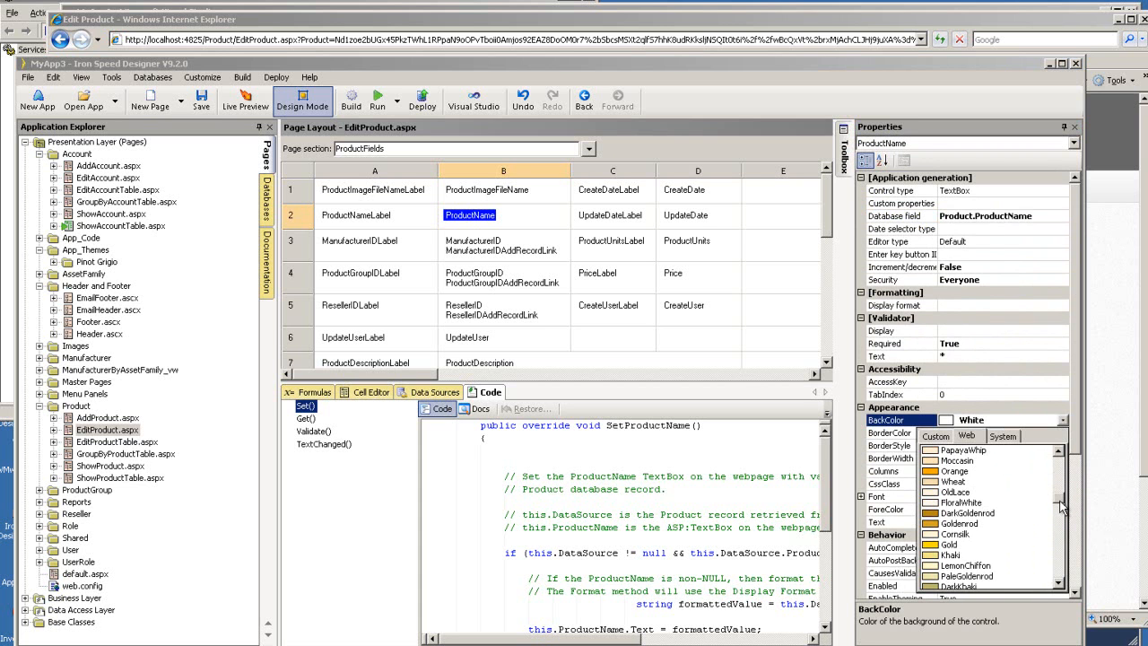
{"action": "scroll", "scroll_direction": "down", "scroll_amount": 3}
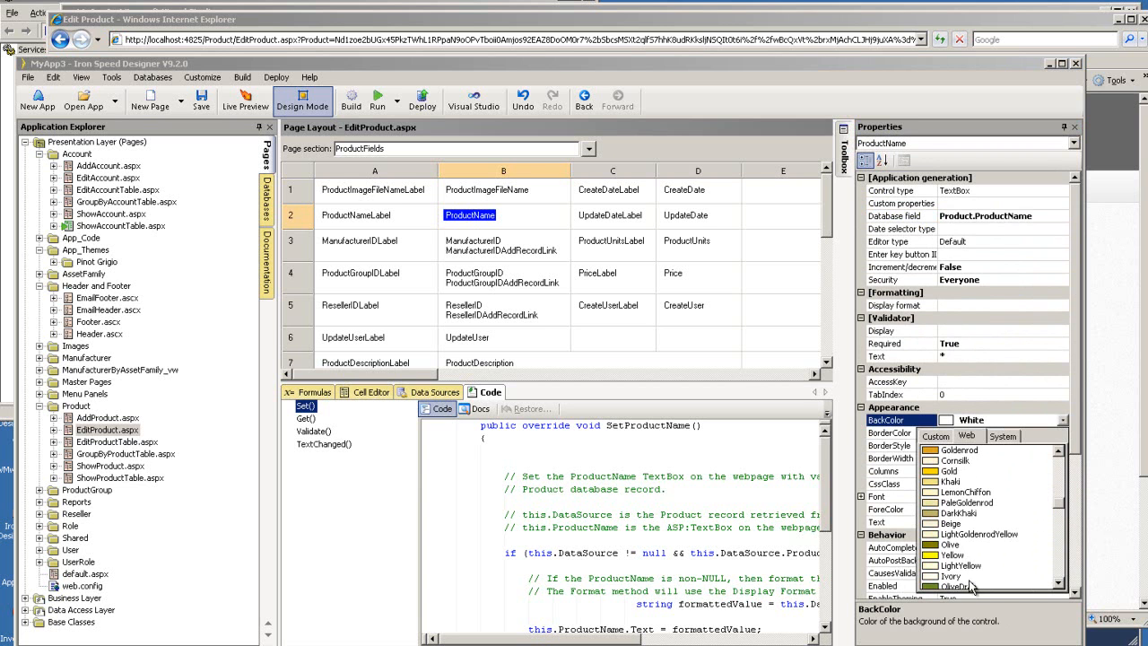
{"action": "left_click", "coordinate": [953, 556]}
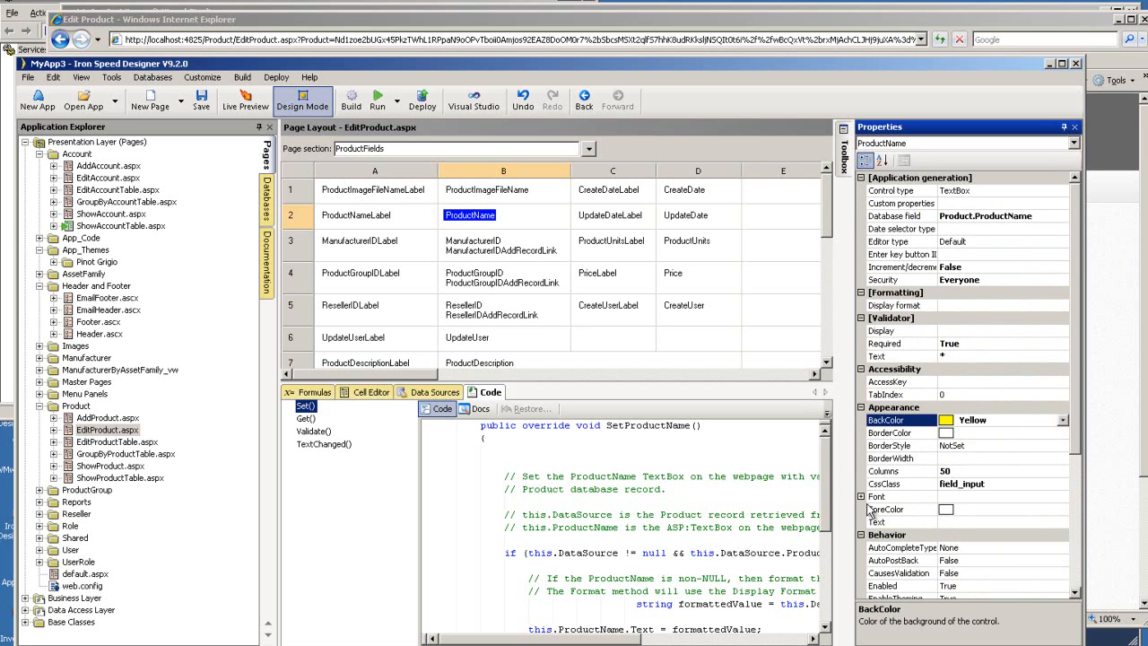
{"action": "left_click", "coordinate": [876, 496]}
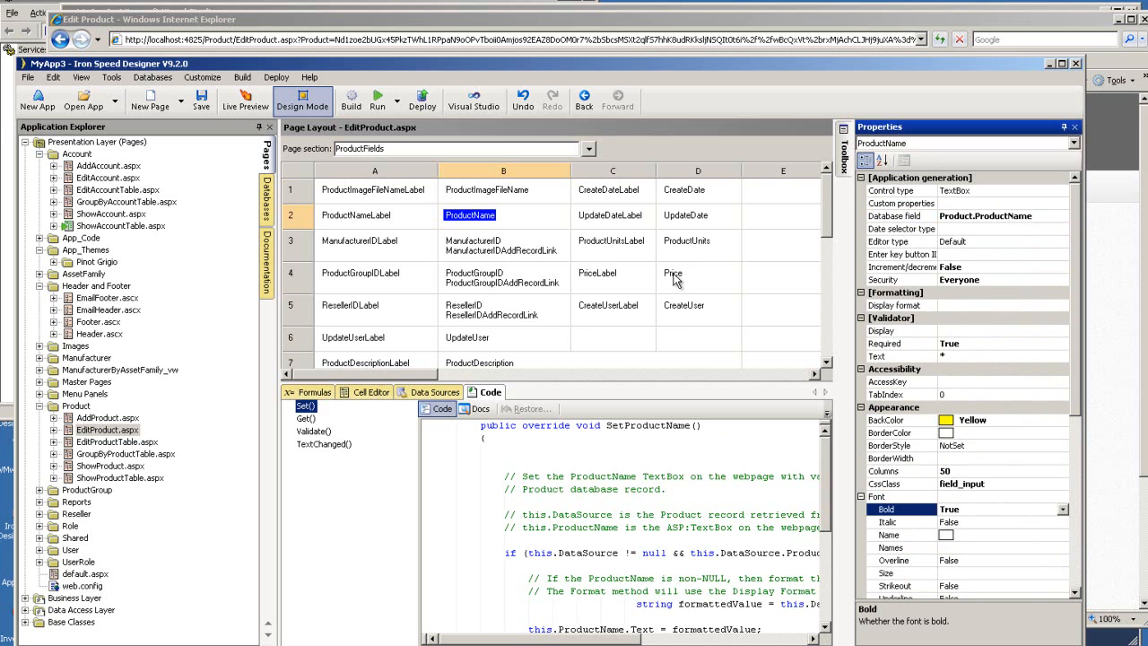
Step: Make the Price field's text red and struck through, then rebuild the application
{"action": "left_click", "coordinate": [673, 273]}
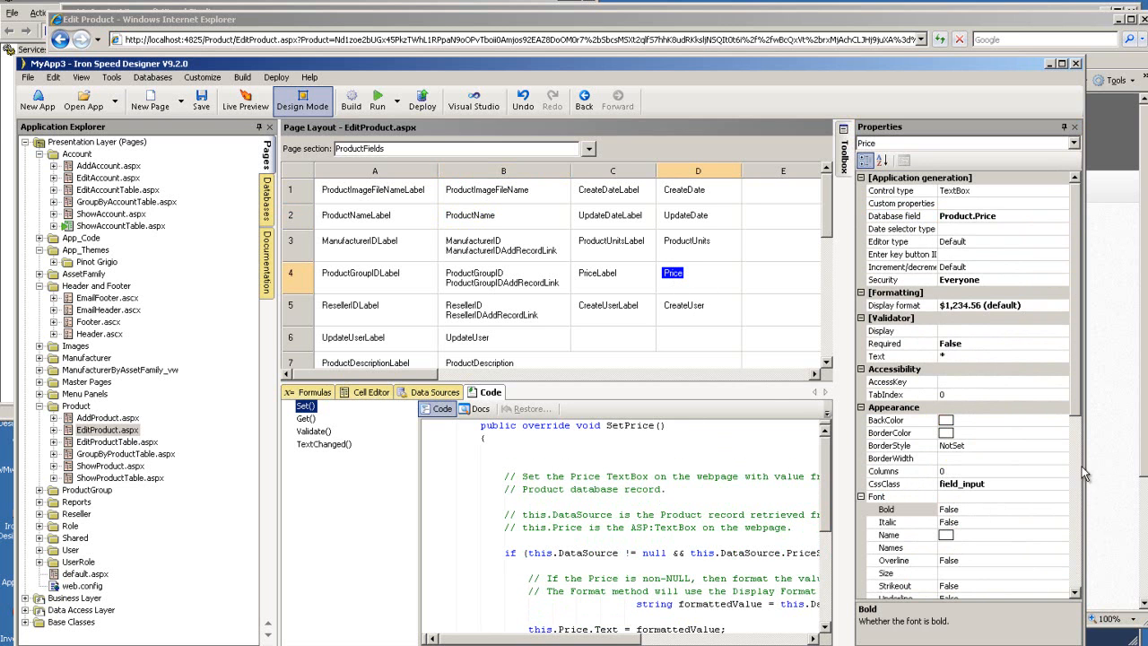
{"action": "scroll", "scroll_direction": "down", "scroll_amount": 3}
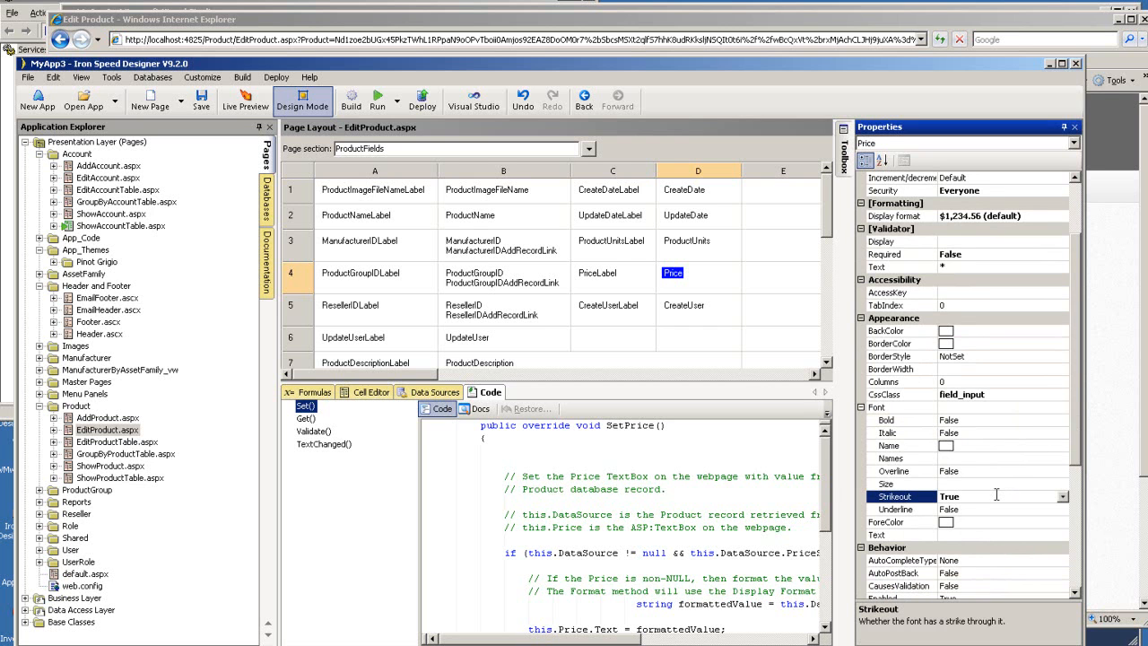
{"action": "mouse_move", "coordinate": [999, 491]}
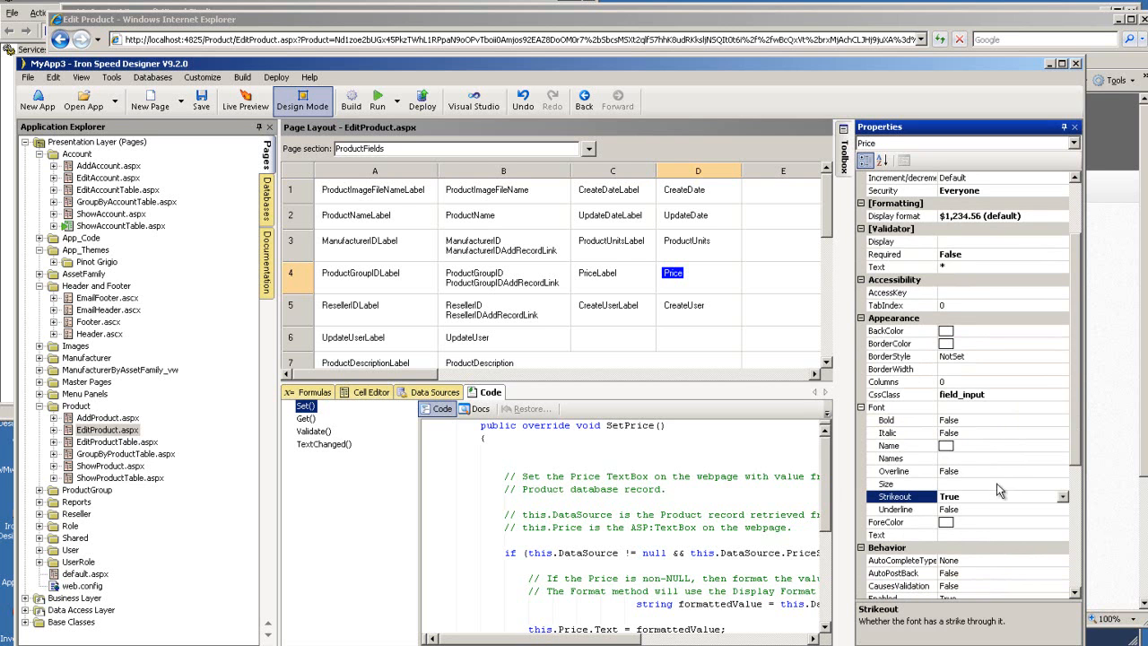
{"action": "mouse_move", "coordinate": [951, 539]}
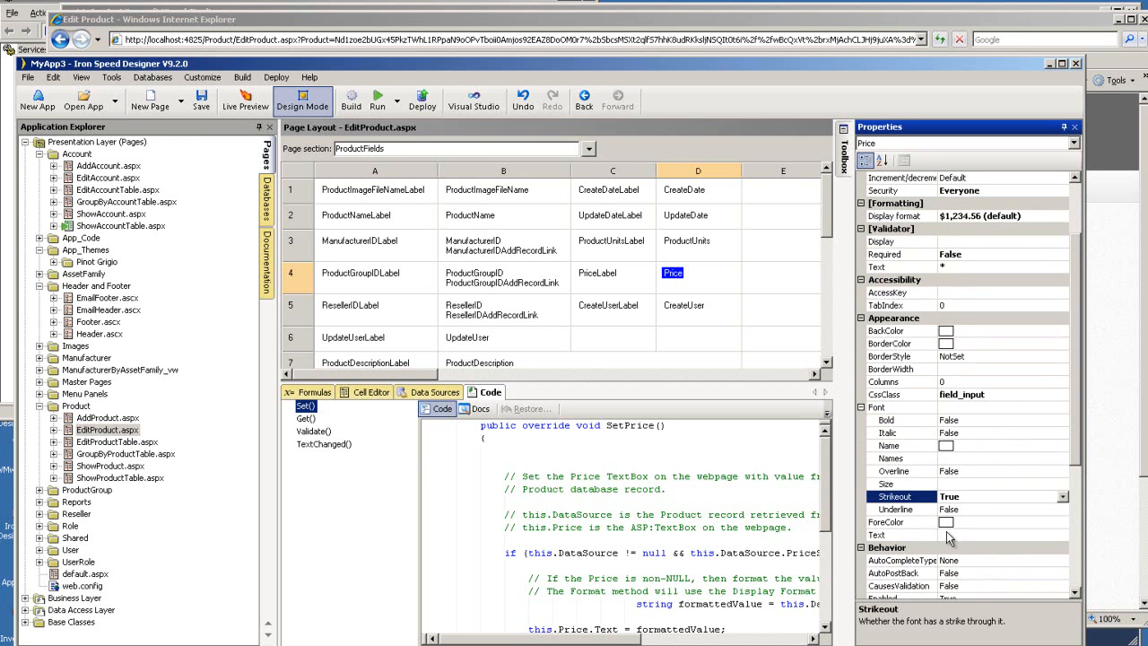
{"action": "left_click", "coordinate": [1063, 522]}
{"action": "type", "text": "Red"}
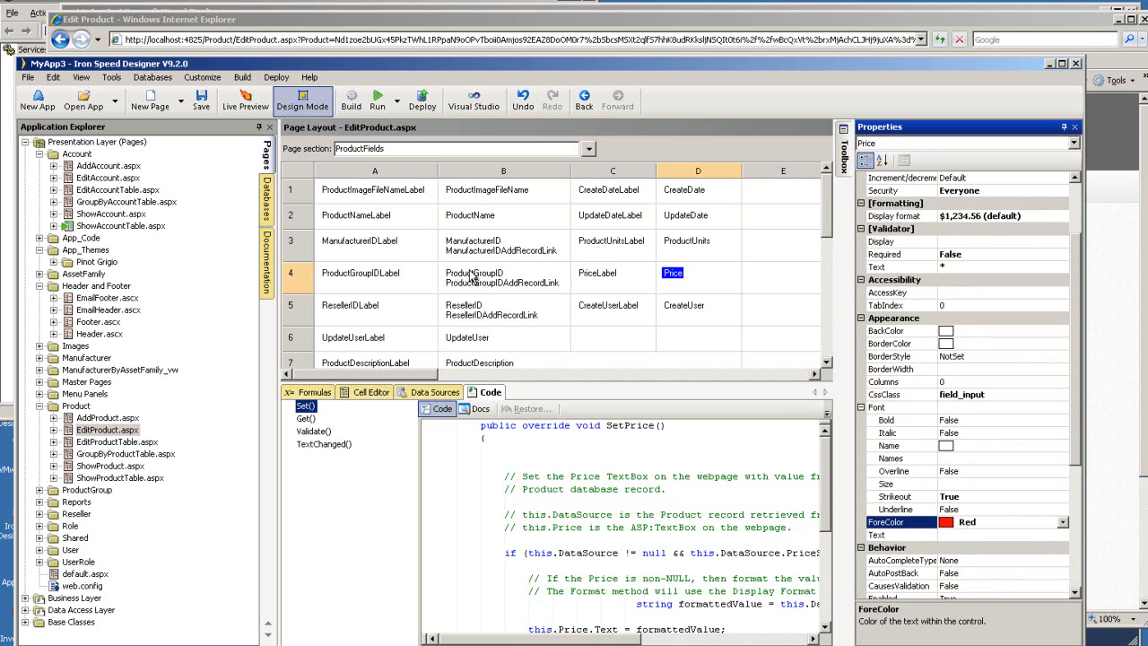
{"action": "left_click", "coordinate": [352, 101]}
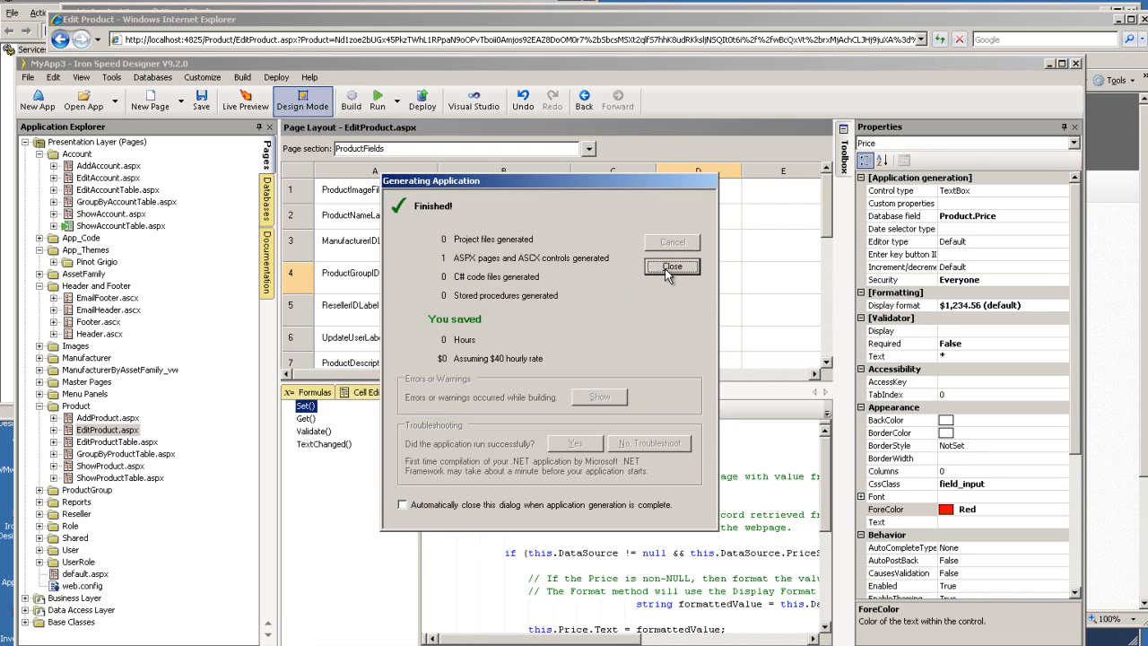
Step: Close the generation report and reload the Edit Product page to check the new formatting
{"action": "left_click", "coordinate": [671, 266]}
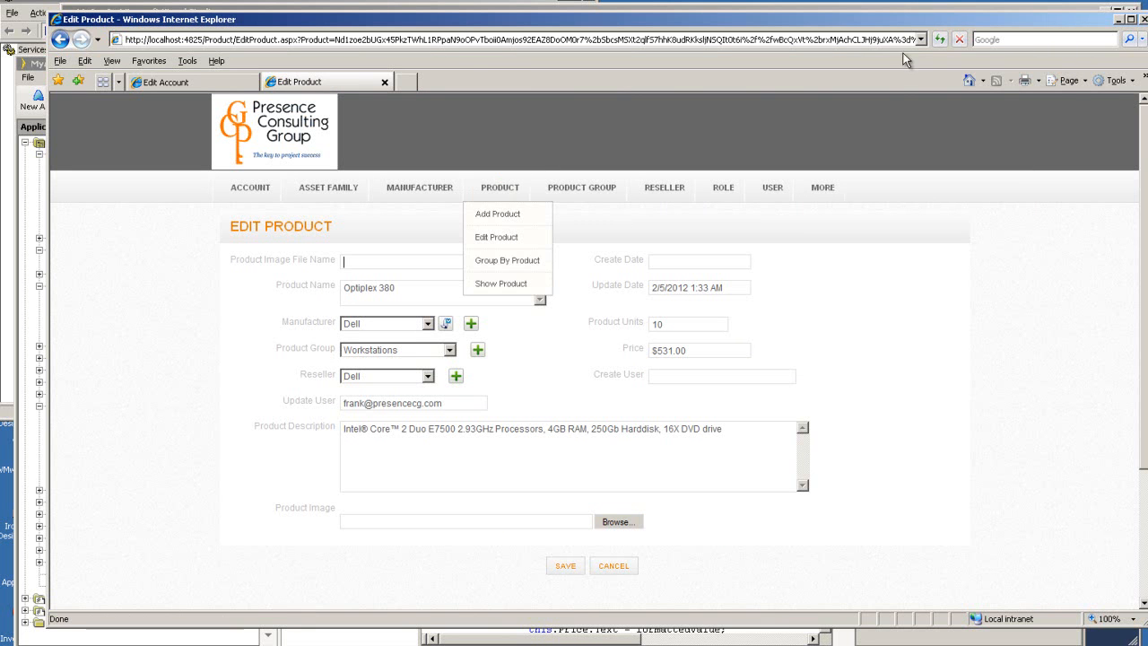
{"action": "left_click", "coordinate": [495, 237]}
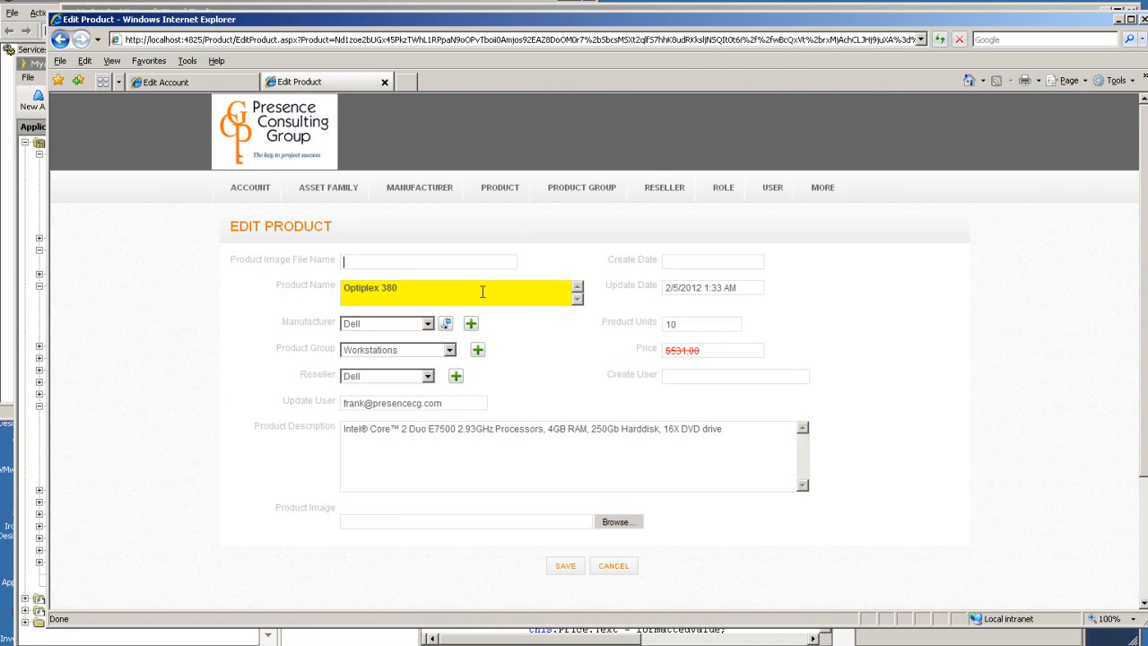
{"action": "mouse_move", "coordinate": [434, 291]}
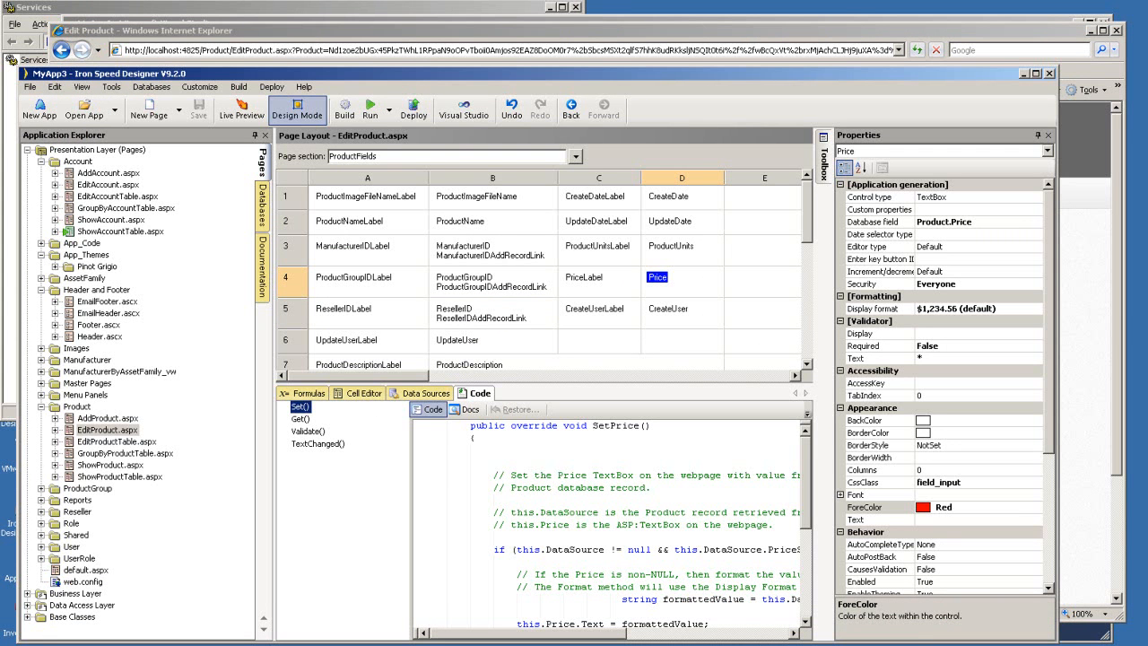
{"action": "mouse_move", "coordinate": [466, 283]}
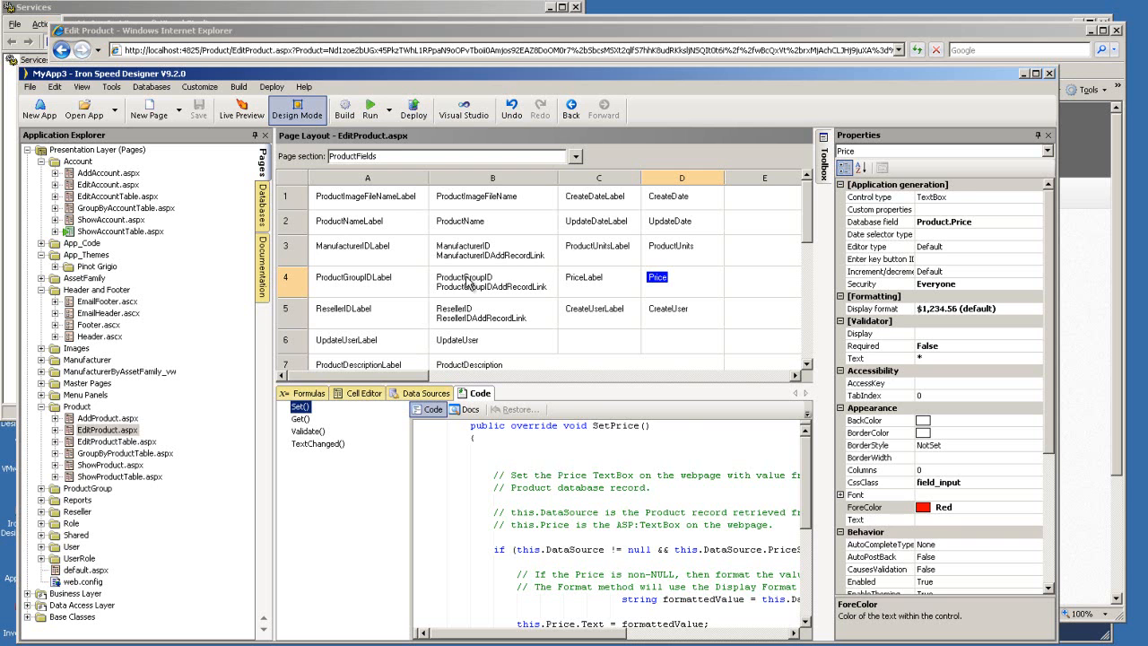
Step: Keep ProductGroupID as a Dropdown List and set its AutoPostBack to True
{"action": "left_click", "coordinate": [464, 276]}
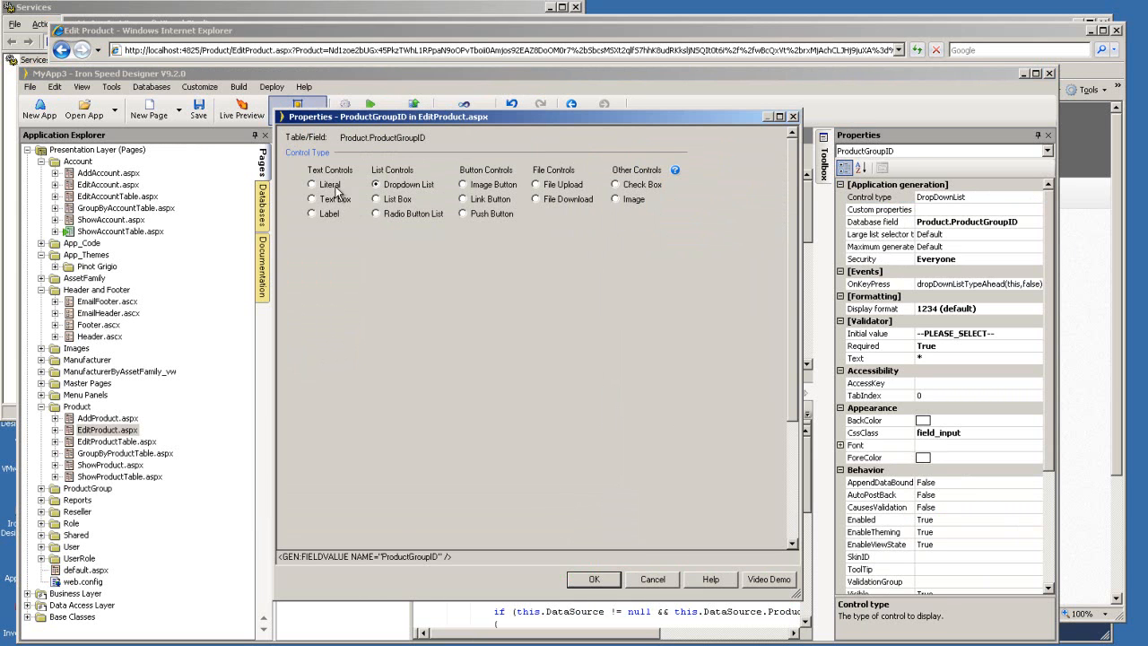
{"action": "mouse_move", "coordinate": [334, 198]}
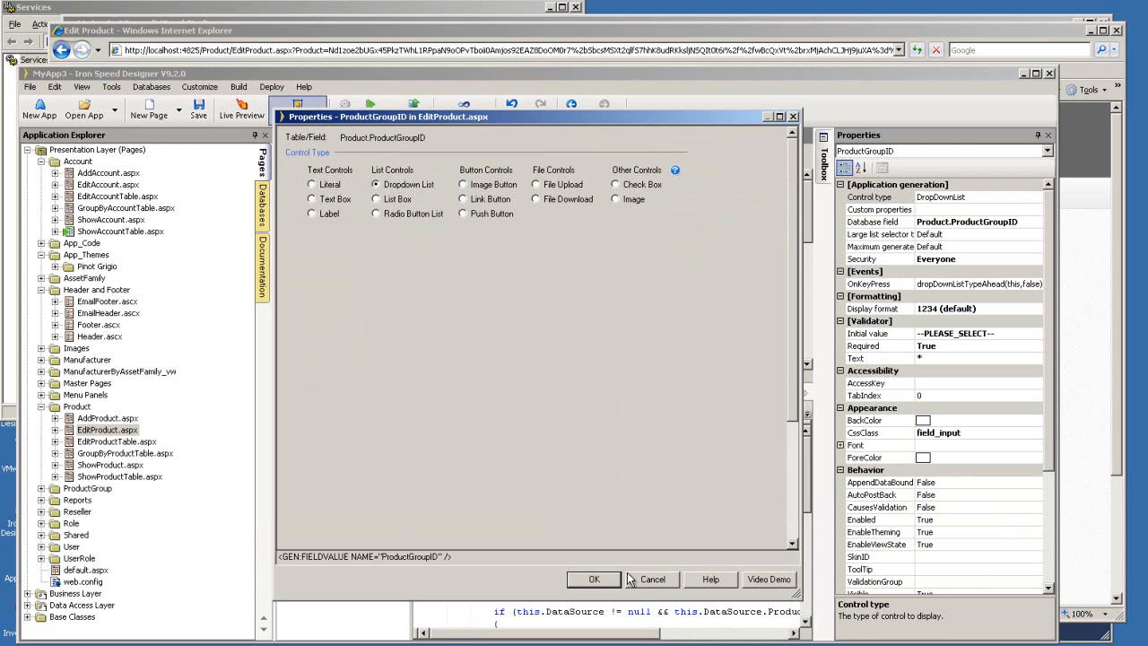
{"action": "left_click", "coordinate": [594, 578]}
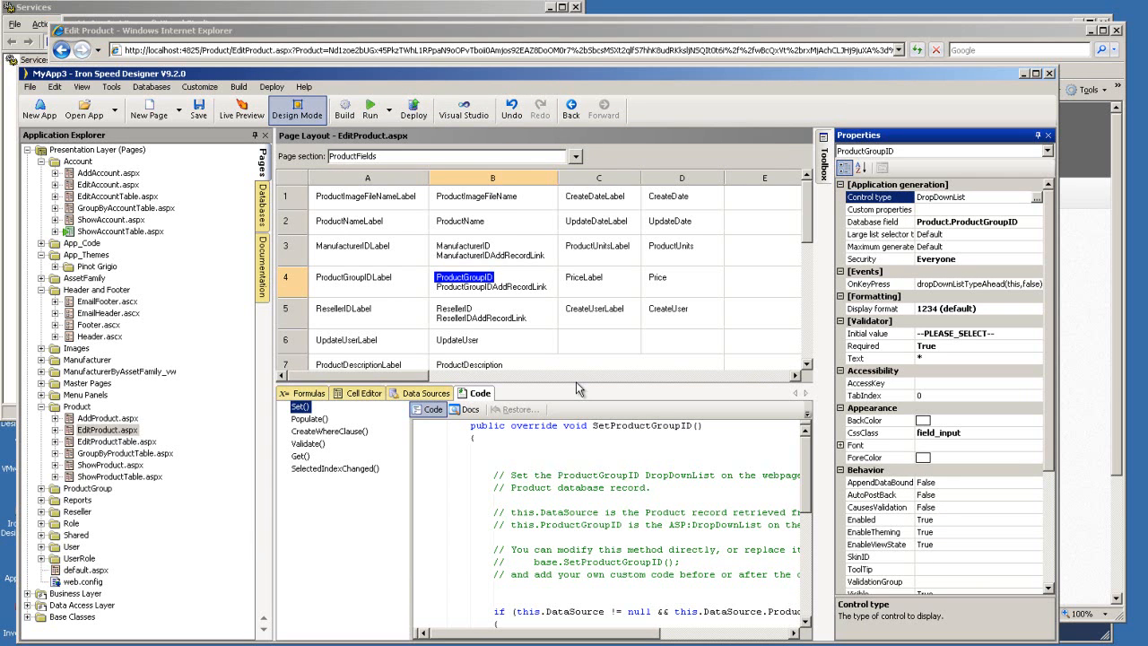
{"action": "mouse_move", "coordinate": [488, 298]}
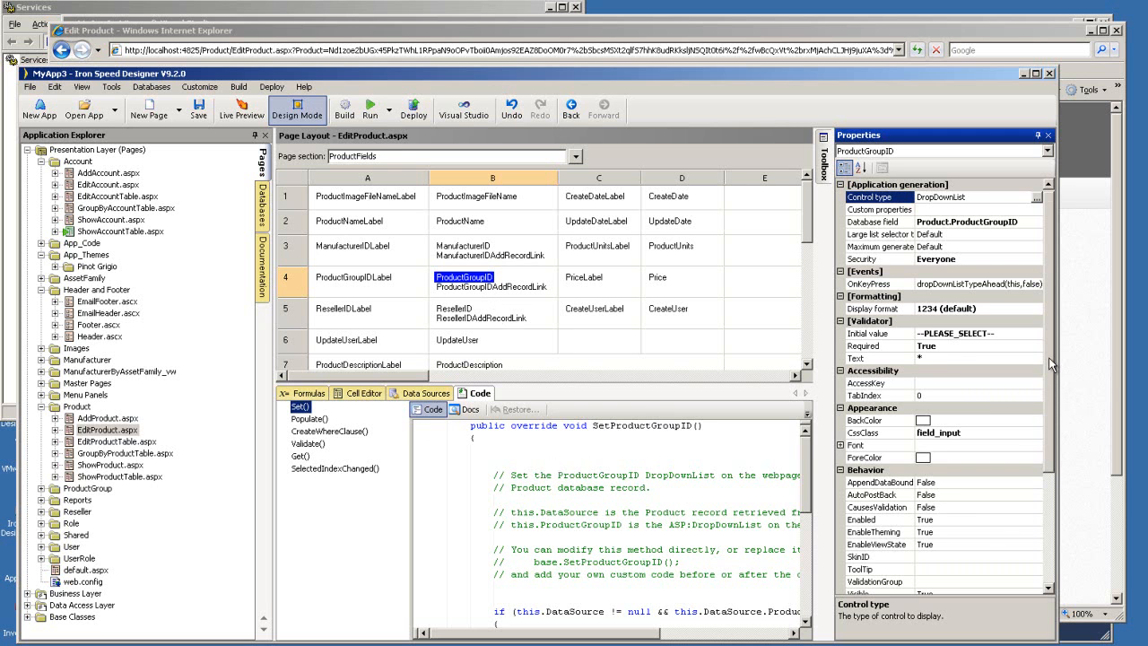
{"action": "scroll", "scroll_direction": "down", "scroll_amount": 3}
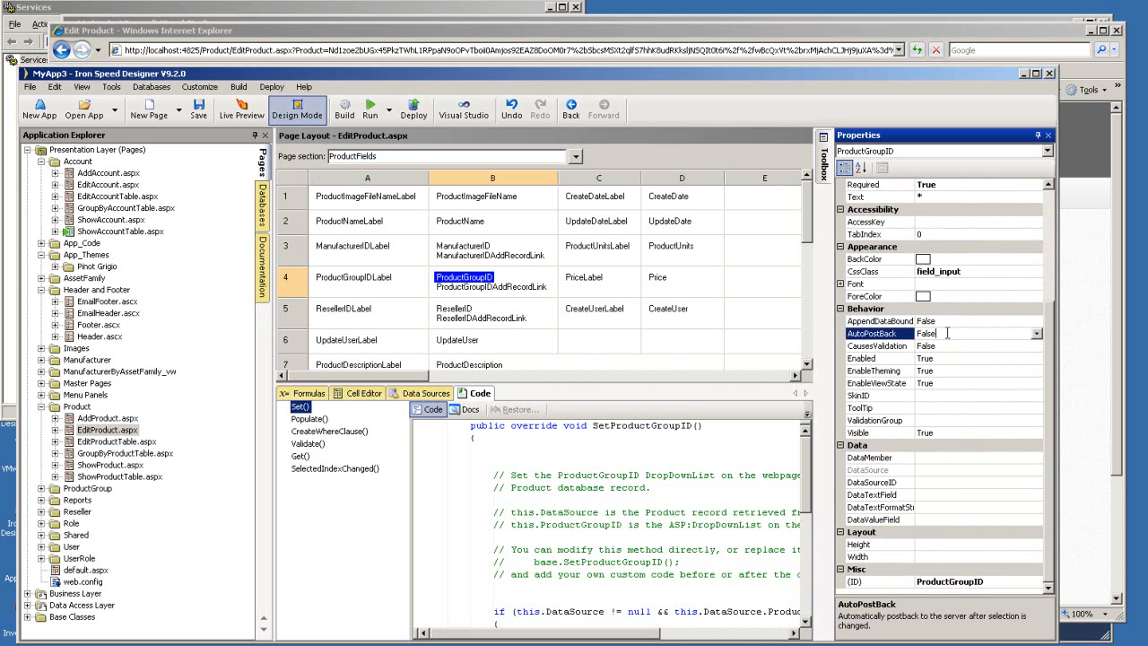
{"action": "left_click", "coordinate": [1037, 332]}
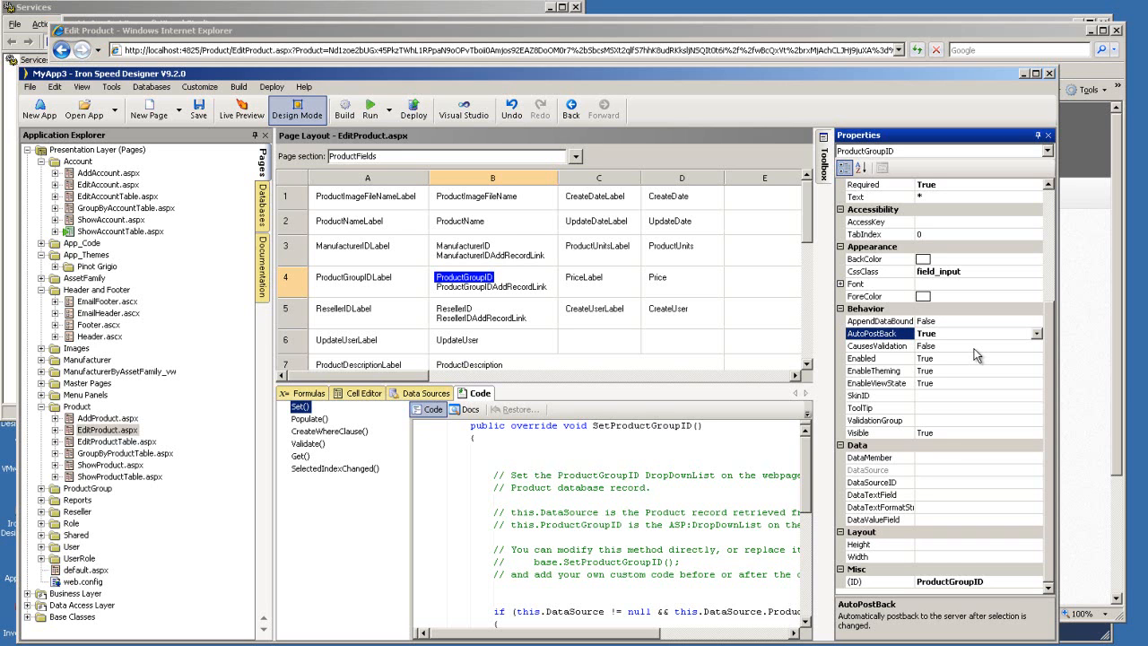
{"action": "mouse_move", "coordinate": [327, 479]}
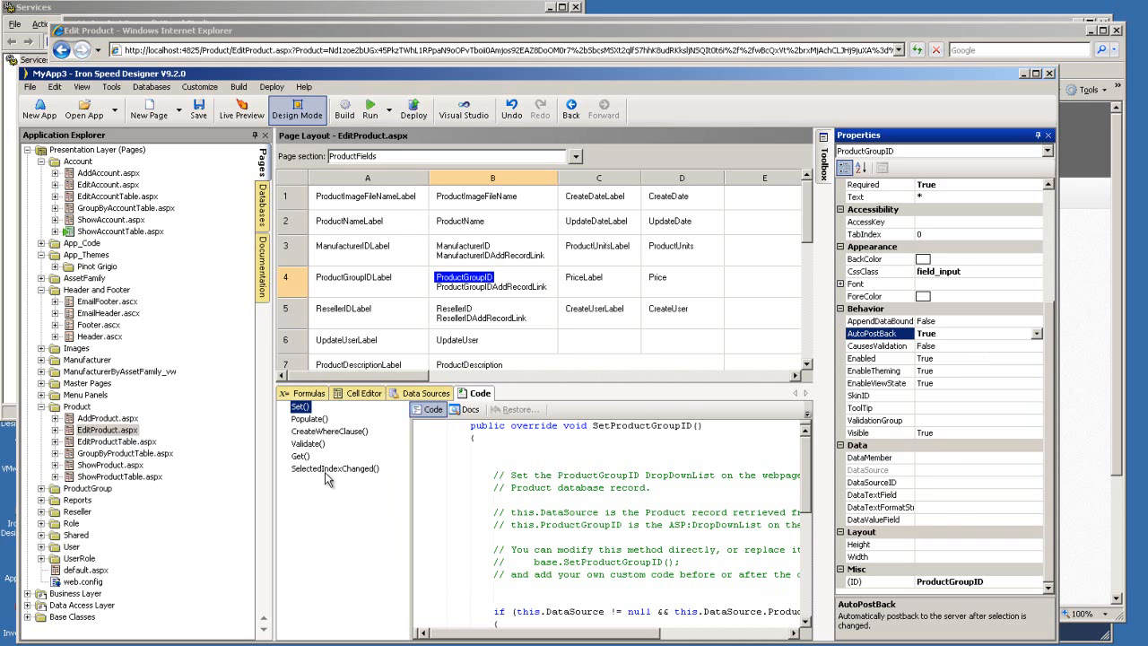
{"action": "mouse_move", "coordinate": [332, 474]}
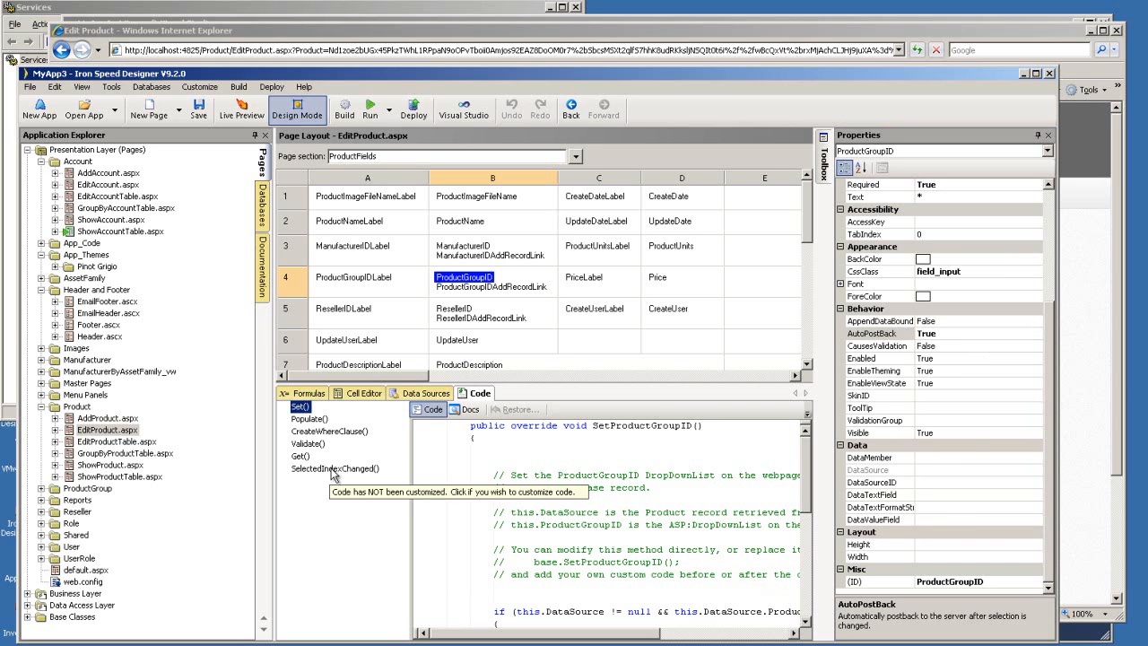
Step: Add ProductImageFileName.Text = this.ProductGroupID.SelectedItem.Text to the SelectedIndexChanged handler
{"action": "left_click", "coordinate": [337, 470]}
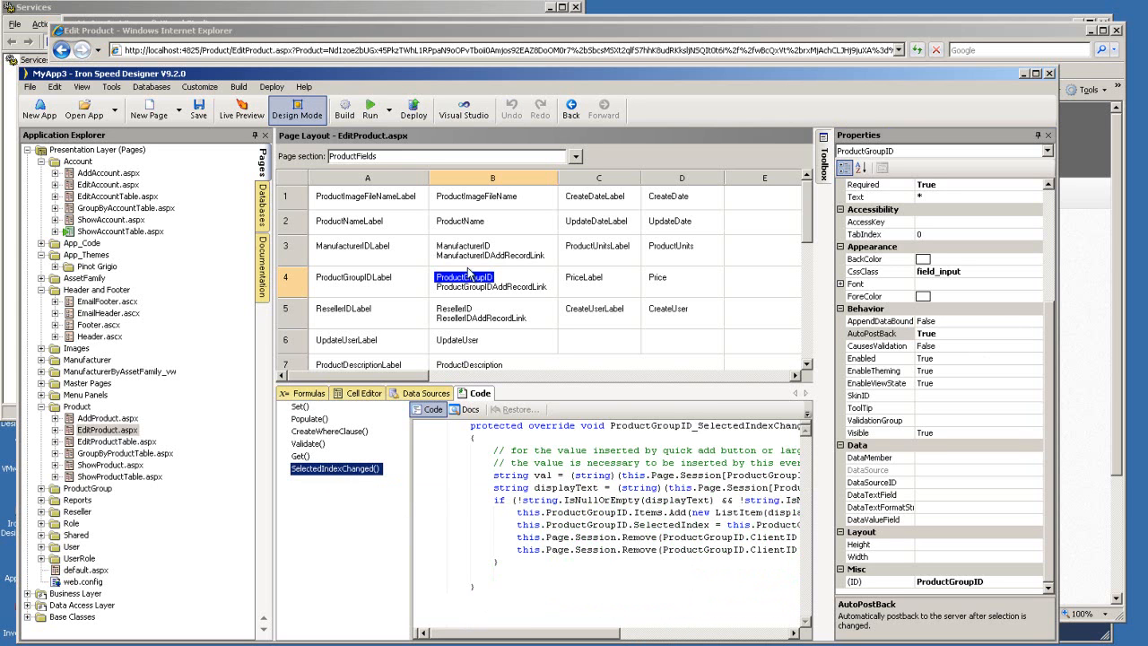
{"action": "left_click", "coordinate": [463, 246]}
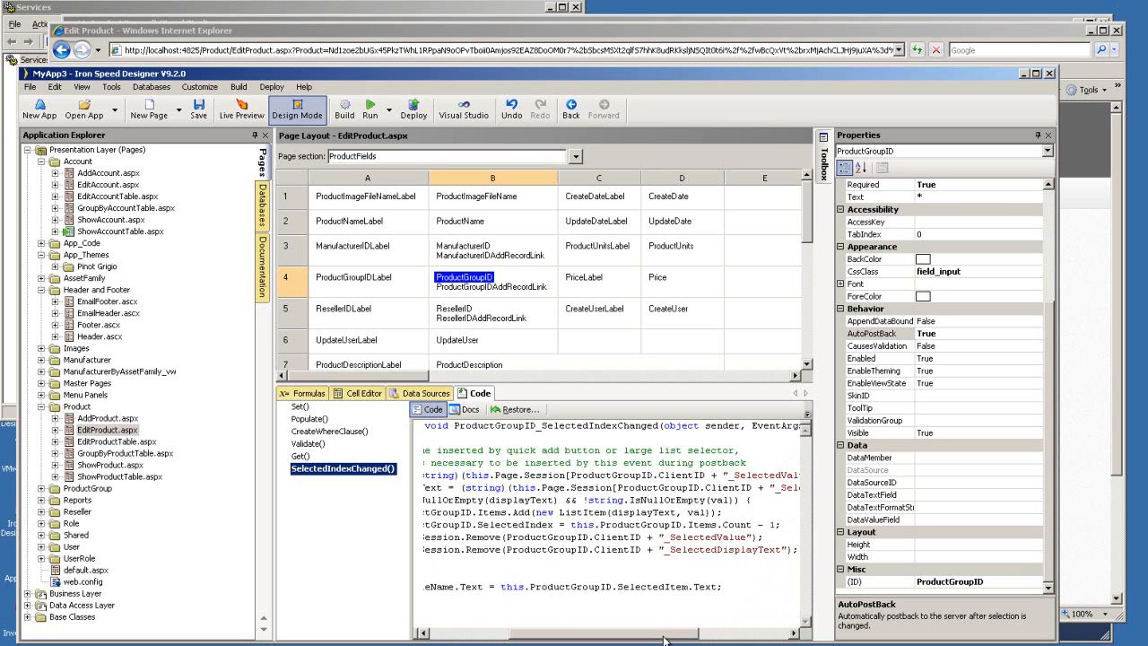
{"action": "scroll", "scroll_direction": "left", "scroll_amount": 3}
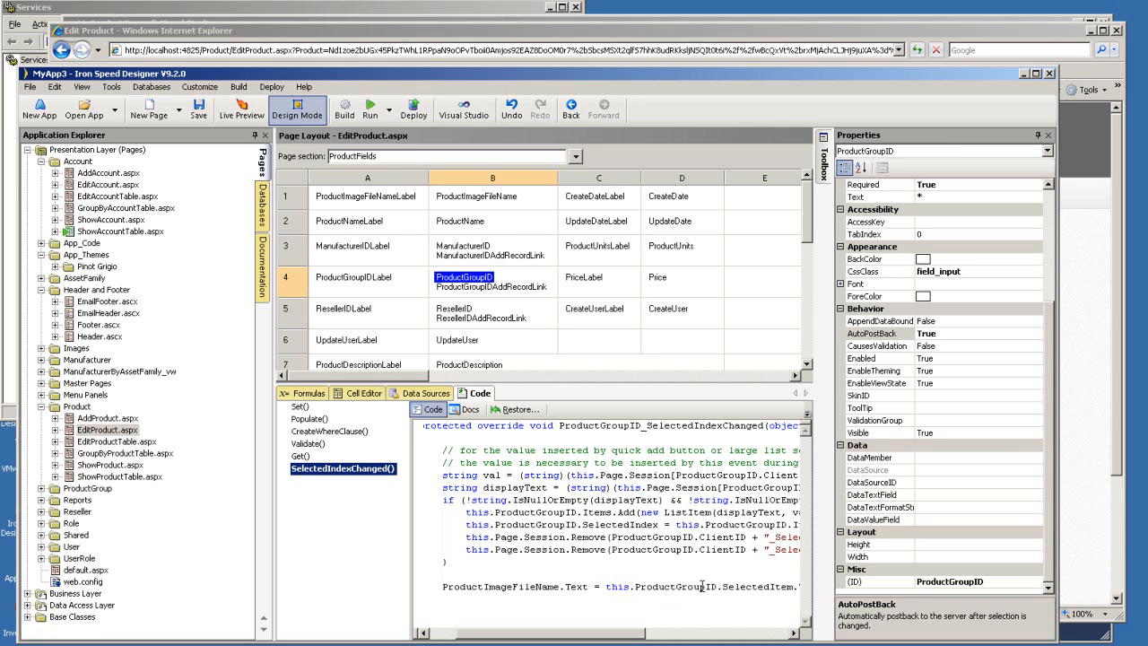
{"action": "mouse_move", "coordinate": [465, 201]}
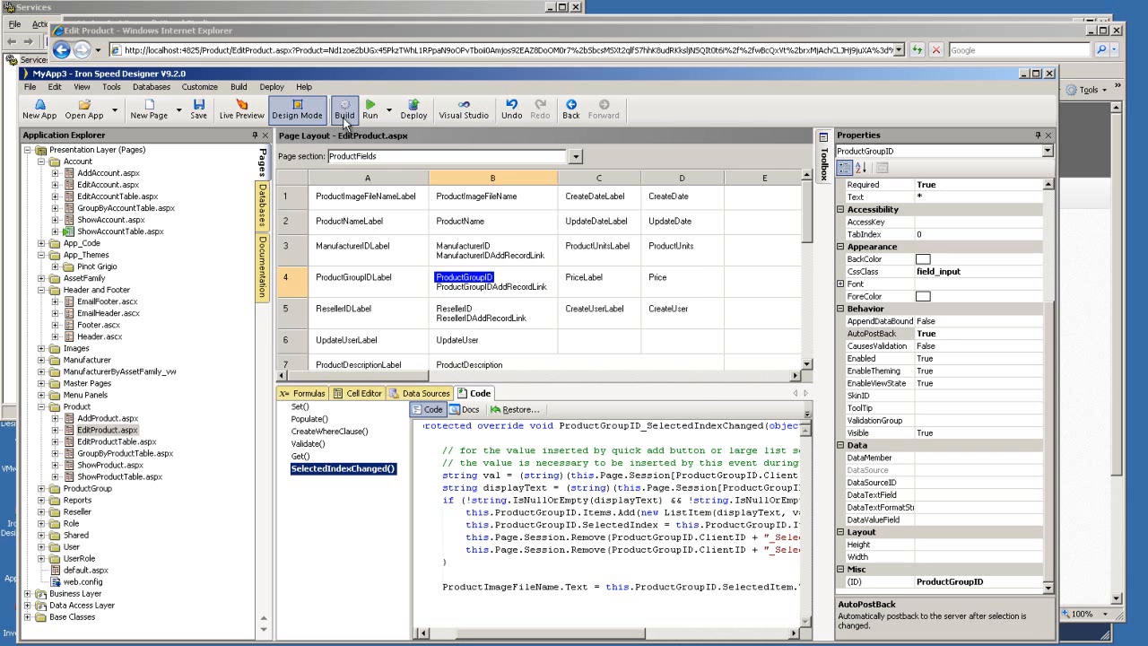
Step: Build and run the application and dismiss the generation finished report
{"action": "left_click", "coordinate": [345, 110]}
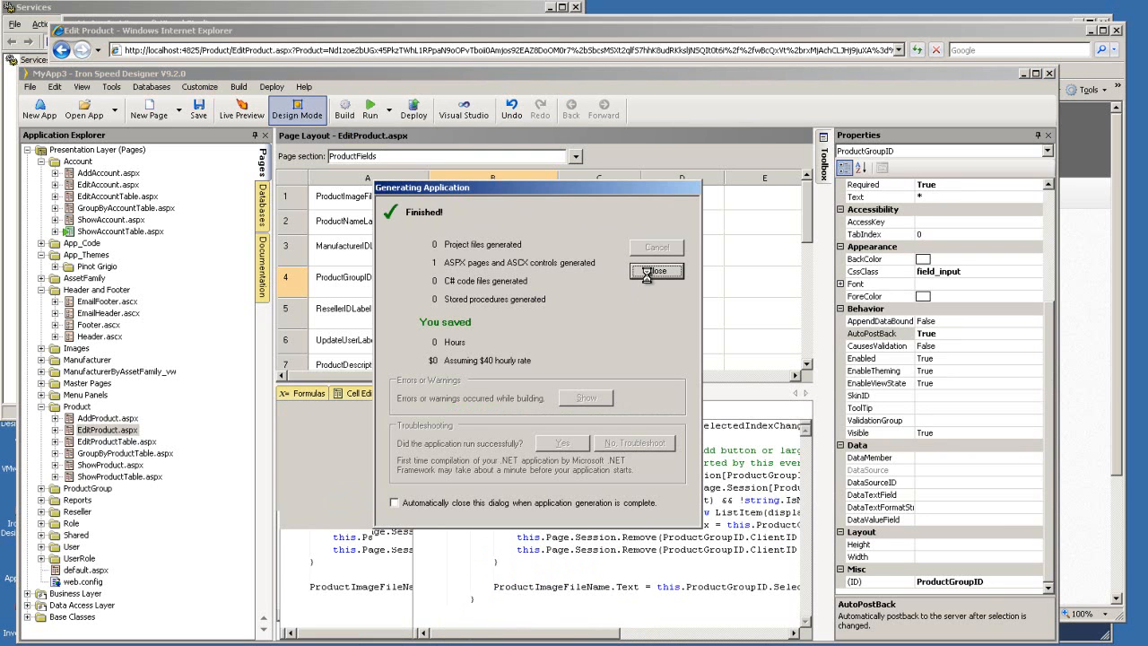
{"action": "left_click", "coordinate": [656, 271]}
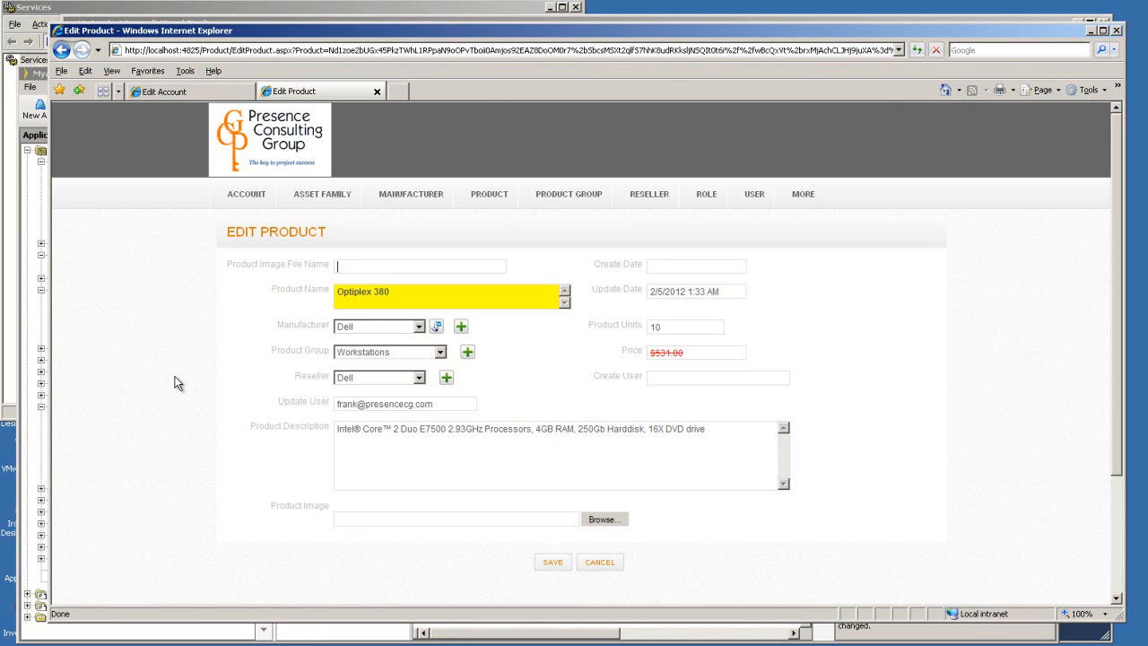
{"action": "mouse_move", "coordinate": [405, 352]}
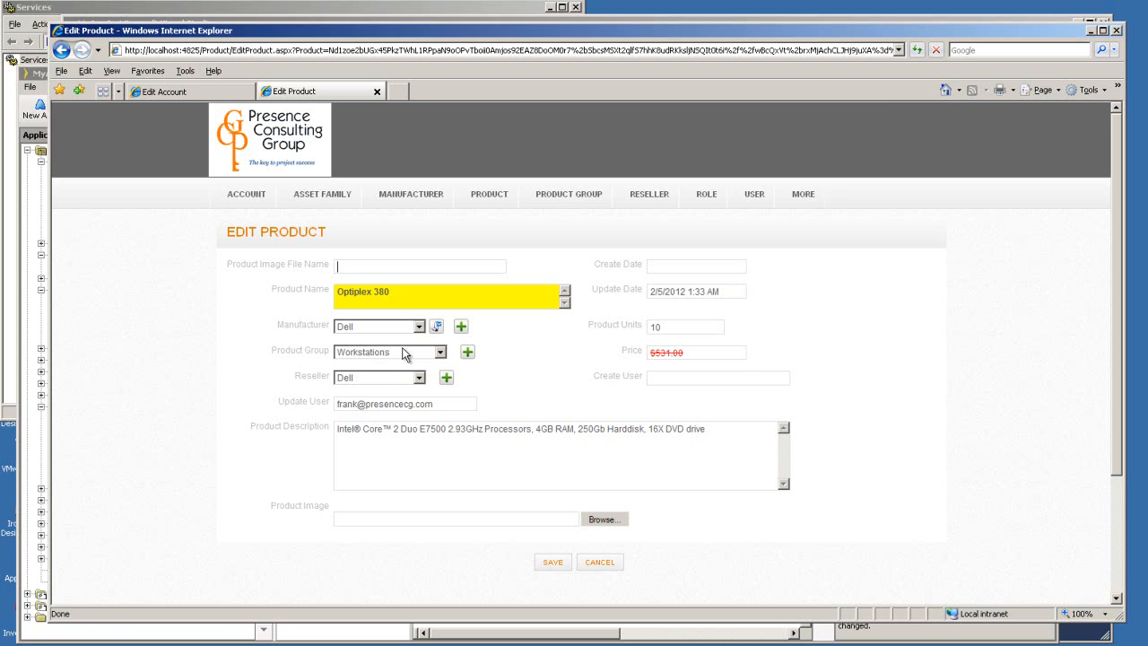
Step: Pick BlackBerry then LED Monitors as product group and watch the image file name update
{"action": "left_click", "coordinate": [437, 349]}
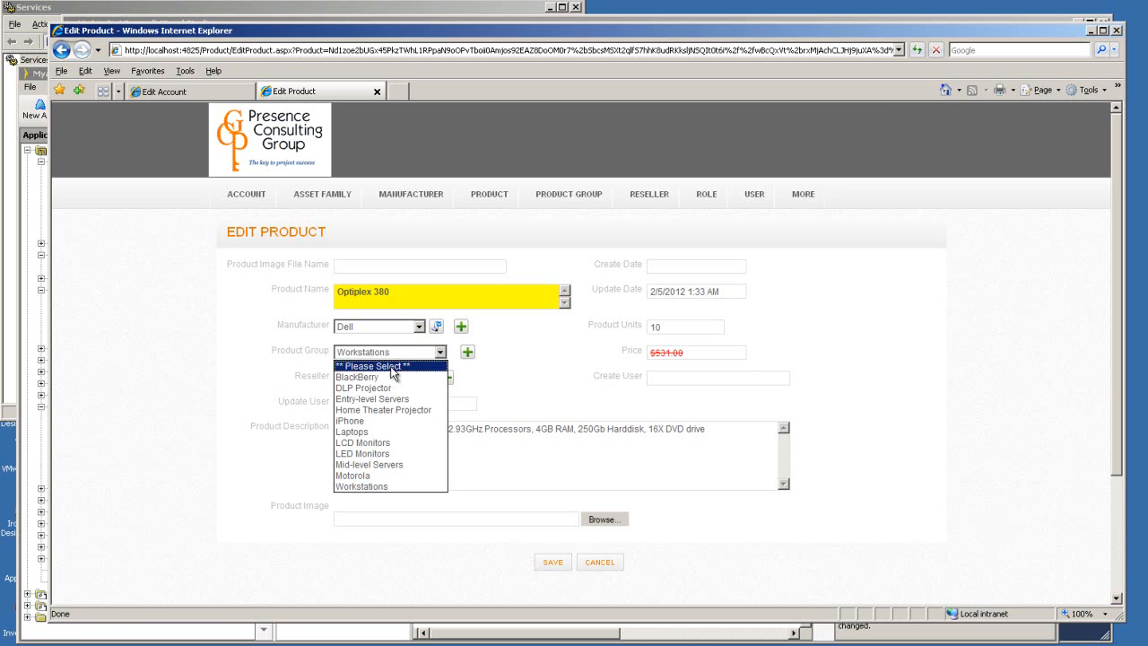
{"action": "left_click", "coordinate": [357, 377]}
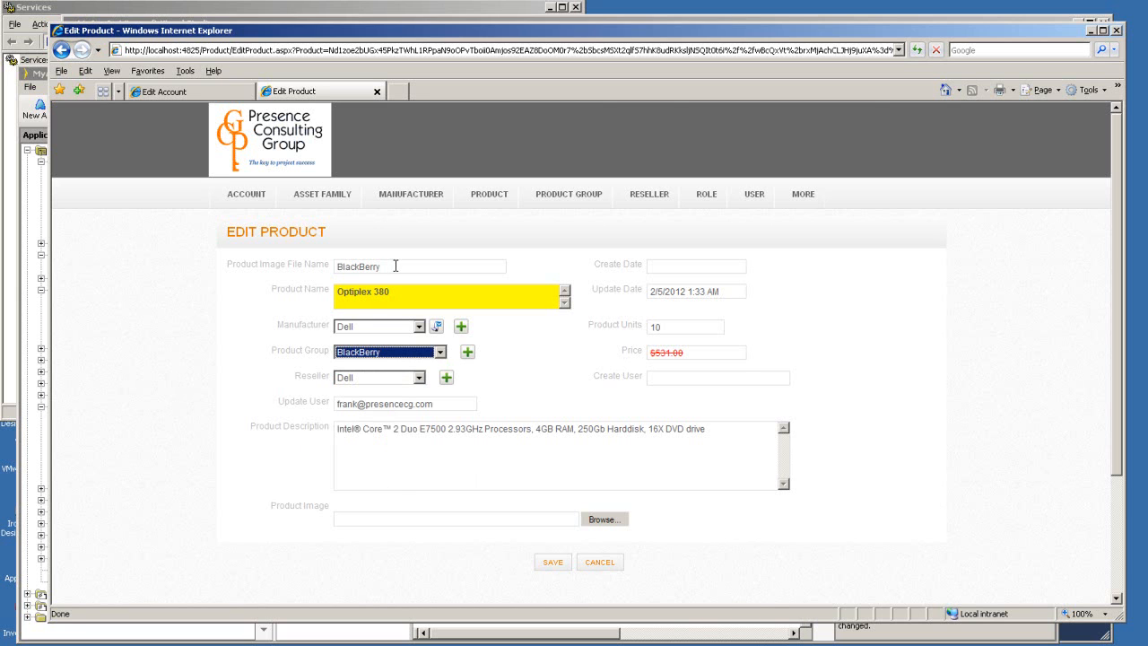
{"action": "mouse_move", "coordinate": [394, 359]}
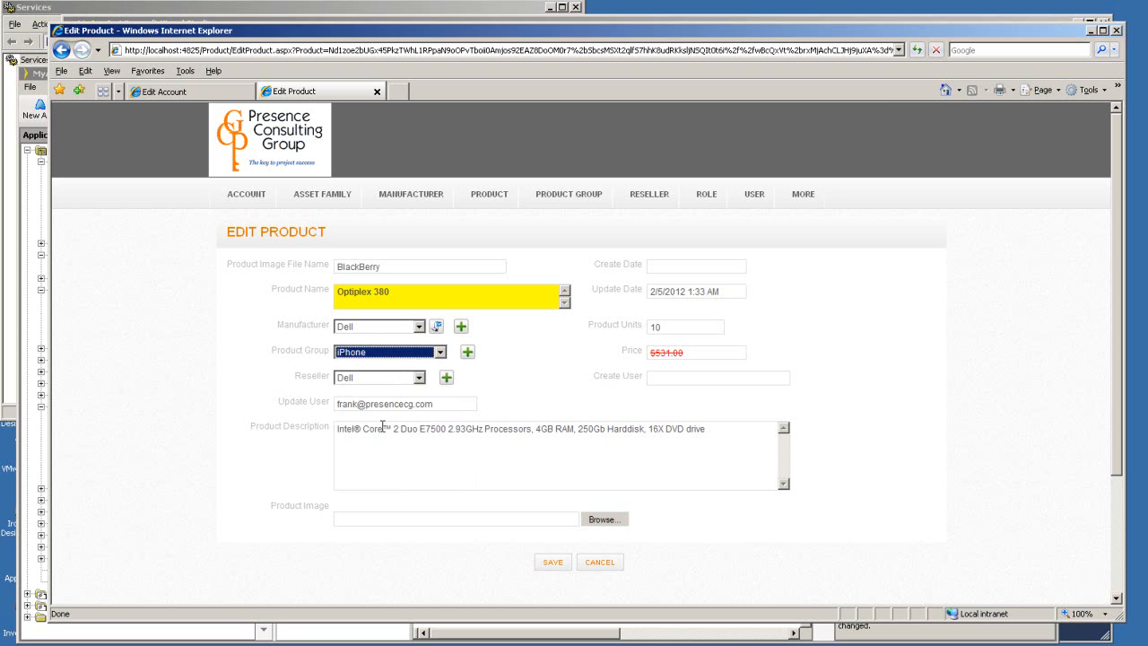
{"action": "left_click", "coordinate": [440, 351]}
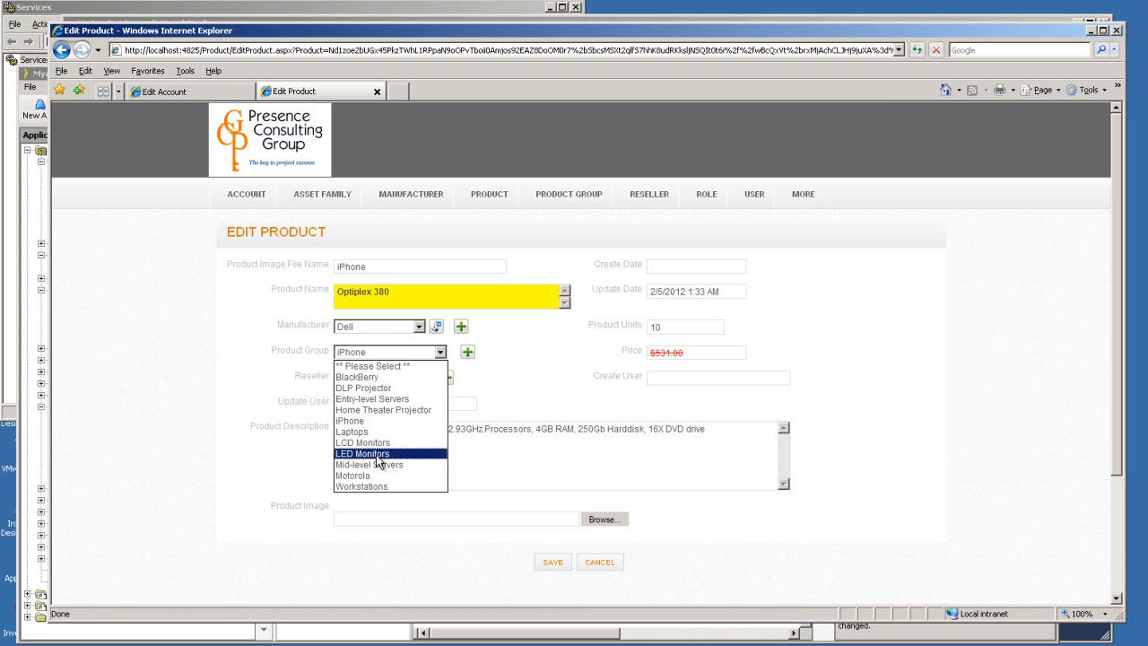
{"action": "left_click", "coordinate": [362, 452]}
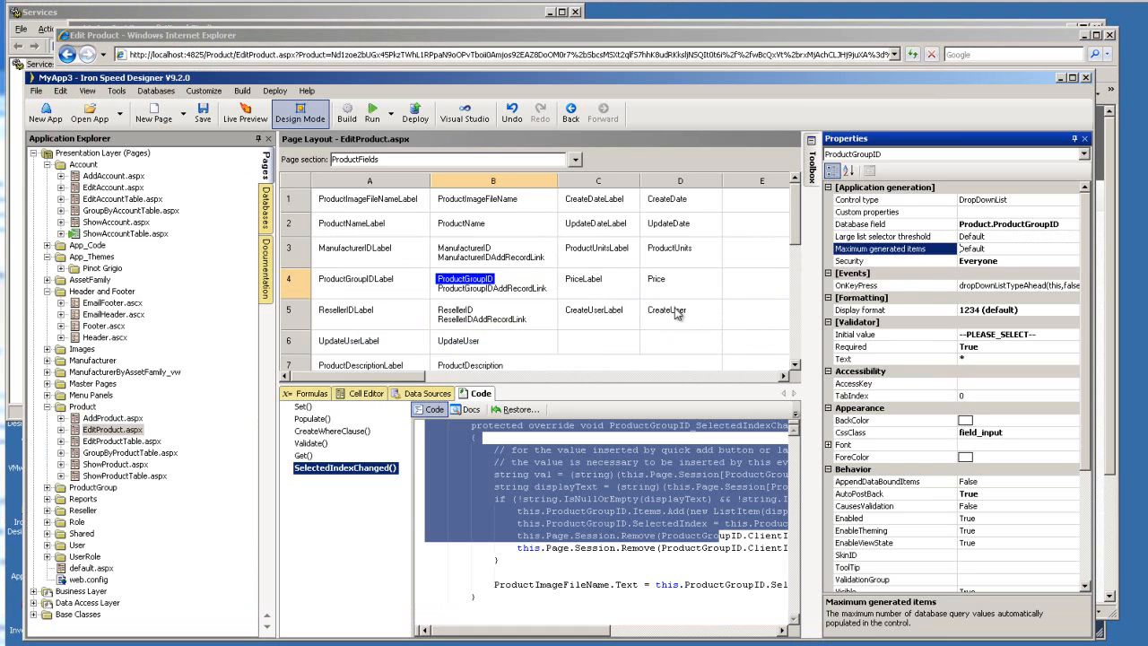
{"action": "mouse_move", "coordinate": [320, 45]}
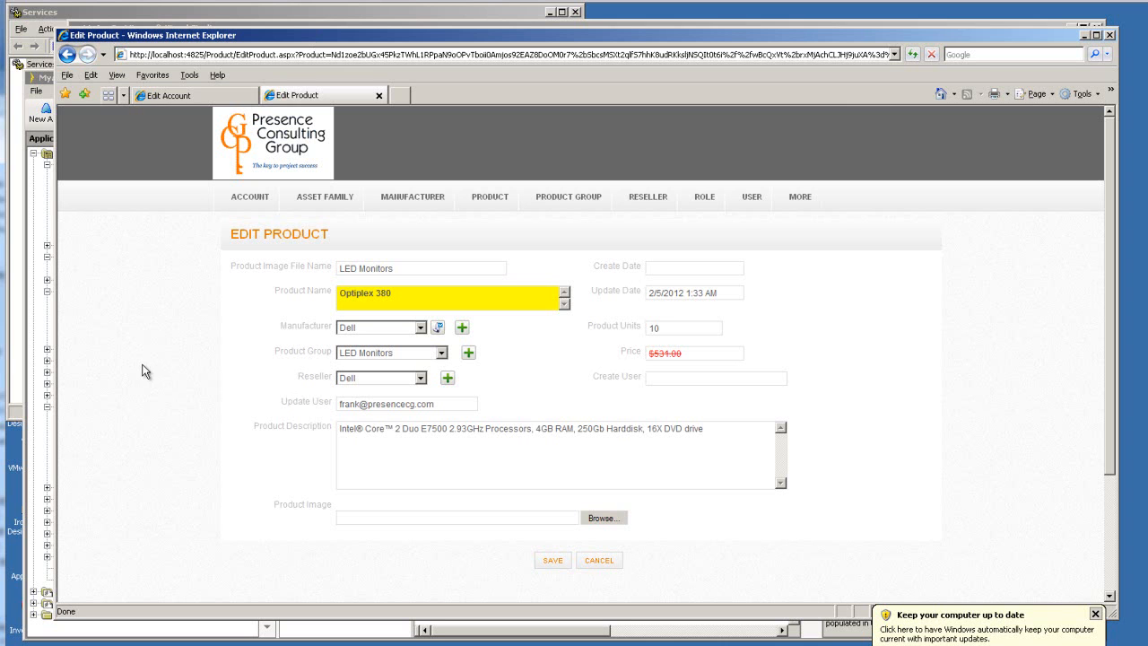
{"action": "mouse_move", "coordinate": [399, 341]}
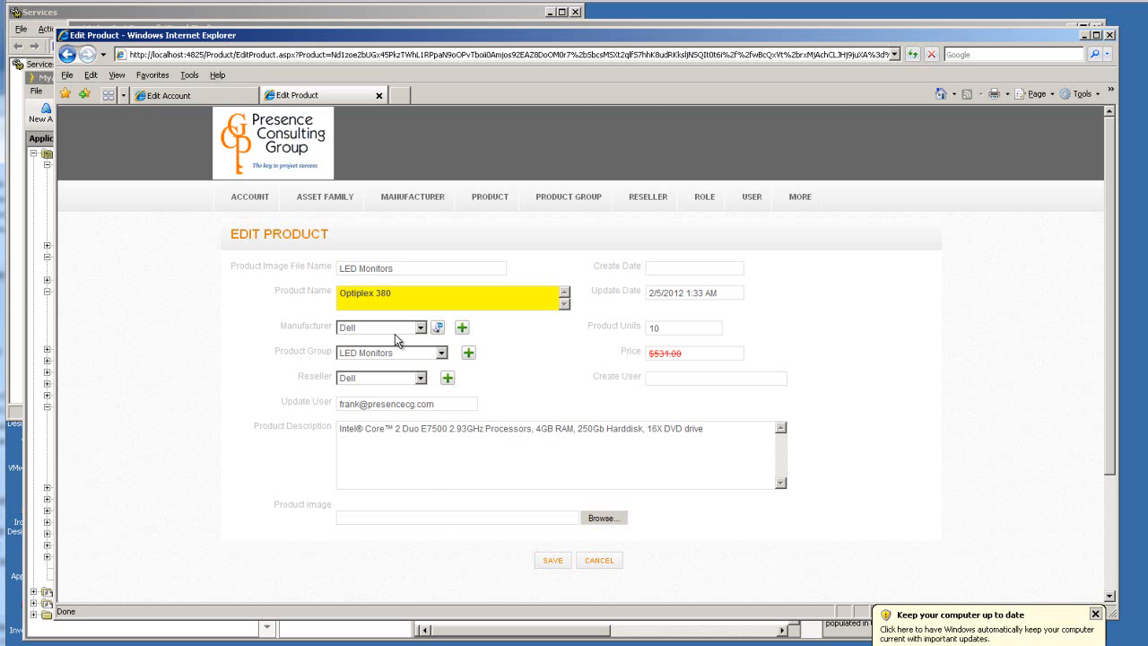
Step: Keep Dell in the Manufacturer dropdown, then pick a manufacturer from the Large List Selector pop-up
{"action": "left_click", "coordinate": [420, 327]}
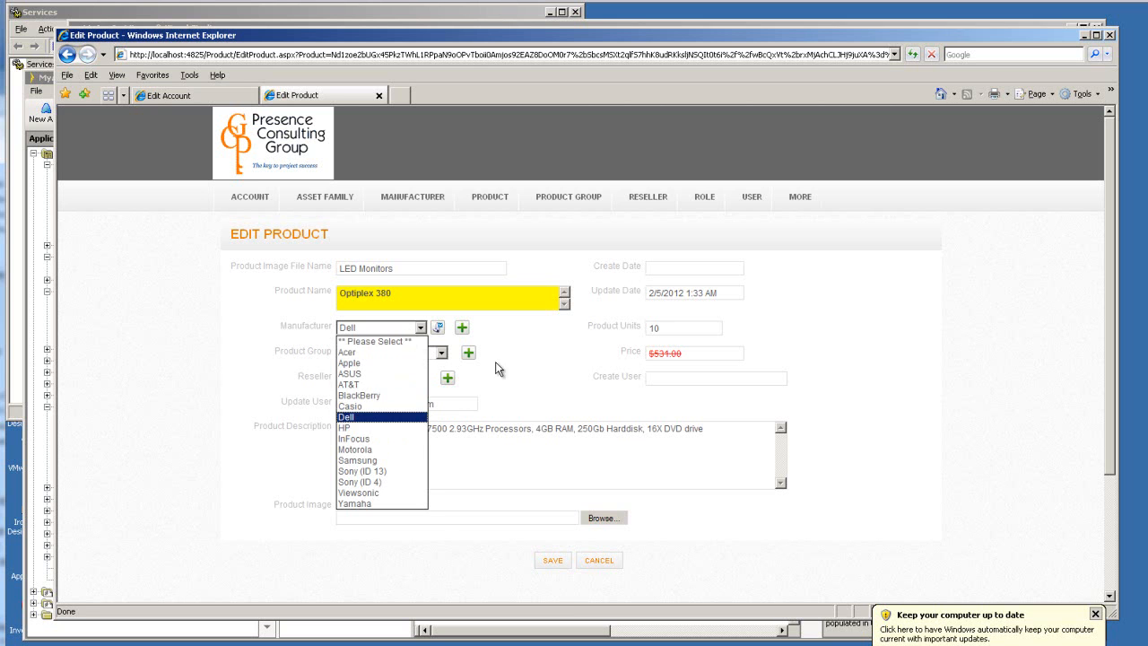
{"action": "left_click", "coordinate": [344, 416]}
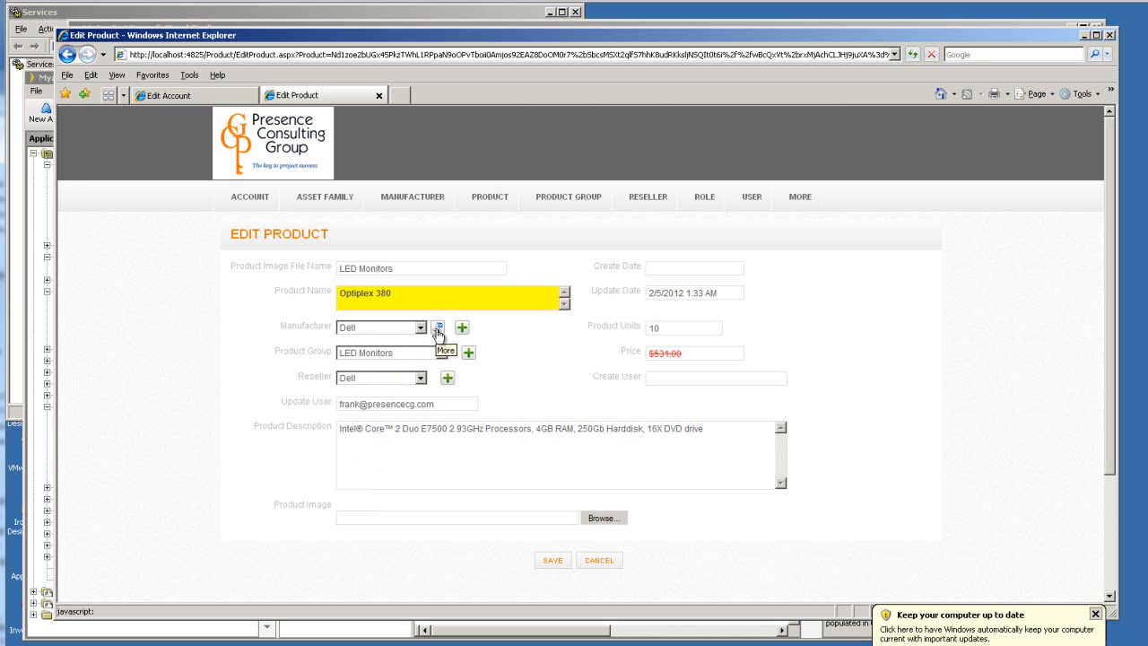
{"action": "left_click", "coordinate": [437, 327]}
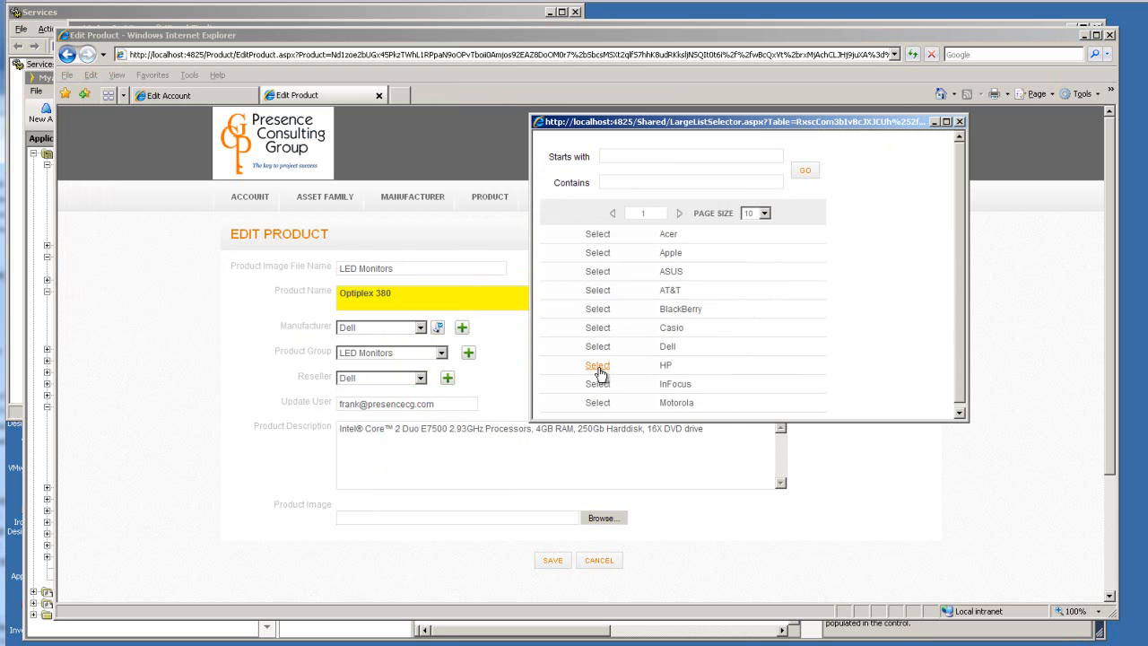
{"action": "left_click", "coordinate": [598, 366]}
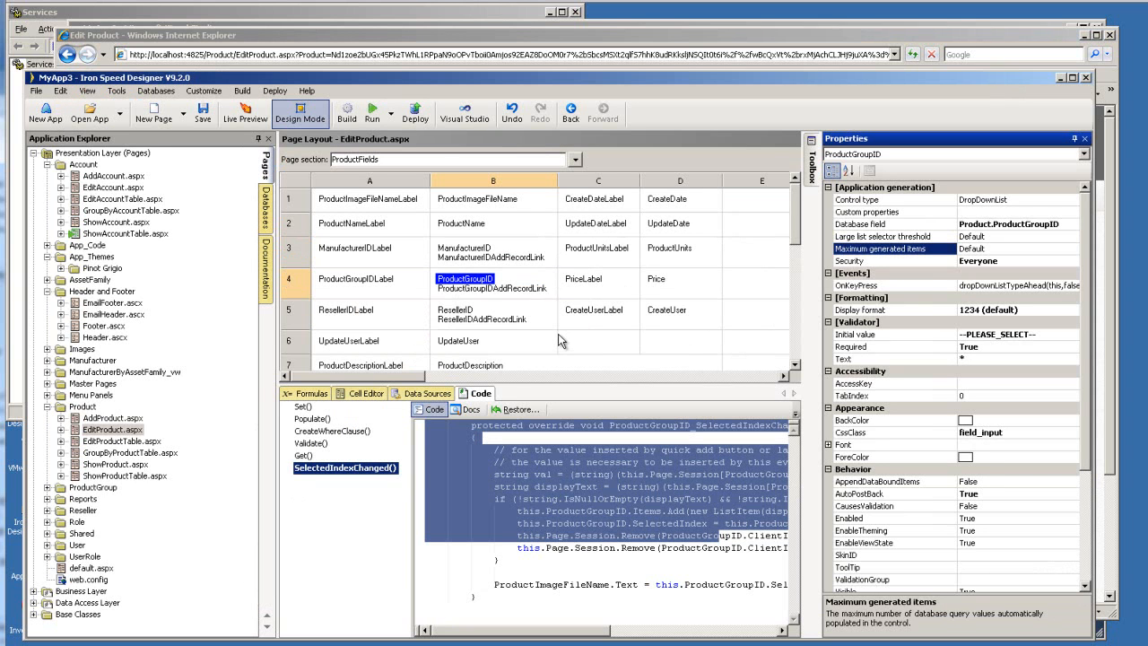
{"action": "mouse_move", "coordinate": [485, 285]}
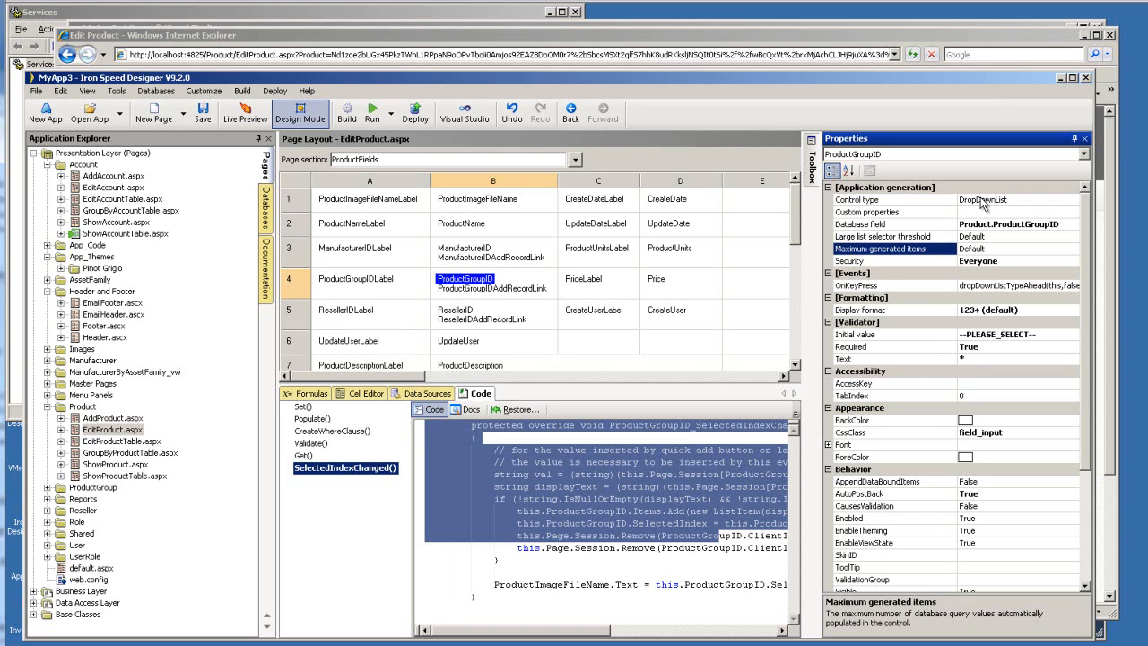
{"action": "mouse_move", "coordinate": [971, 240]}
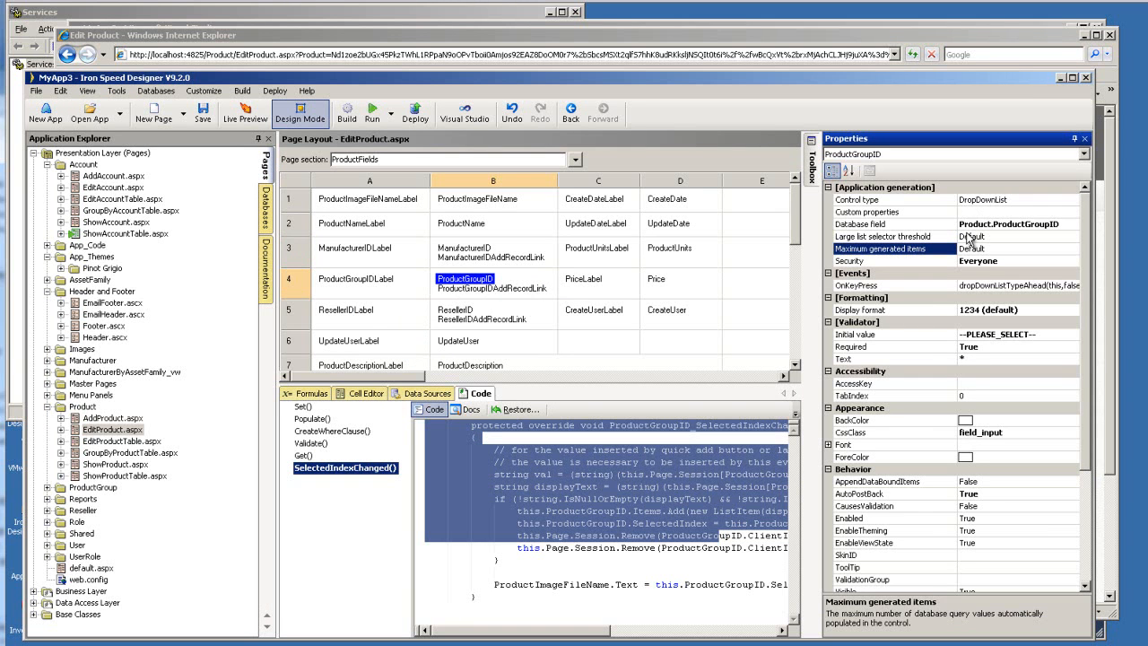
{"action": "mouse_move", "coordinate": [900, 251]}
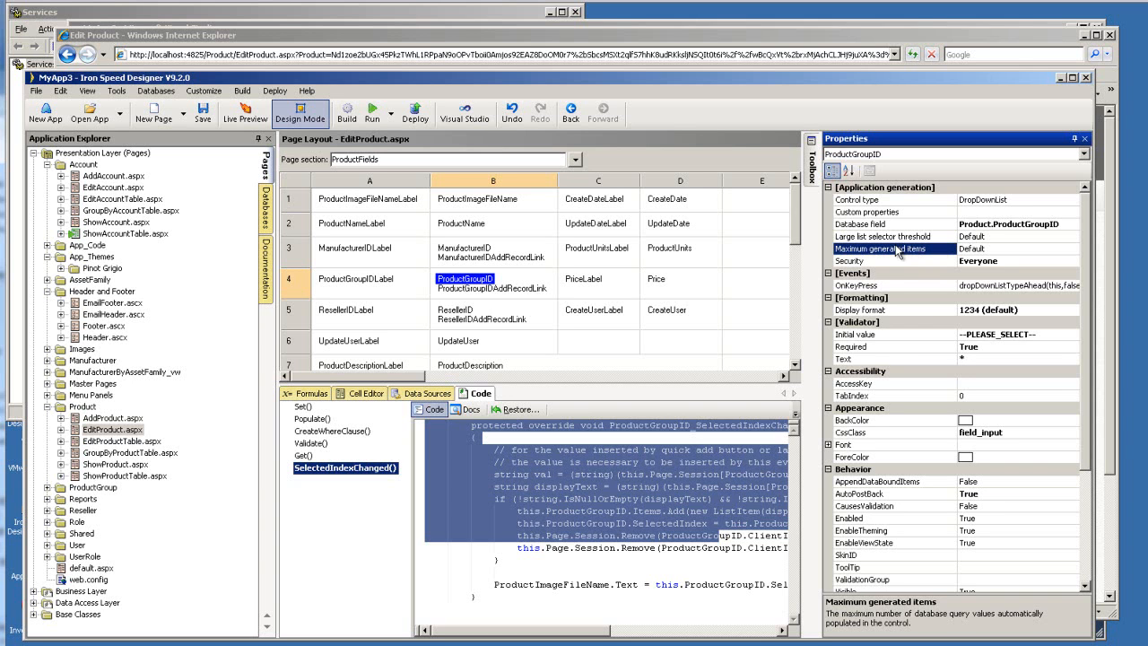
{"action": "mouse_move", "coordinate": [924, 260]}
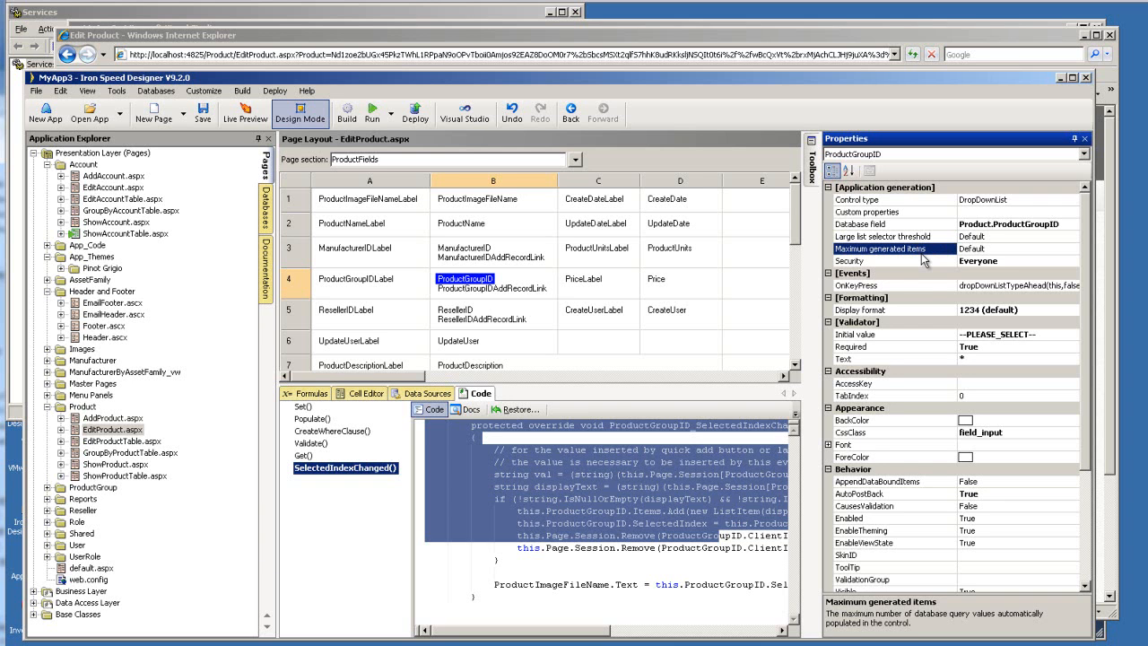
{"action": "mouse_move", "coordinate": [933, 255]}
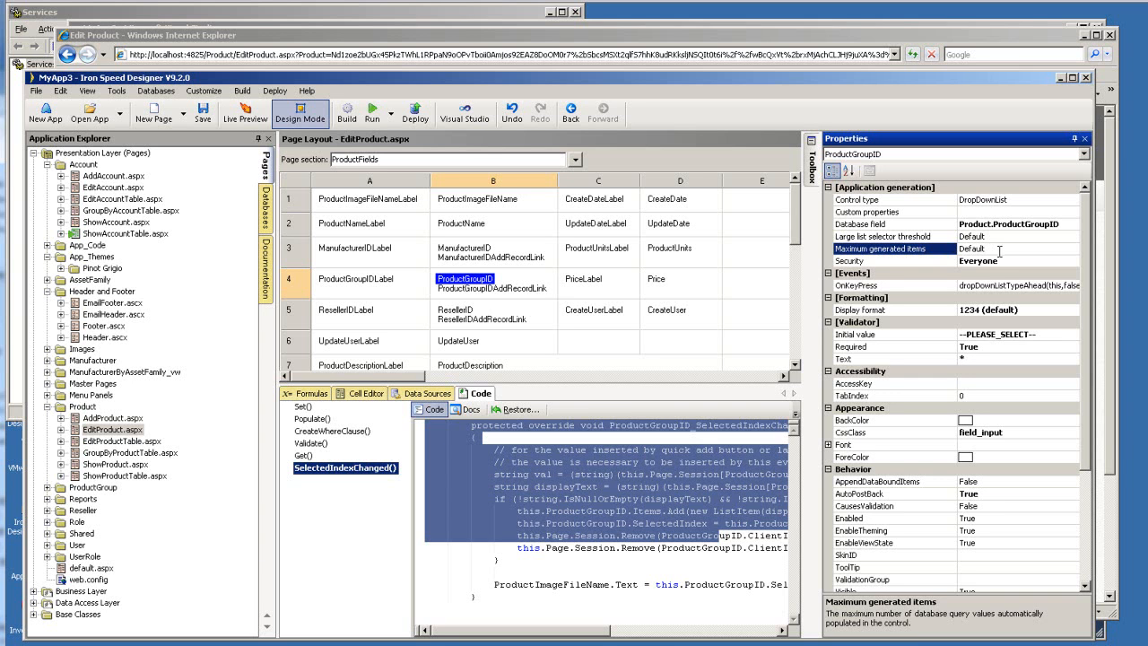
Step: Review the large list selector threshold setting, then bring up the Tools menu
{"action": "left_click", "coordinate": [888, 236]}
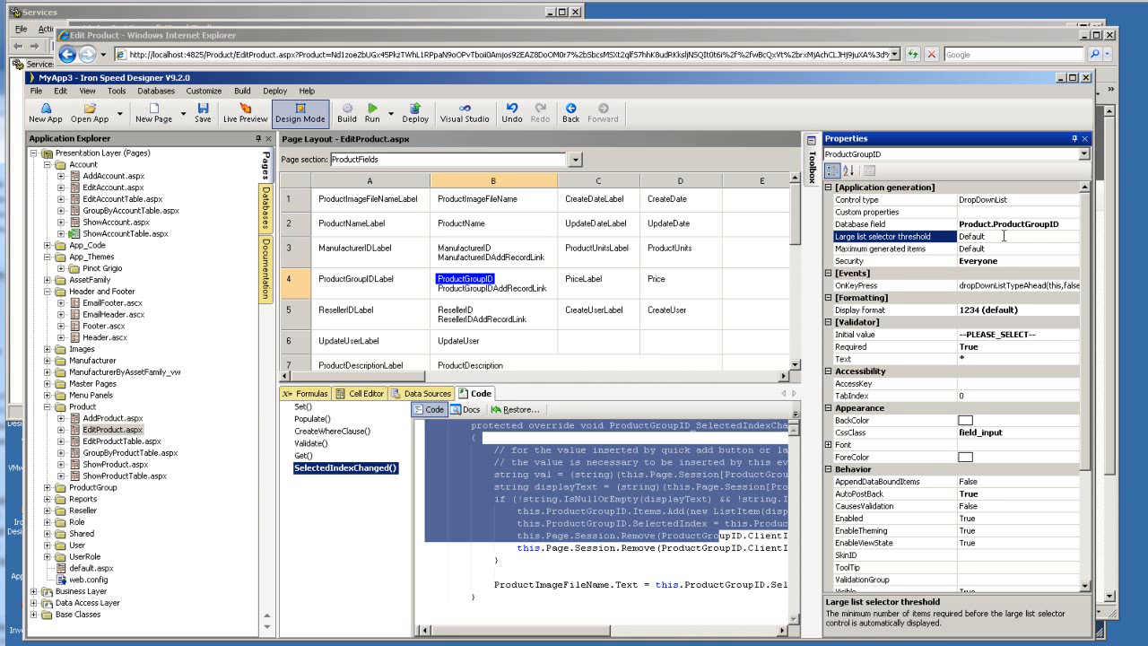
{"action": "left_click", "coordinate": [117, 89]}
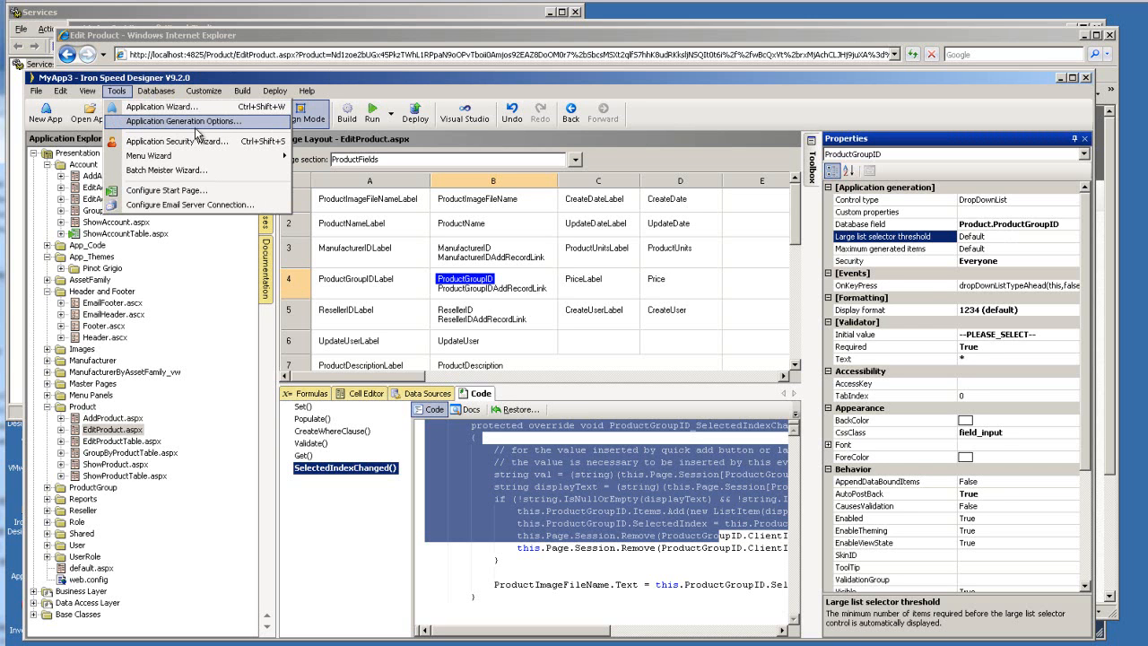
Step: Review page-control list size and large list selector settings (on, threshold 100), then cancel without changes
{"action": "left_click", "coordinate": [183, 122]}
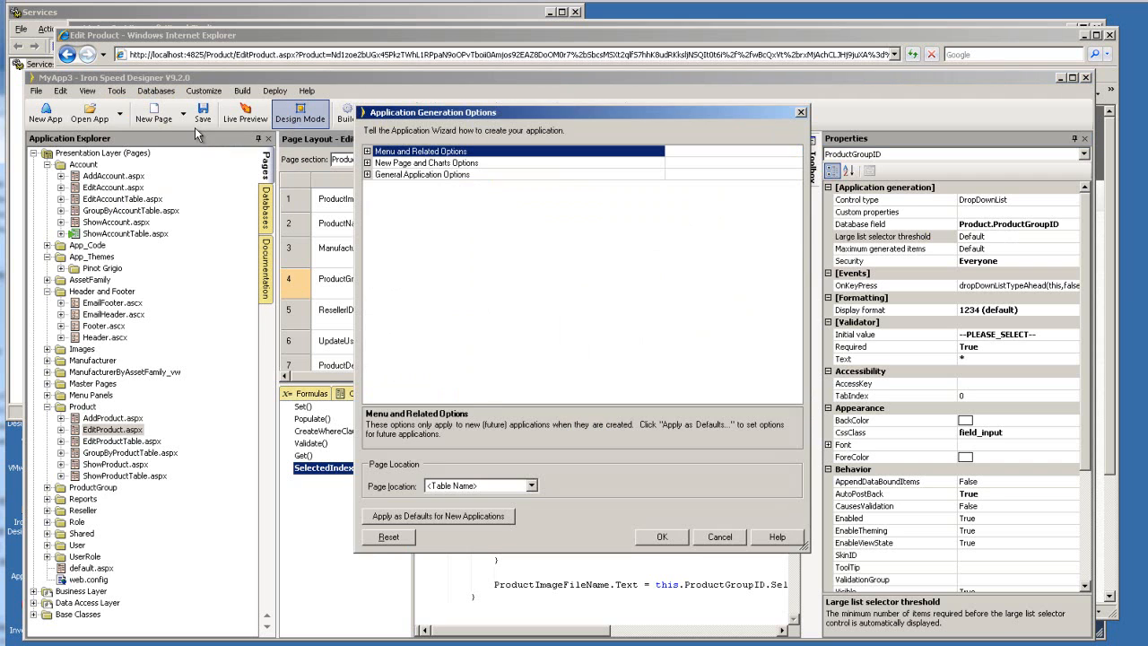
{"action": "left_click", "coordinate": [368, 176]}
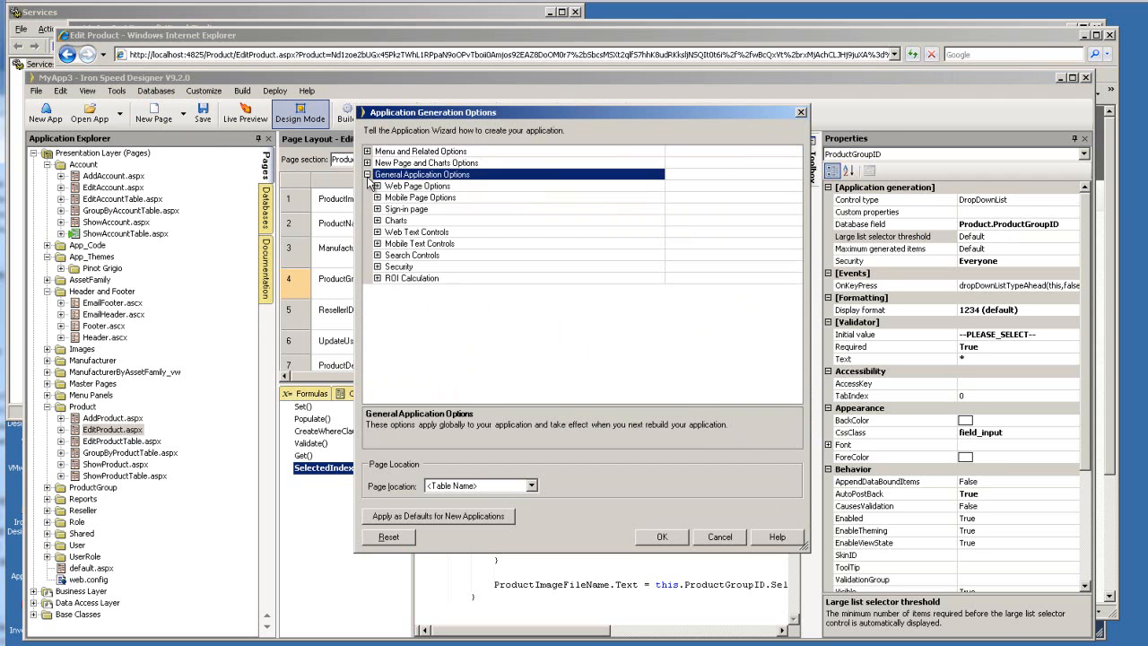
{"action": "left_click", "coordinate": [377, 184]}
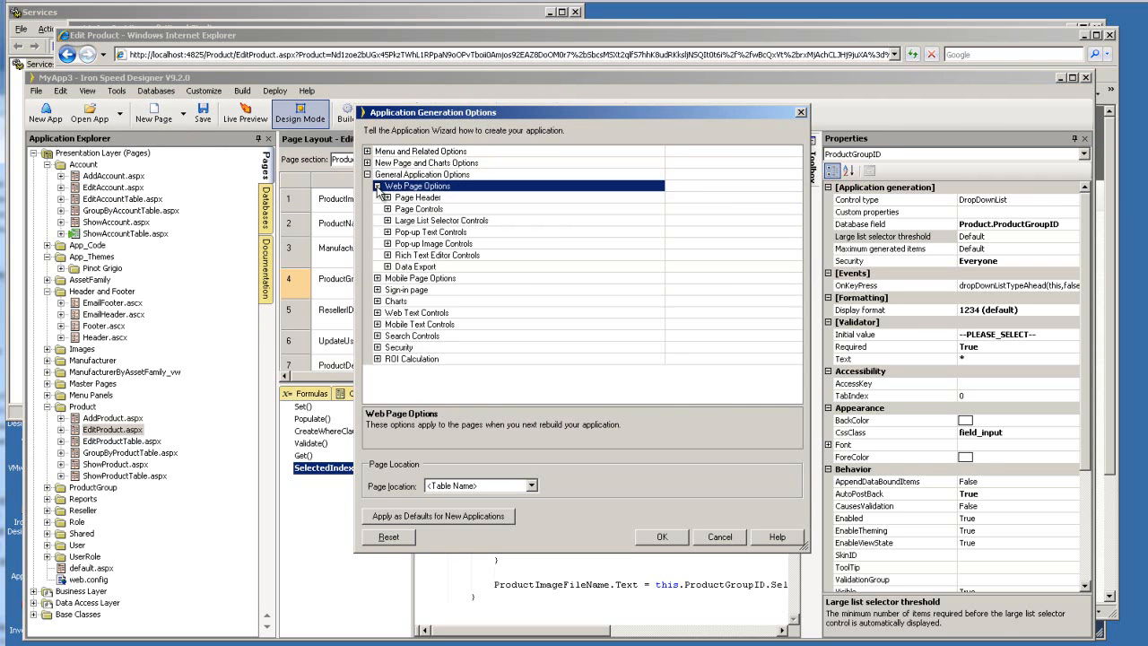
{"action": "mouse_move", "coordinate": [466, 260]}
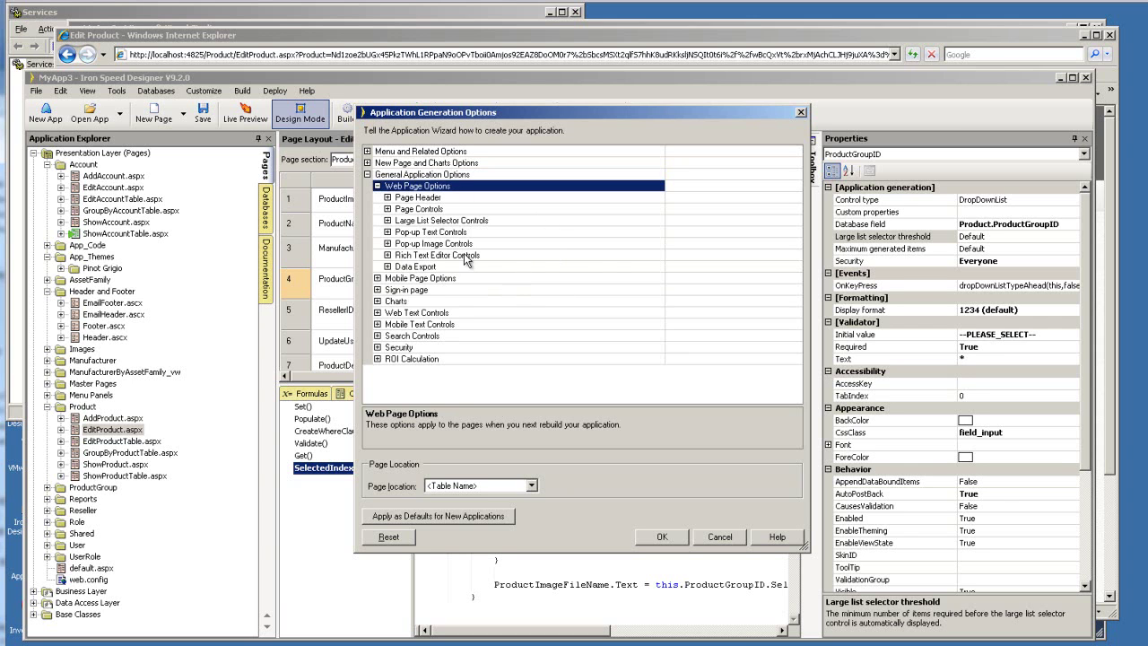
{"action": "mouse_move", "coordinate": [456, 201]}
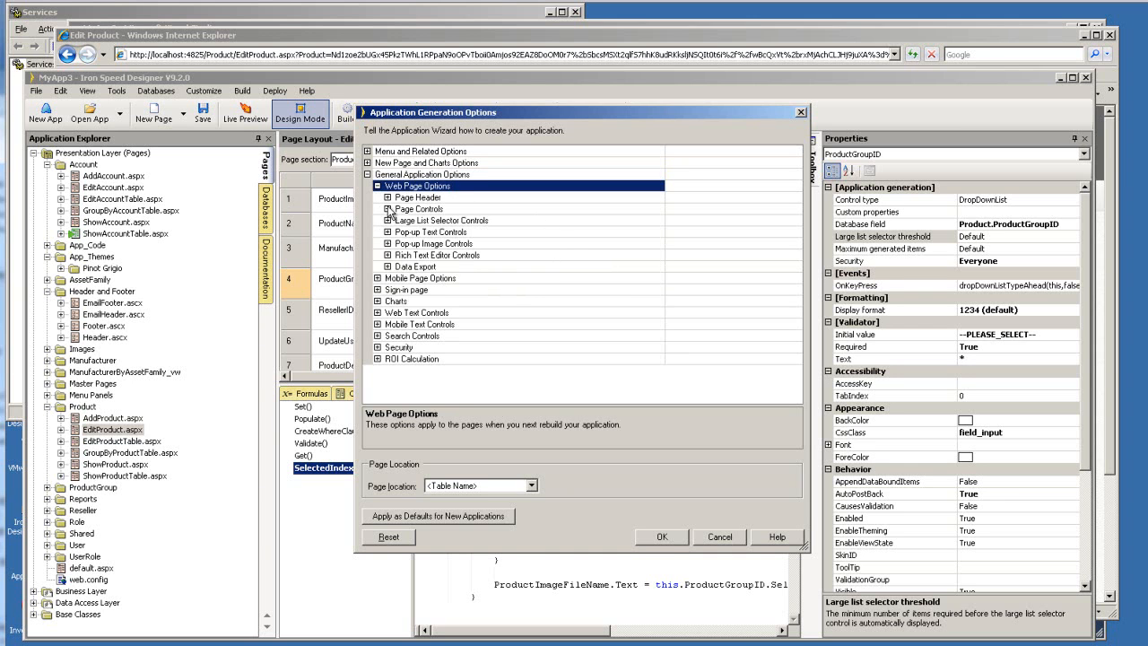
{"action": "left_click", "coordinate": [388, 208]}
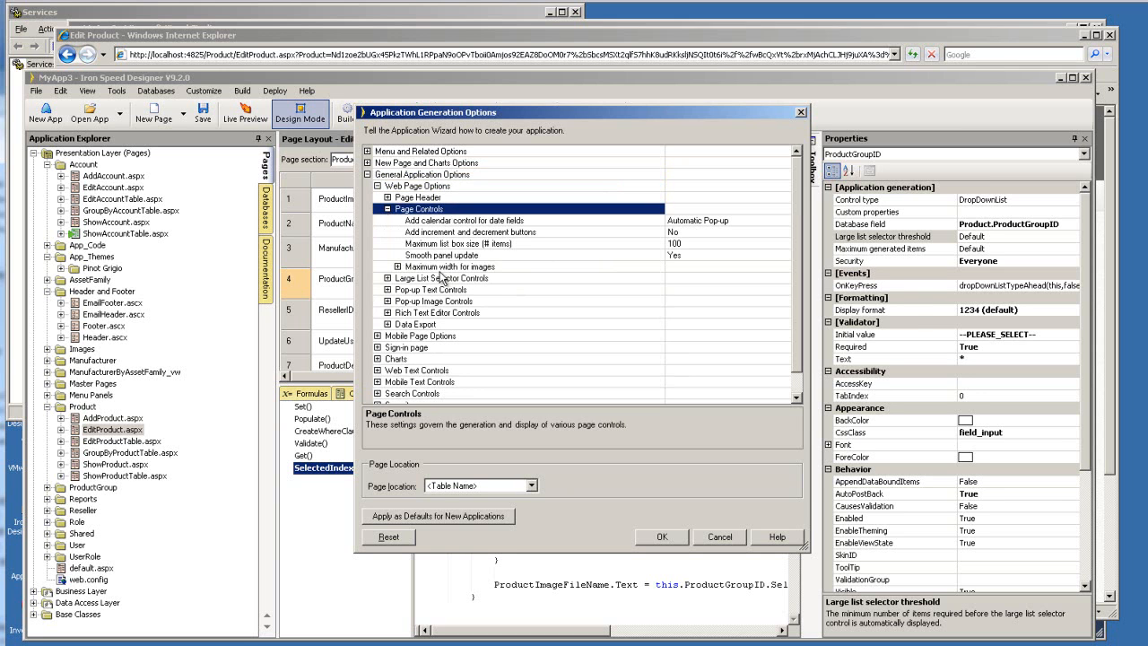
{"action": "left_click", "coordinate": [452, 244]}
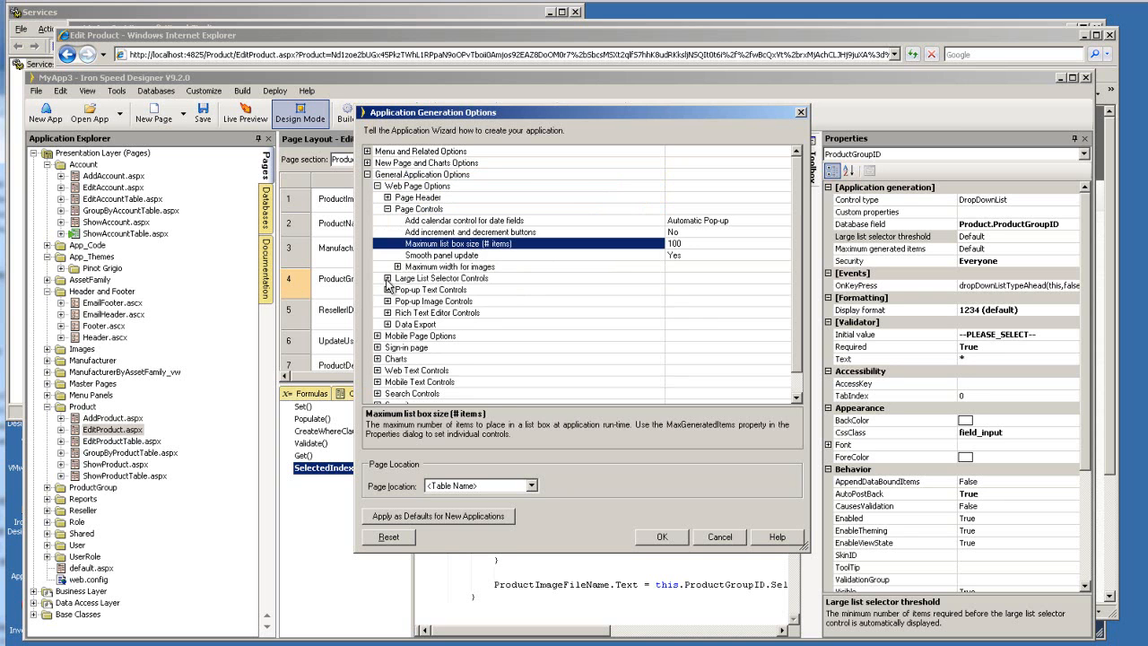
{"action": "left_click", "coordinate": [388, 278]}
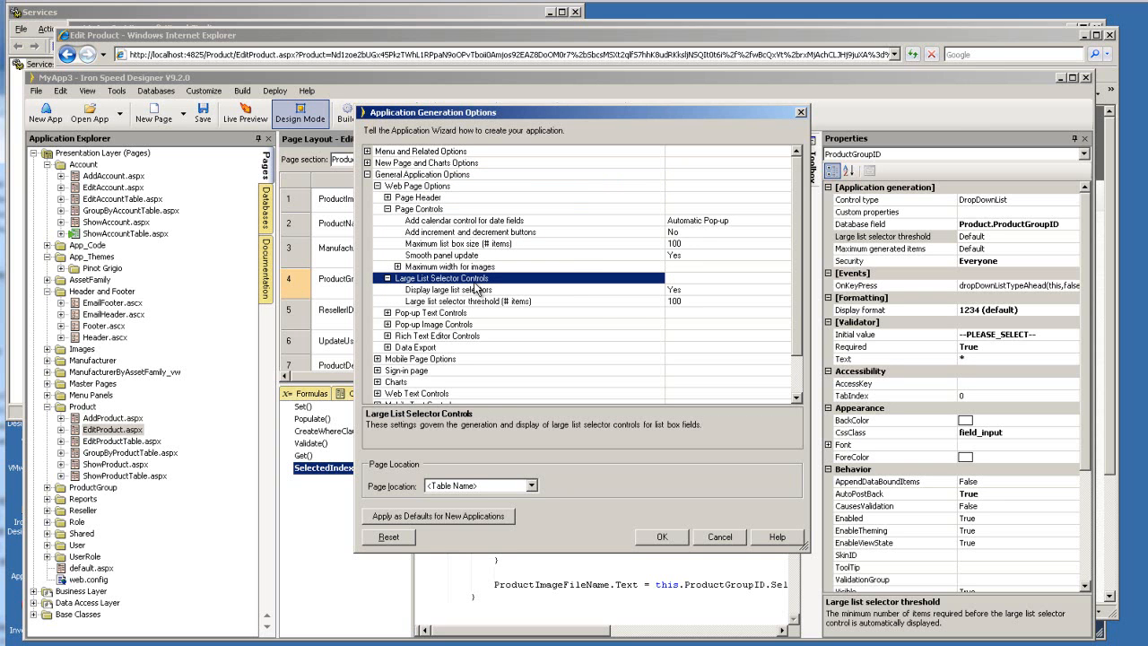
{"action": "mouse_move", "coordinate": [700, 312]}
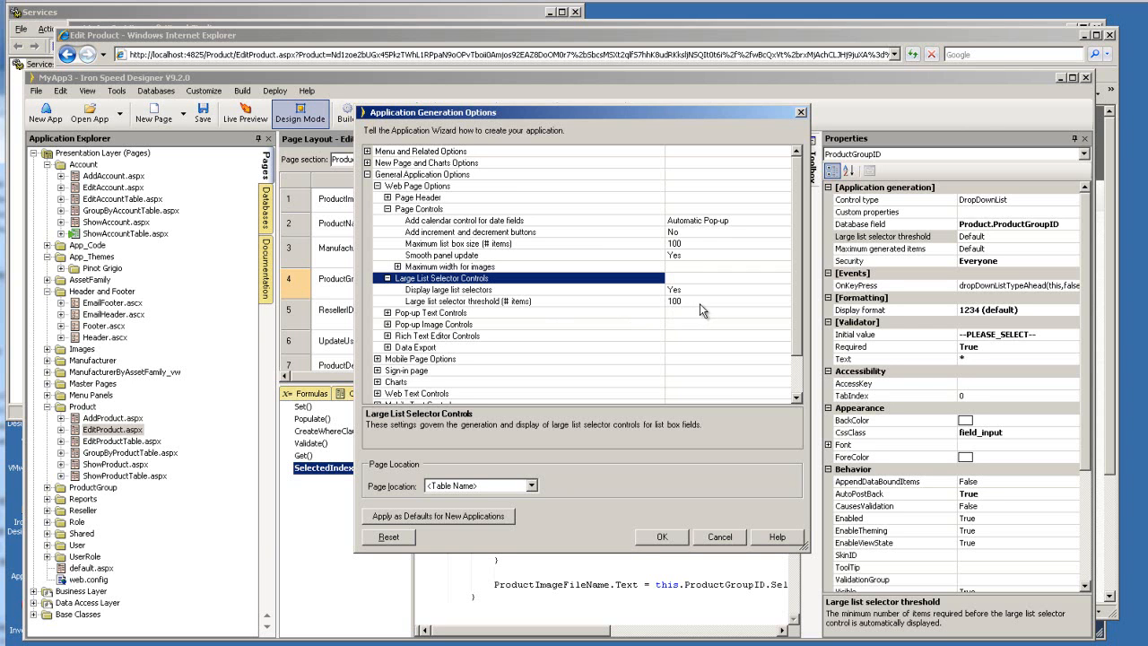
{"action": "mouse_move", "coordinate": [736, 538]}
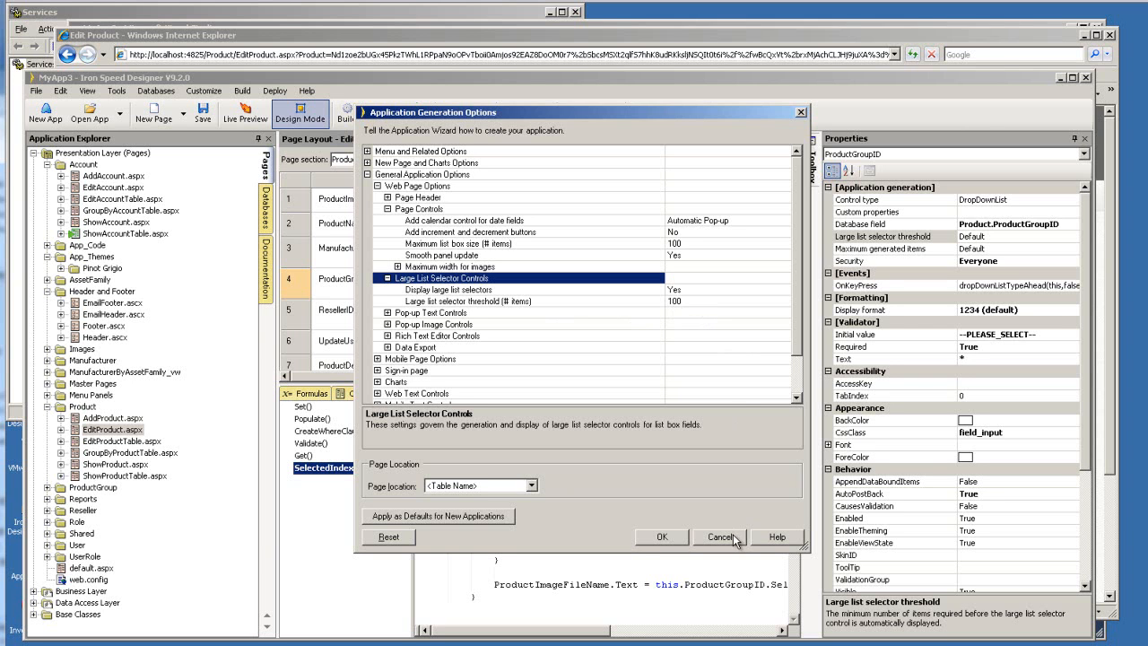
{"action": "mouse_move", "coordinate": [721, 528]}
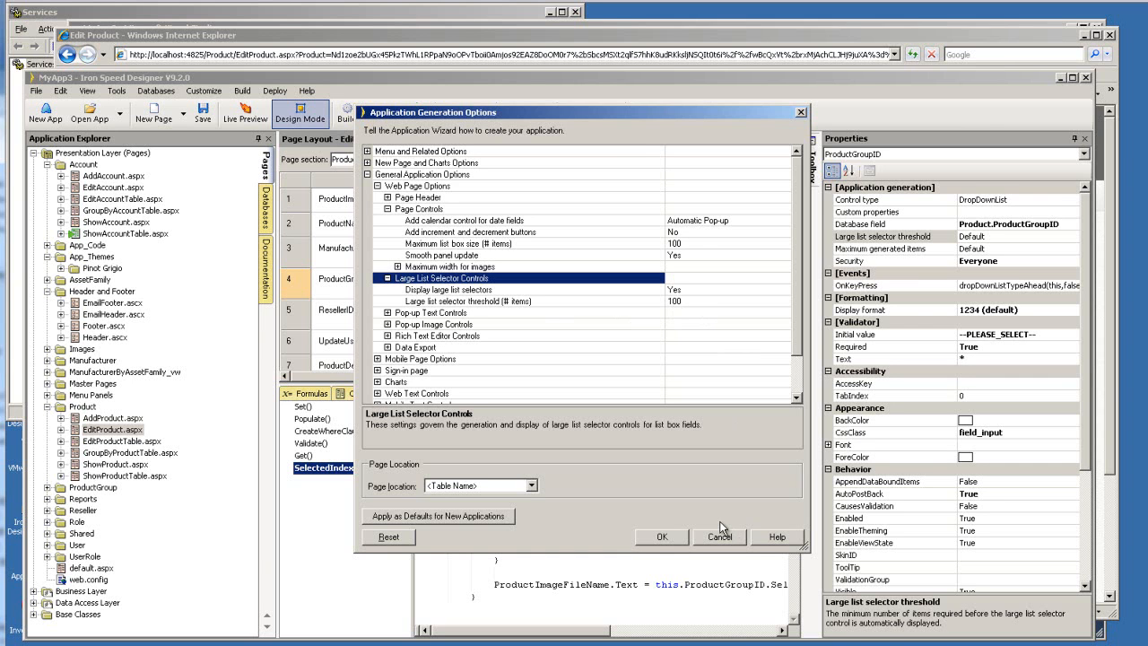
{"action": "left_click", "coordinate": [720, 537]}
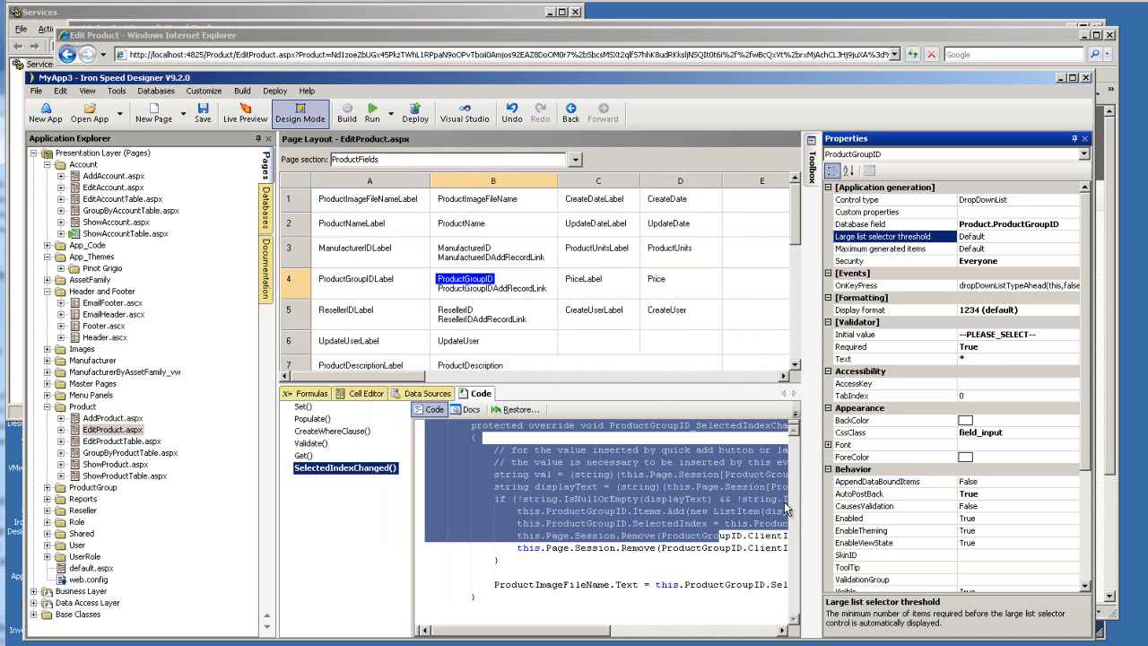
{"action": "left_click", "coordinate": [882, 248]}
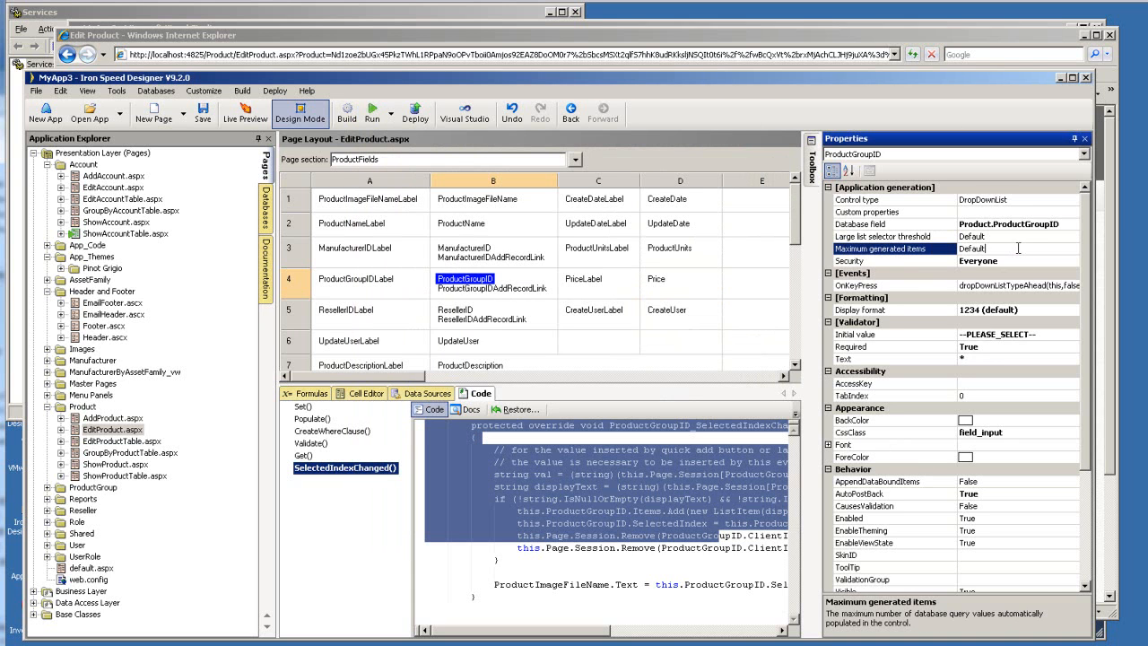
{"action": "mouse_move", "coordinate": [421, 240]}
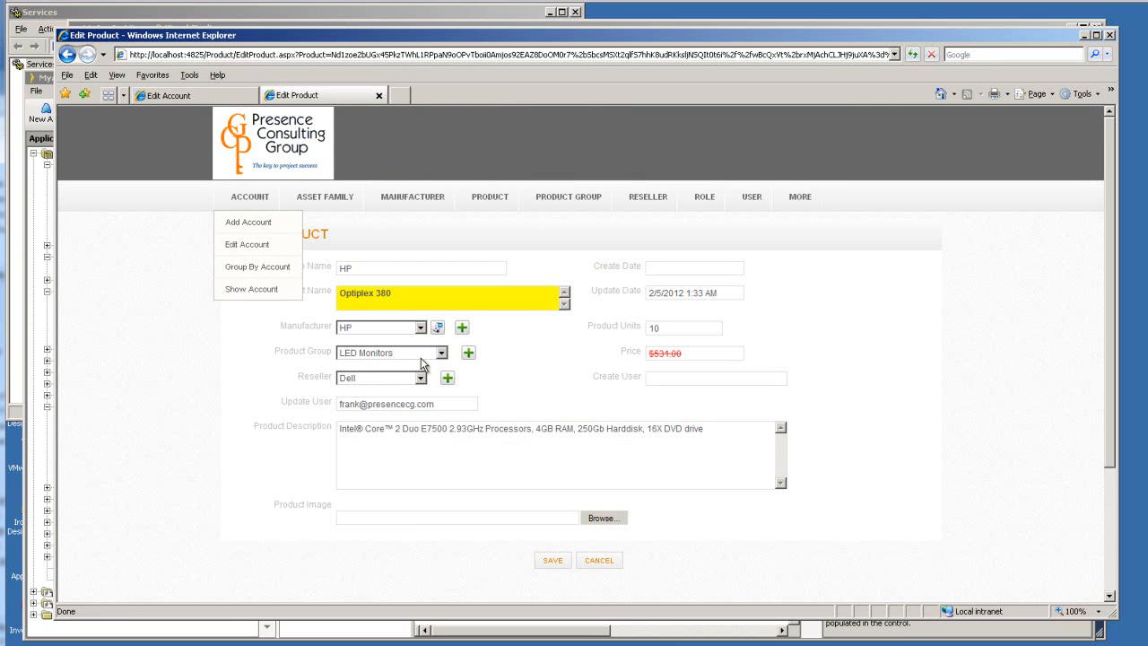
{"action": "left_click", "coordinate": [440, 352]}
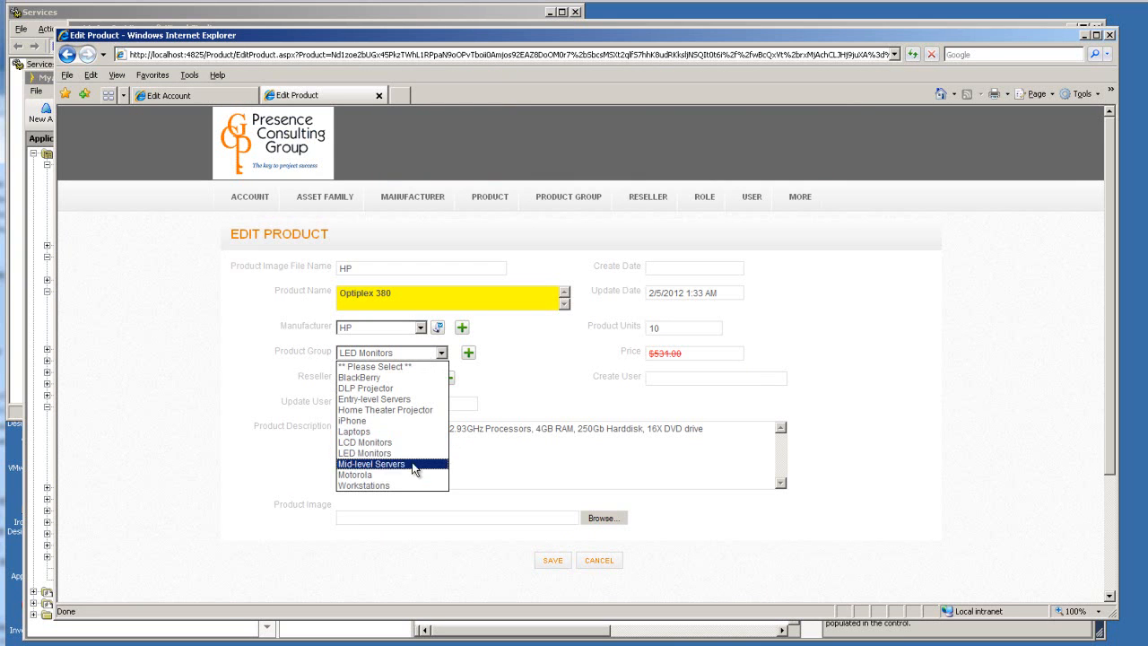
{"action": "mouse_move", "coordinate": [410, 397]}
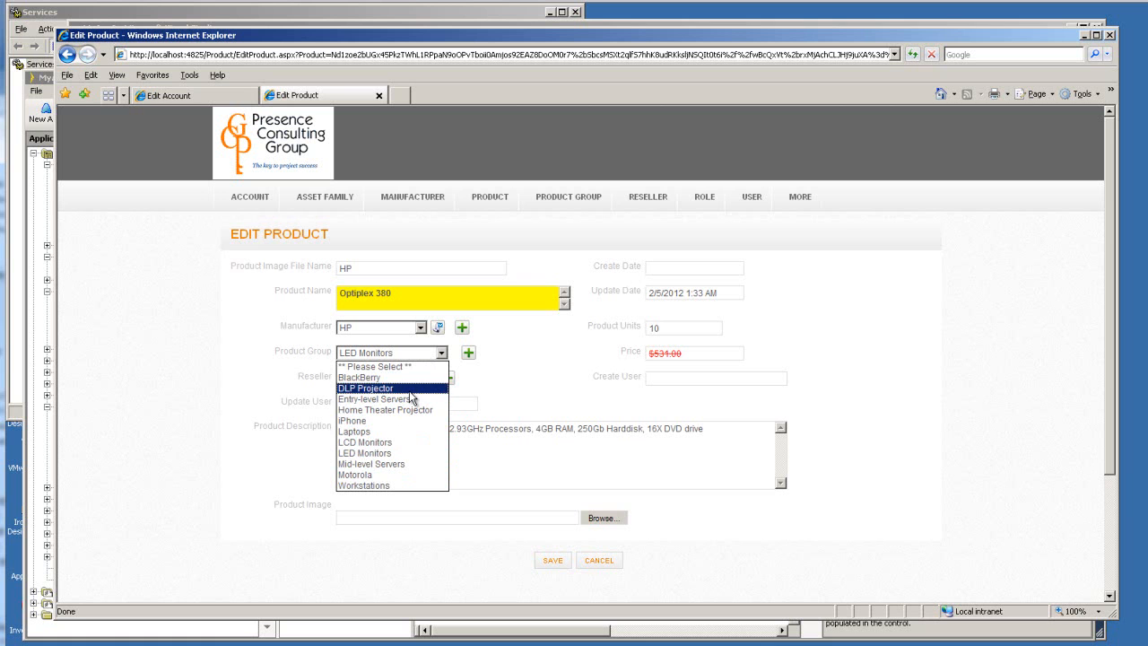
{"action": "mouse_move", "coordinate": [377, 376]}
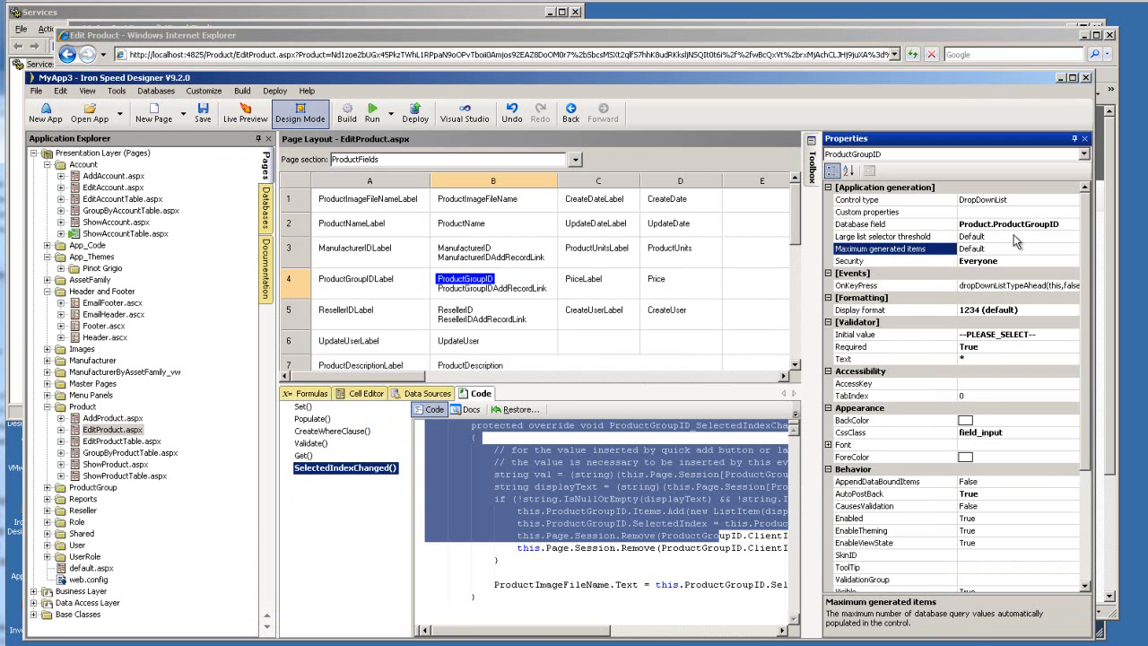
Step: Set ProductGroupID's large list selector threshold to 5 and rebuild the application
{"action": "left_click", "coordinate": [883, 237]}
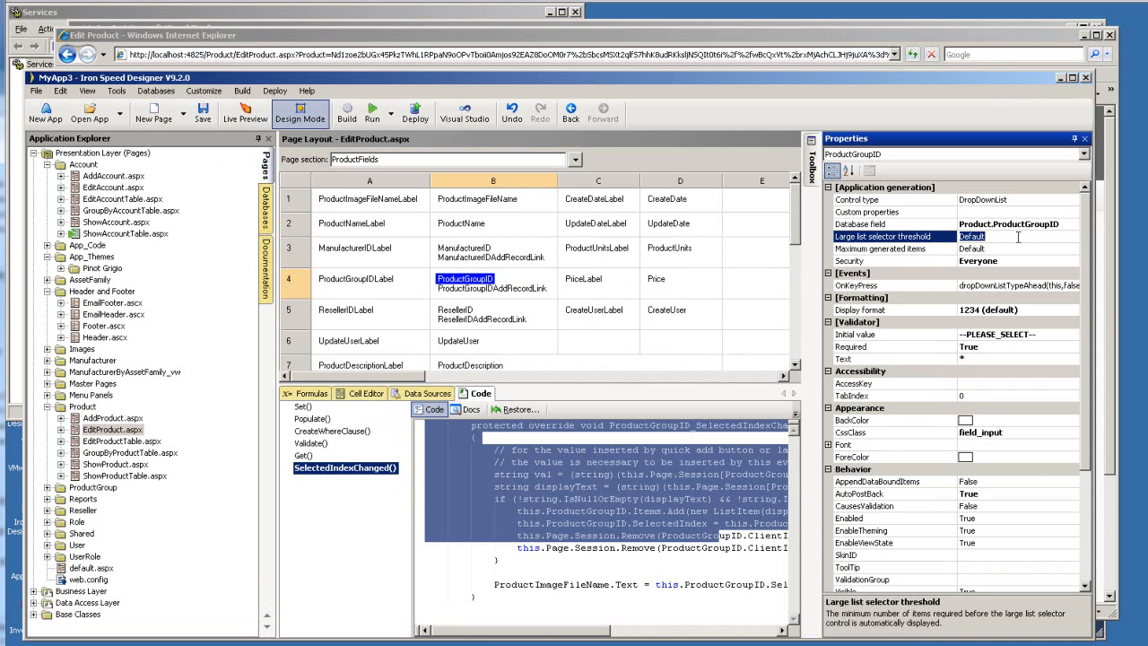
{"action": "type", "text": "5"}
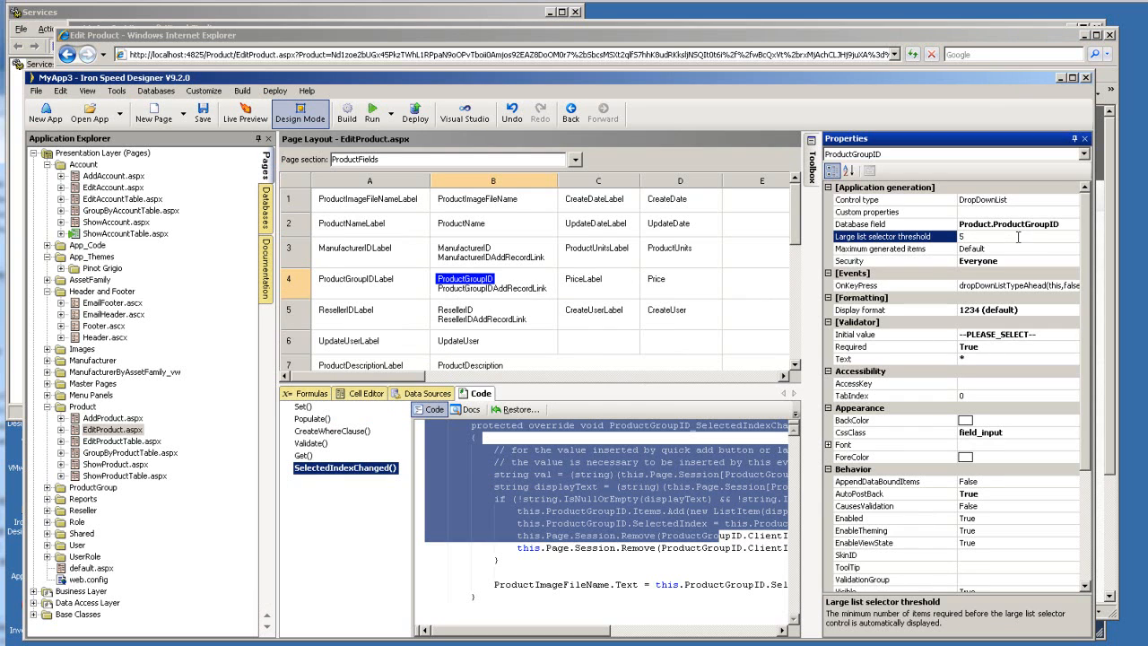
{"action": "left_click", "coordinate": [893, 247]}
{"action": "type", "text": "8"}
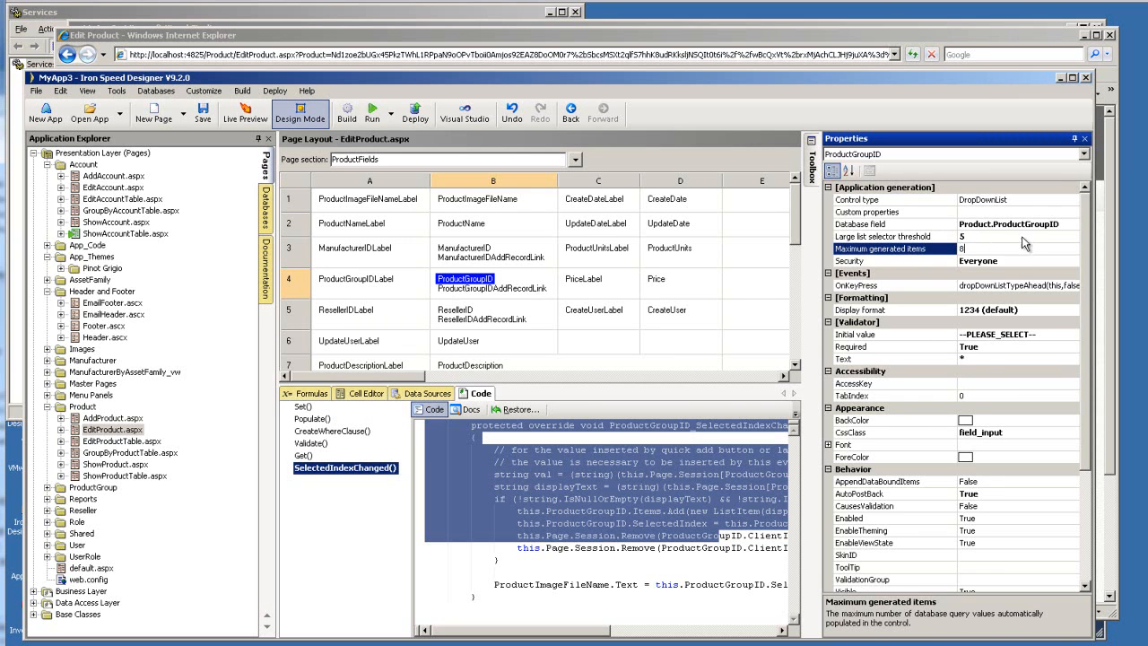
{"action": "left_click", "coordinate": [888, 237]}
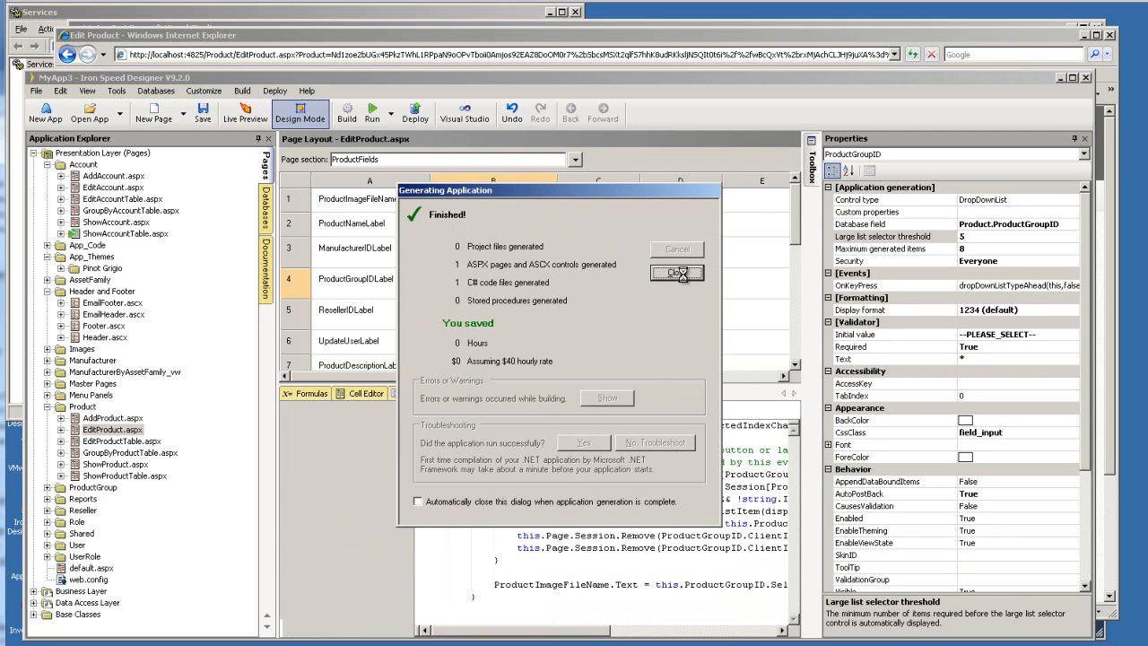
Step: Dismiss the build message, reload Edit Product and browse the Product Group dropdown beside the new icon
{"action": "left_click", "coordinate": [678, 273]}
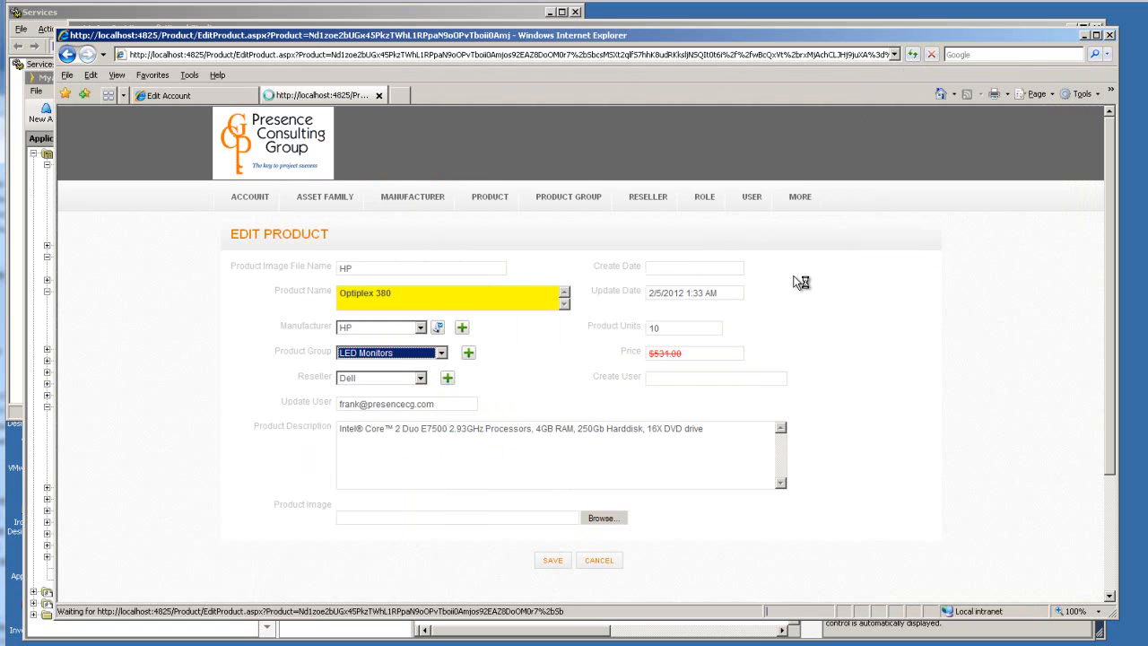
{"action": "mouse_move", "coordinate": [908, 308]}
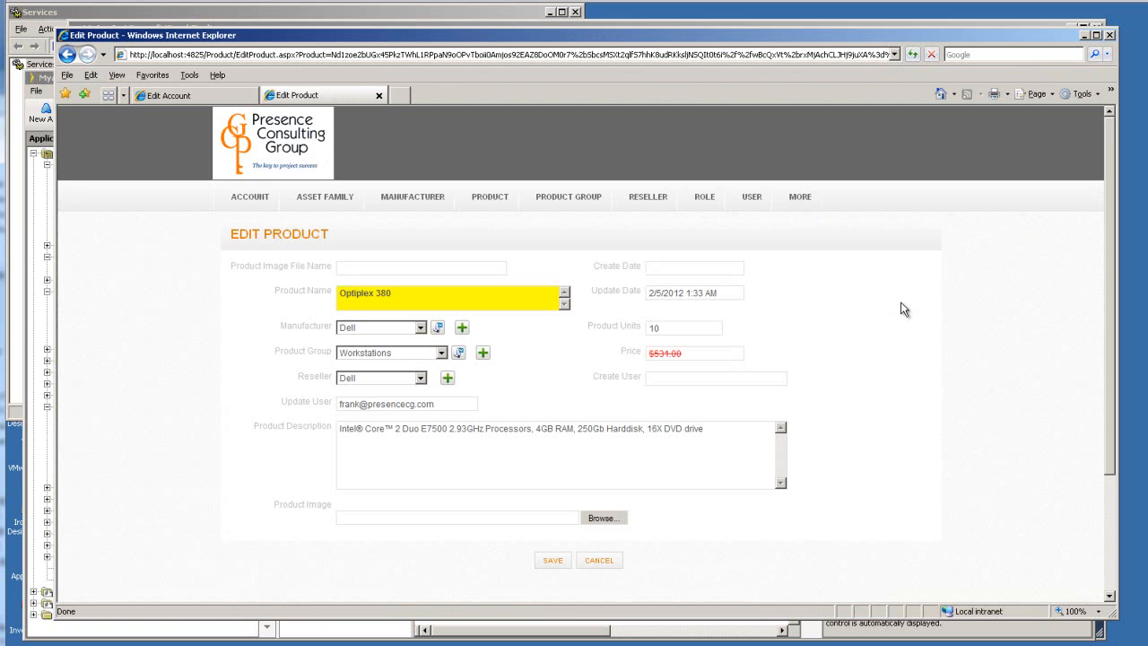
{"action": "mouse_move", "coordinate": [542, 346]}
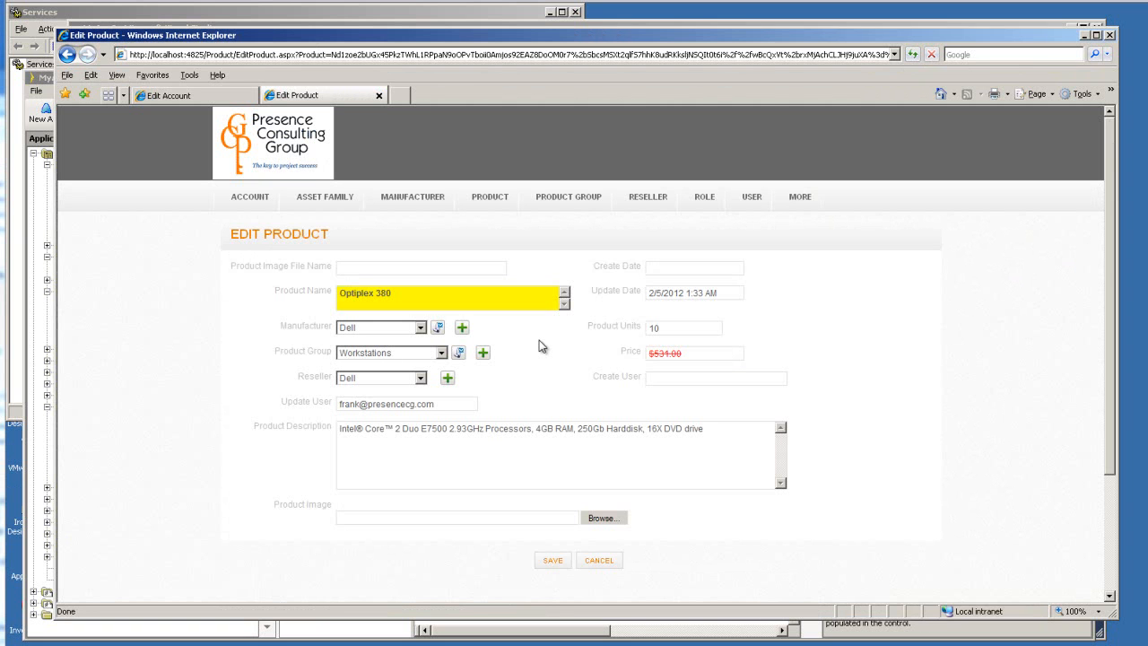
{"action": "mouse_move", "coordinate": [456, 360]}
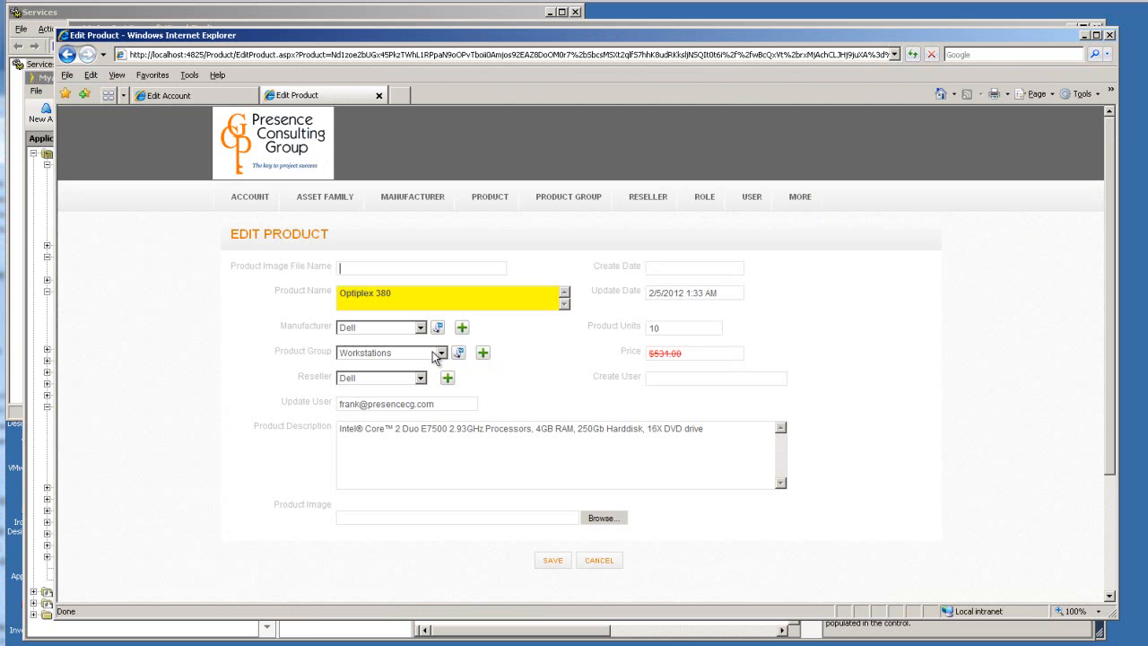
{"action": "left_click", "coordinate": [441, 352]}
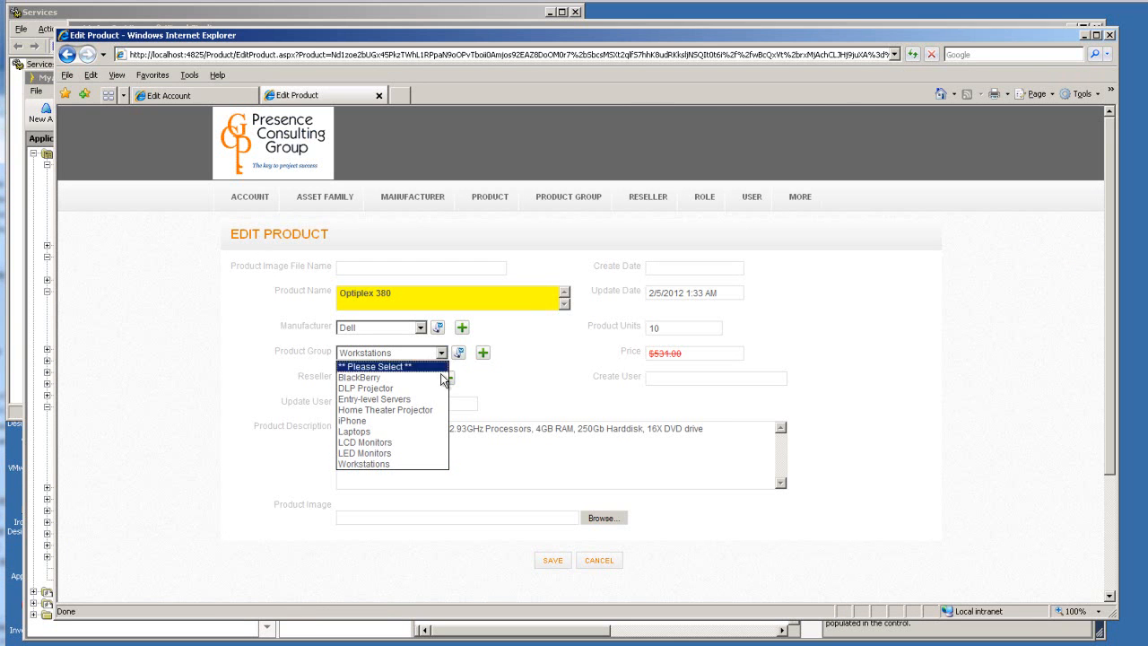
{"action": "mouse_move", "coordinate": [386, 388]}
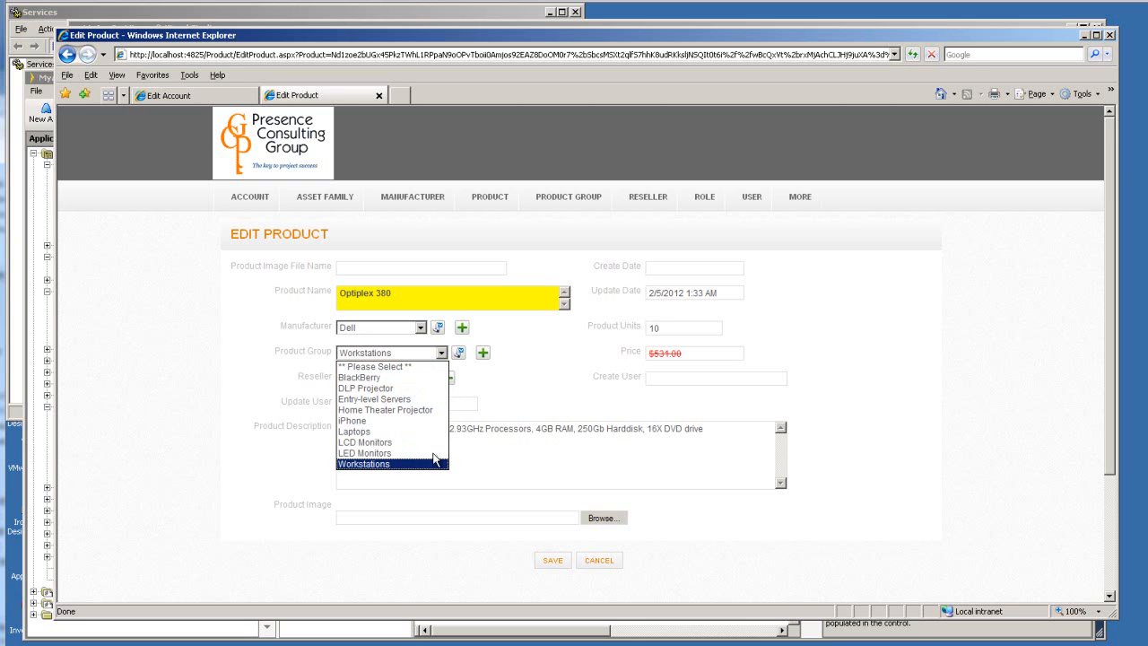
{"action": "mouse_move", "coordinate": [431, 376]}
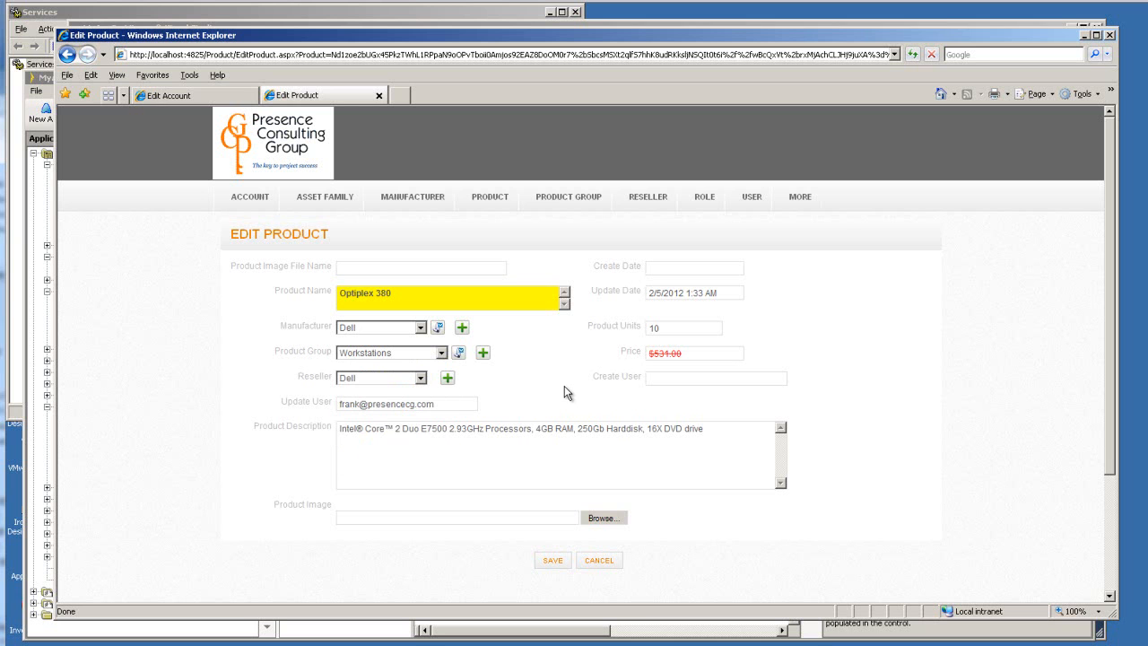
{"action": "mouse_move", "coordinate": [499, 369]}
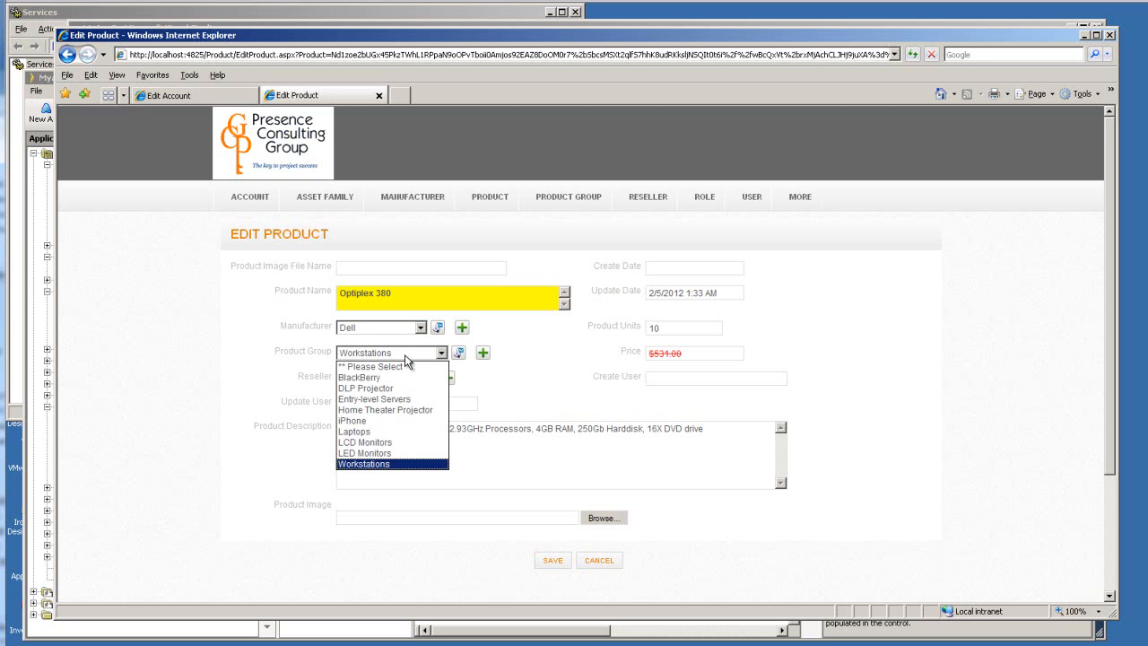
{"action": "mouse_move", "coordinate": [409, 470]}
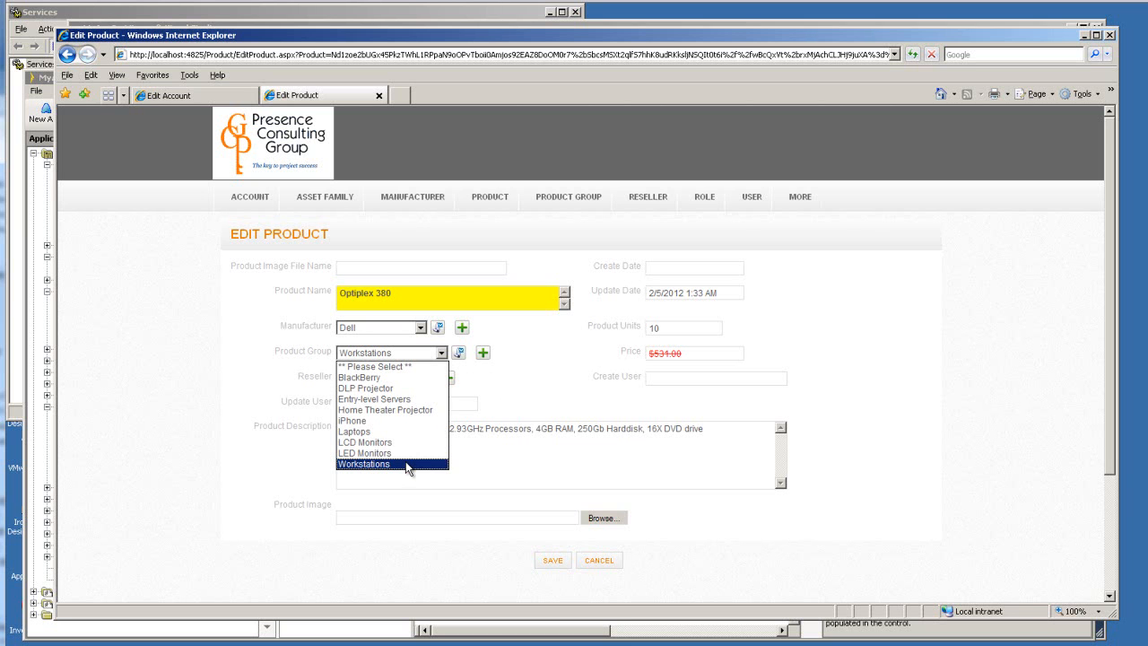
{"action": "mouse_move", "coordinate": [385, 409]}
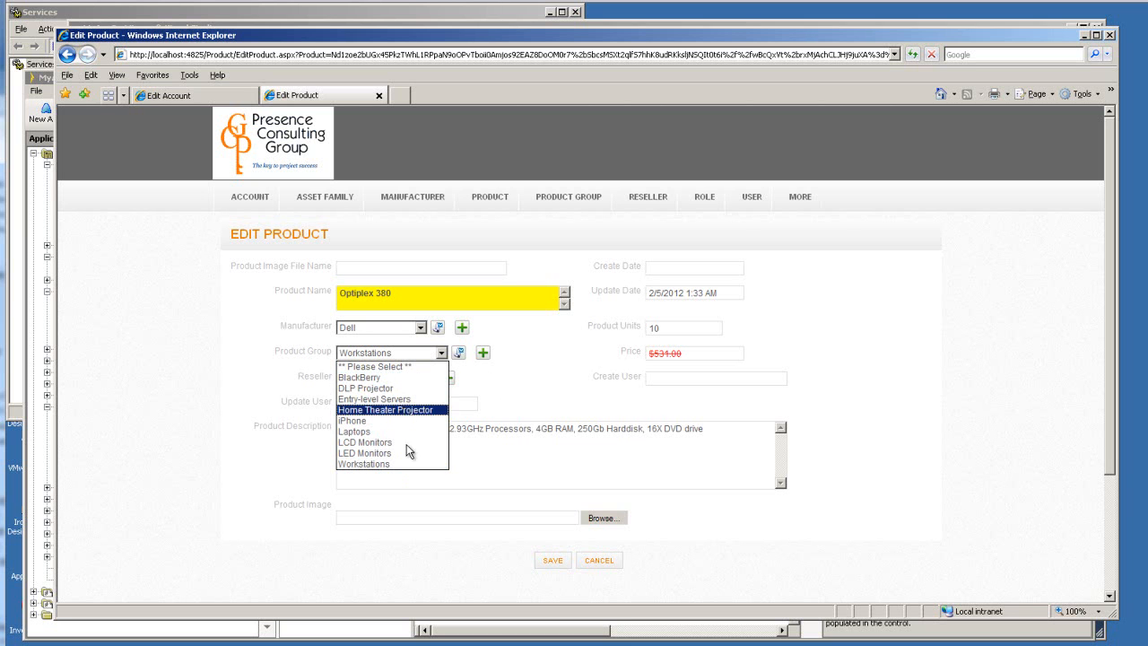
{"action": "left_click", "coordinate": [386, 463]}
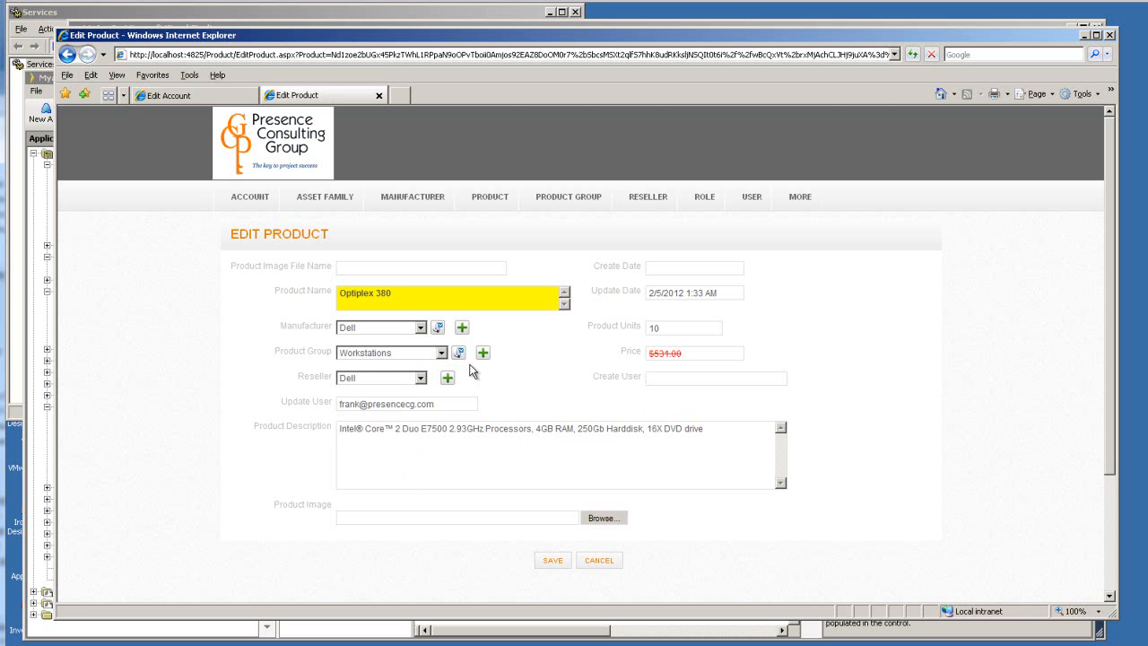
Step: Select BlackBerry from the Product Group large list selector, filling the image file name too
{"action": "left_click", "coordinate": [458, 352]}
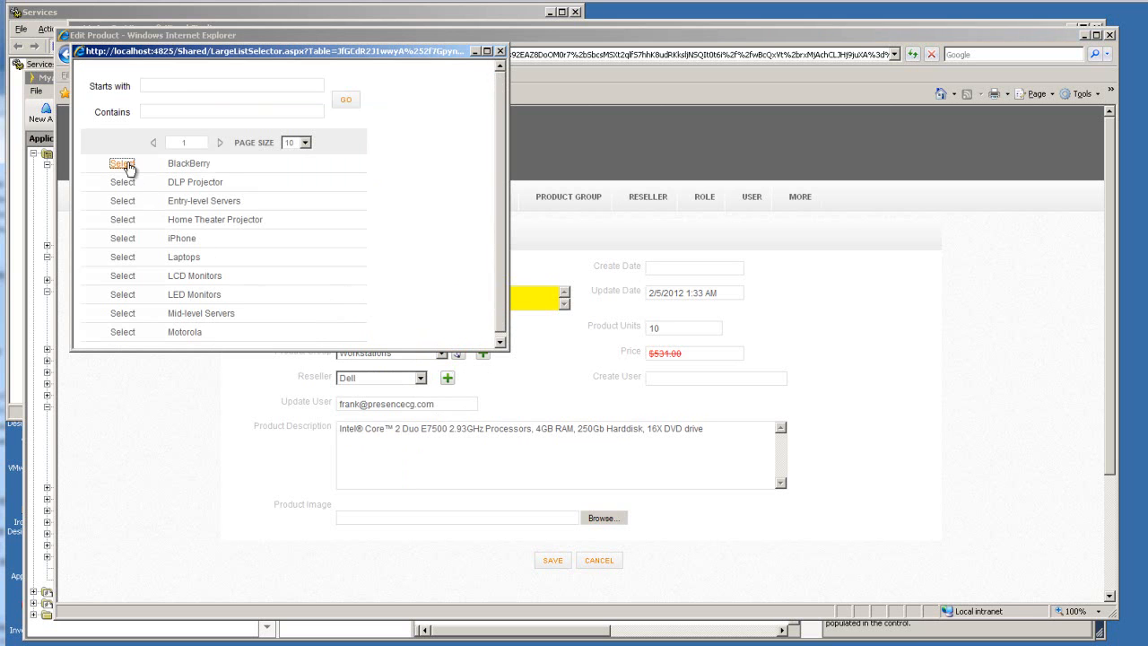
{"action": "left_click", "coordinate": [122, 163]}
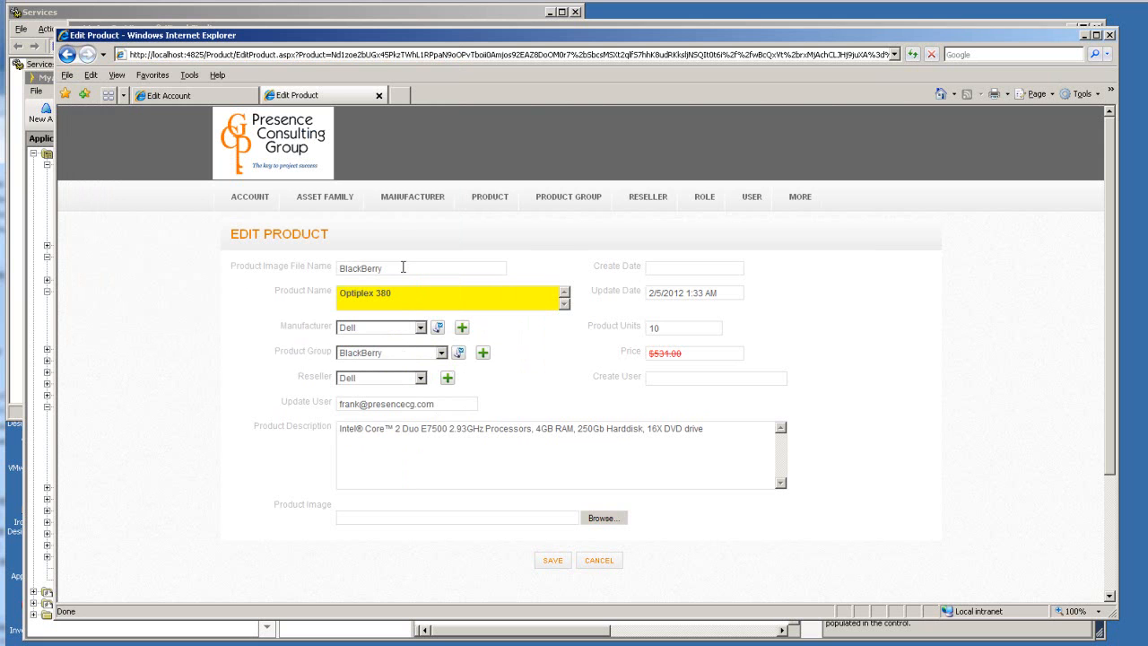
{"action": "mouse_move", "coordinate": [402, 267]}
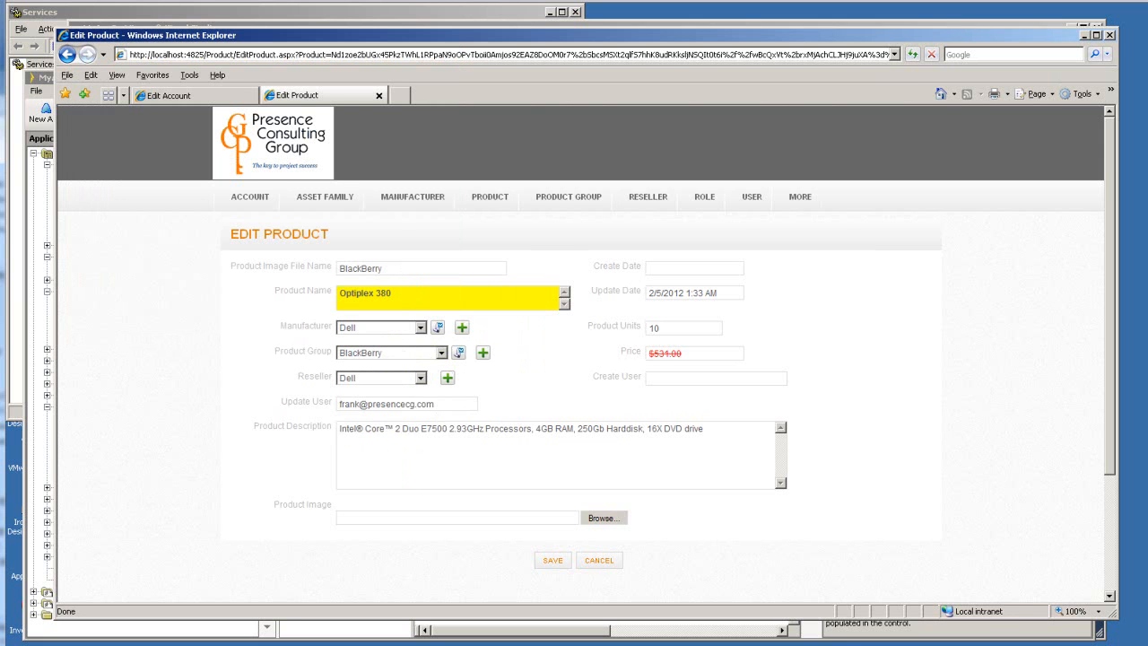